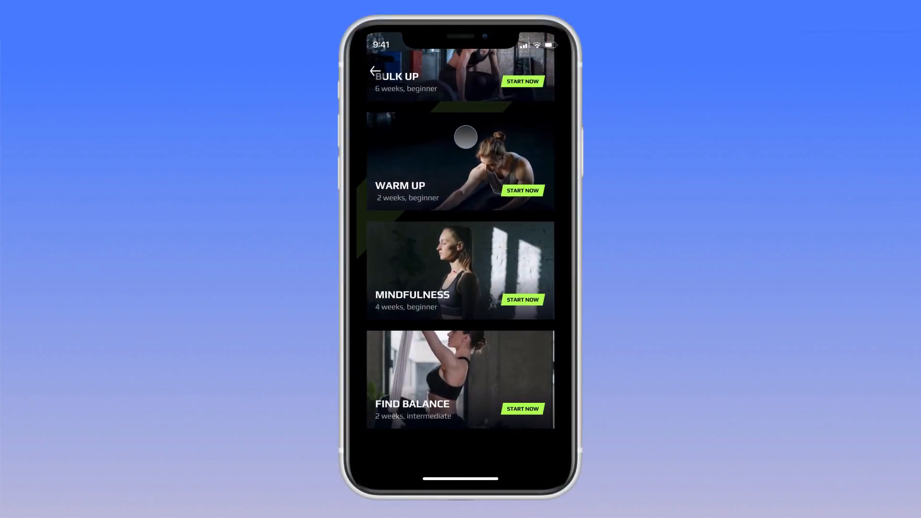
- Scroll the challenge list and Bulk Up page in preview, swiping the More challenges cards sideways
scroll("down", 3)
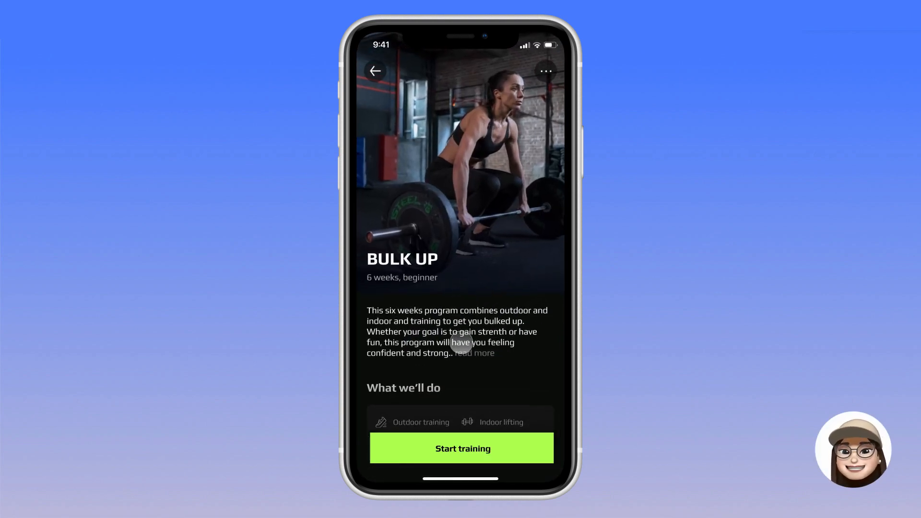
scroll("down", 3)
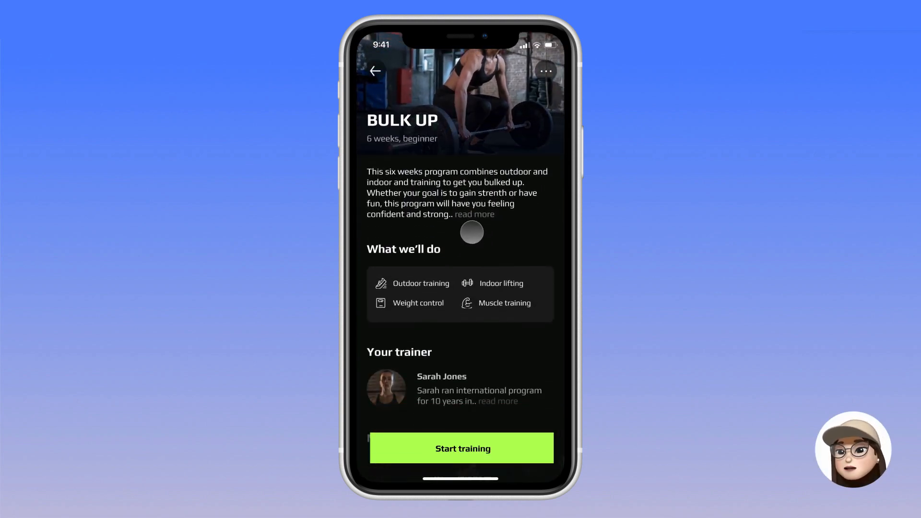
scroll("down", 3)
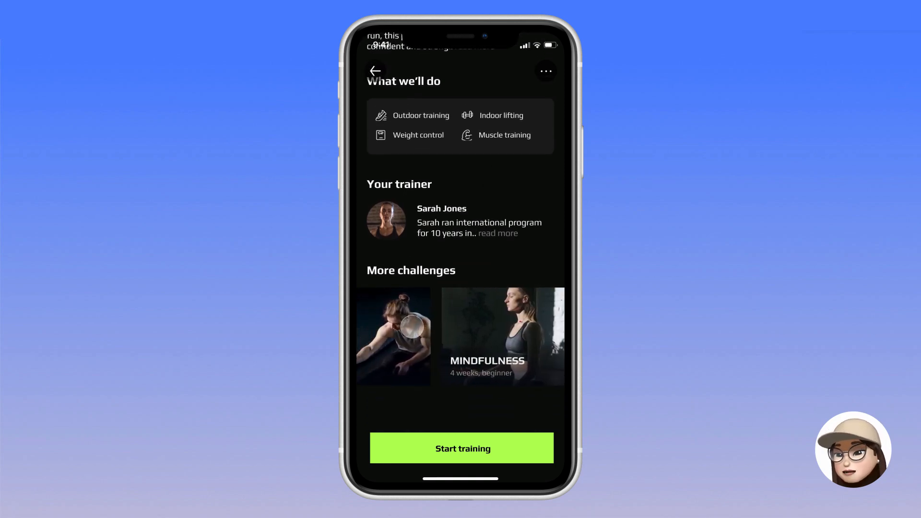
scroll("left", 3)
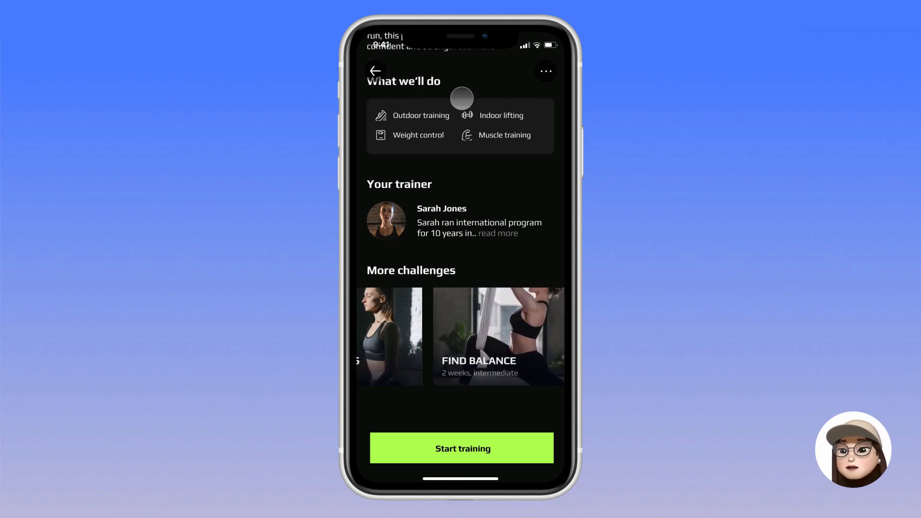
scroll("down", 3)
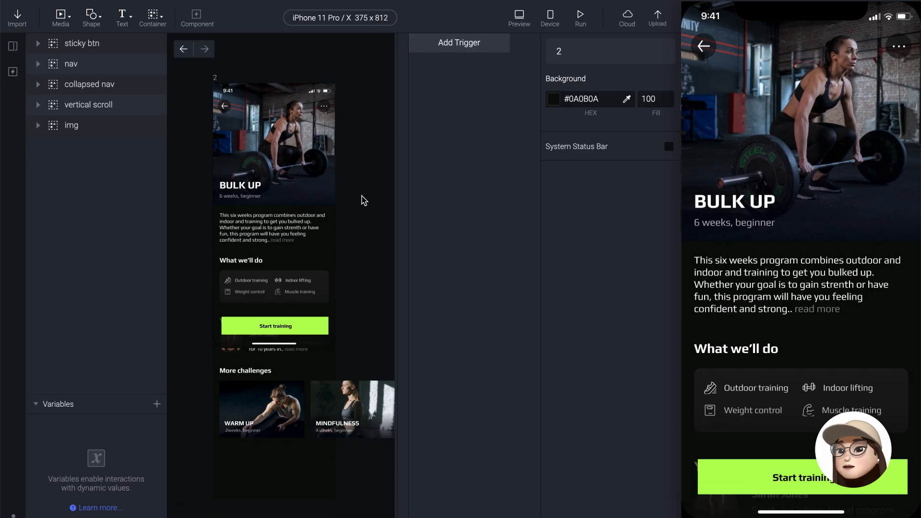
left_click(13, 46)
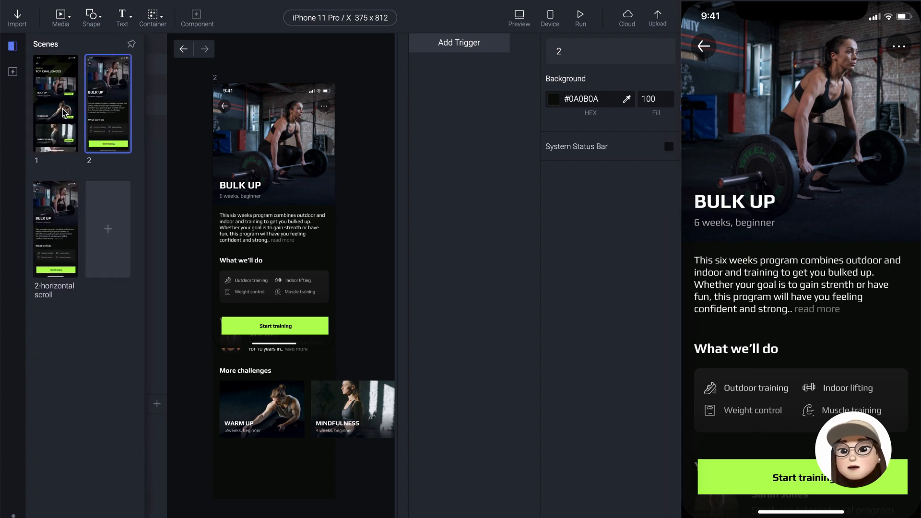
left_click(275, 218)
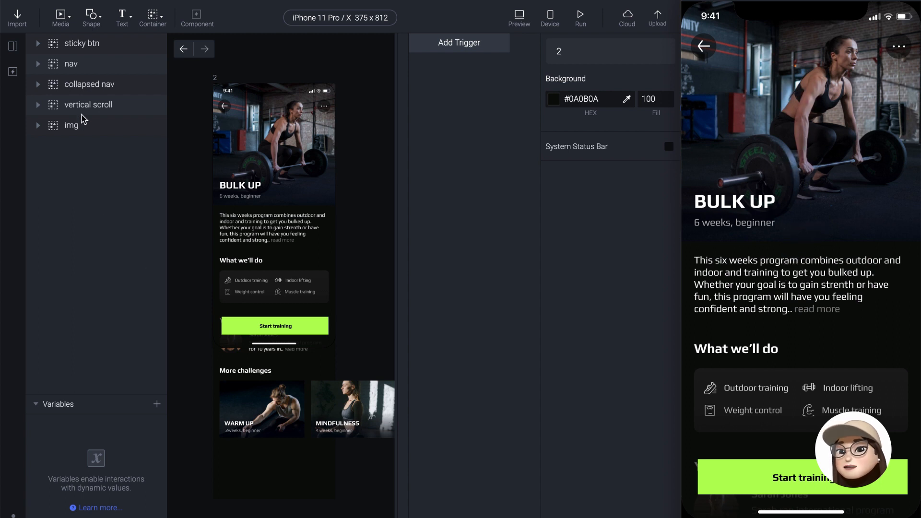
- Set the vertical scroll container to Scroll with vertical direction and test it in preview
left_click(152, 16)
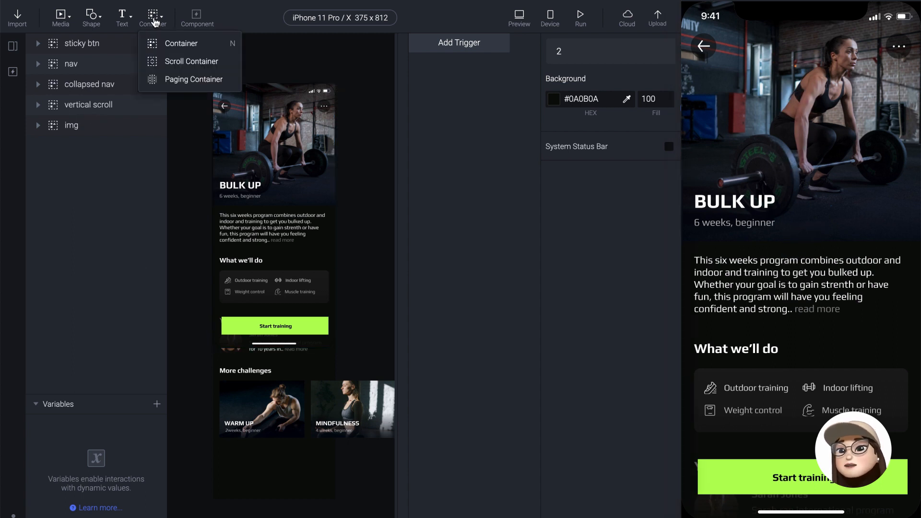
mouse_move(192, 61)
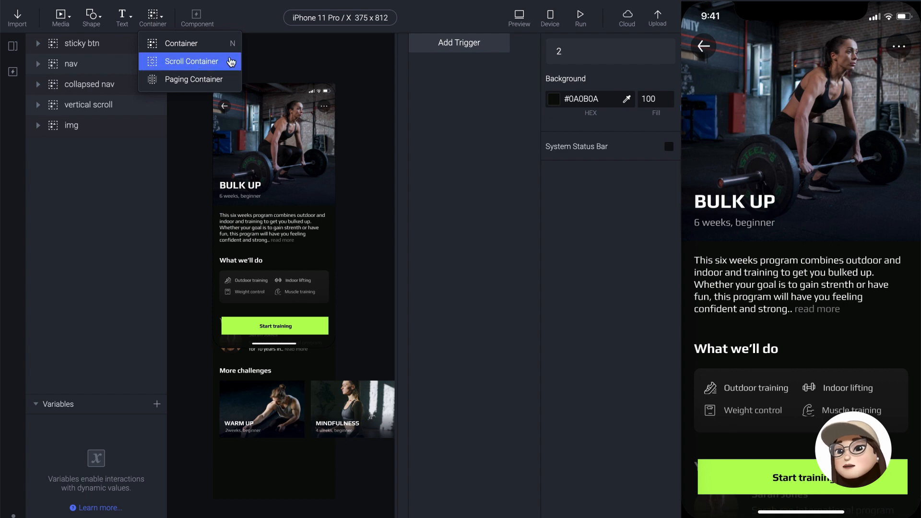
left_click(88, 104)
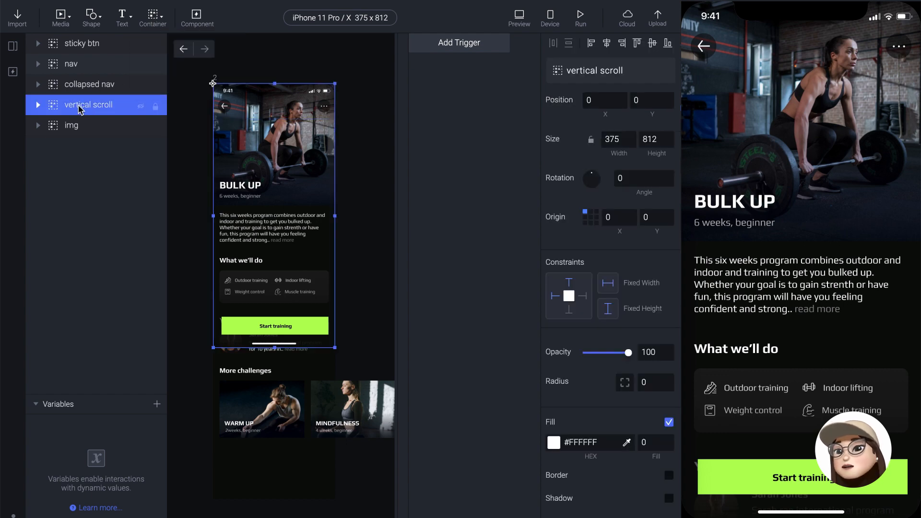
mouse_move(406, 190)
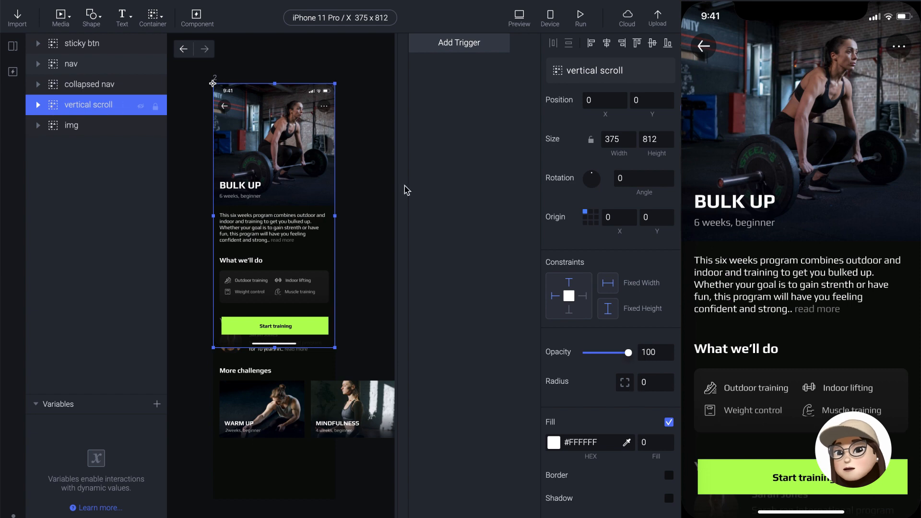
scroll("down", 3)
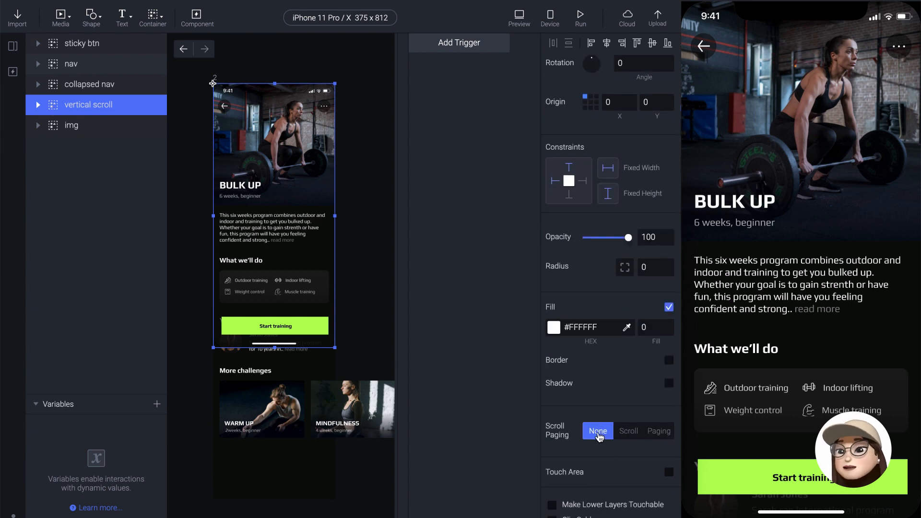
mouse_move(630, 438)
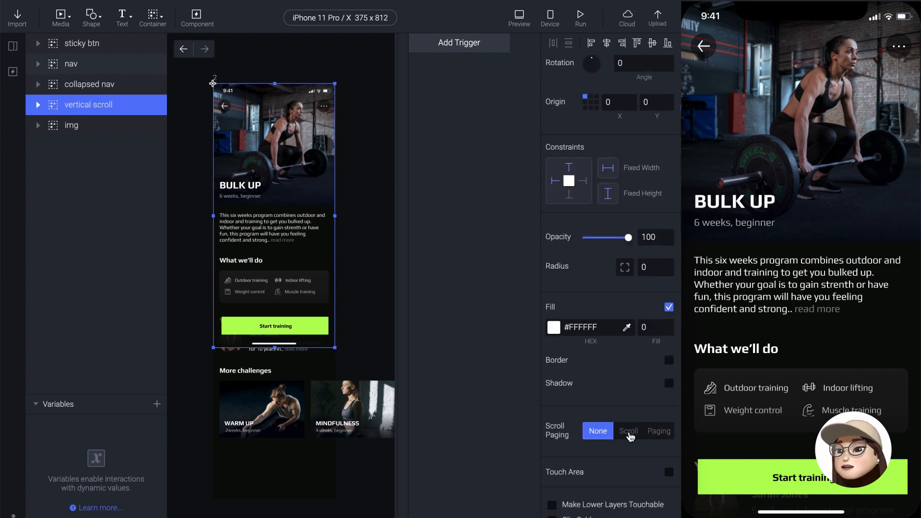
left_click(628, 430)
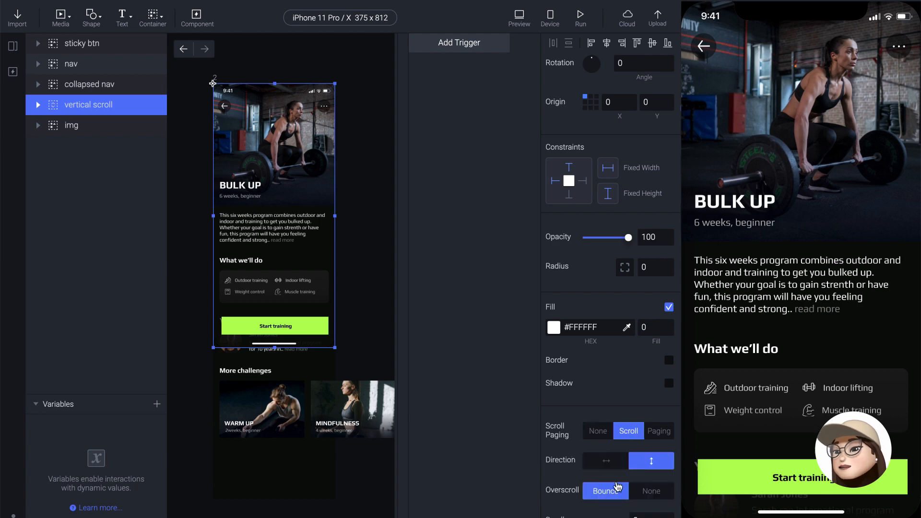
scroll("down", 3)
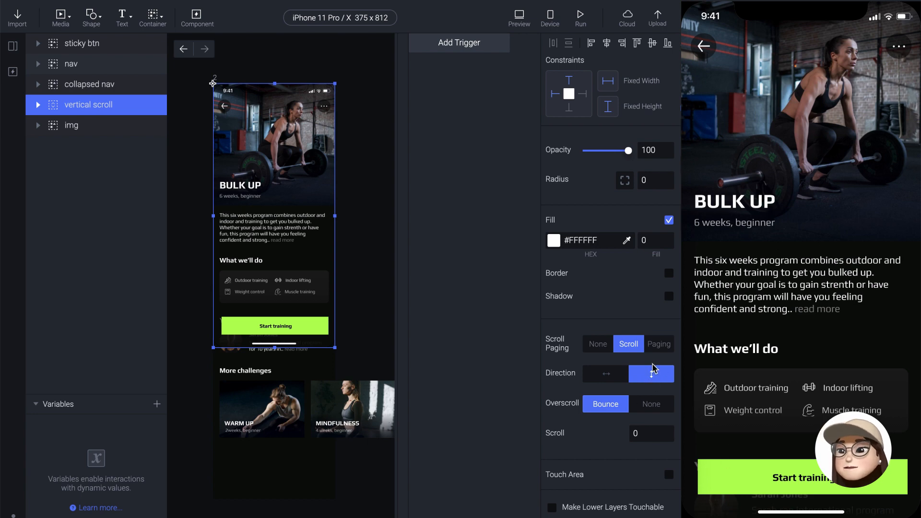
mouse_move(640, 316)
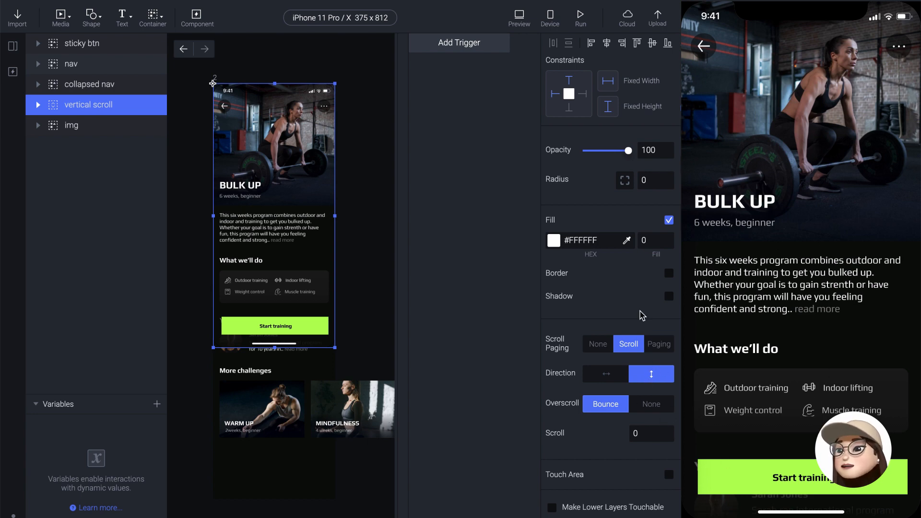
mouse_move(762, 355)
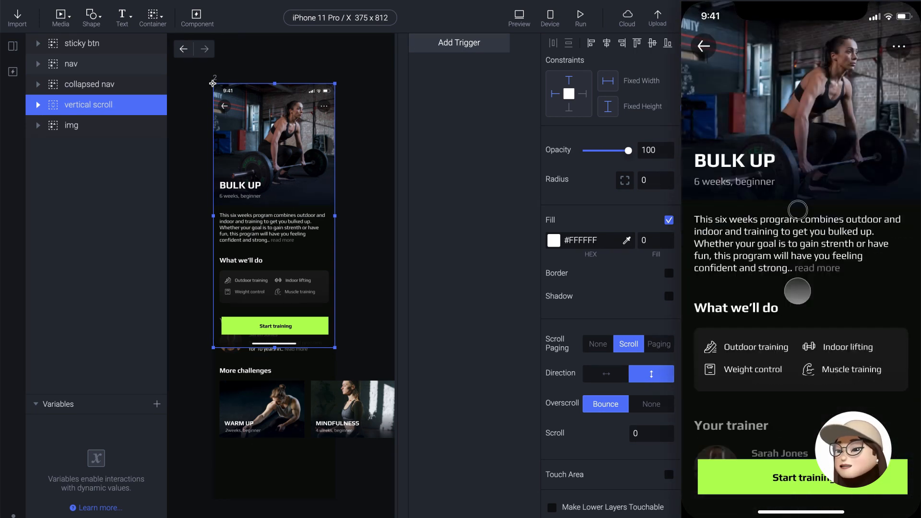
scroll("down", 3)
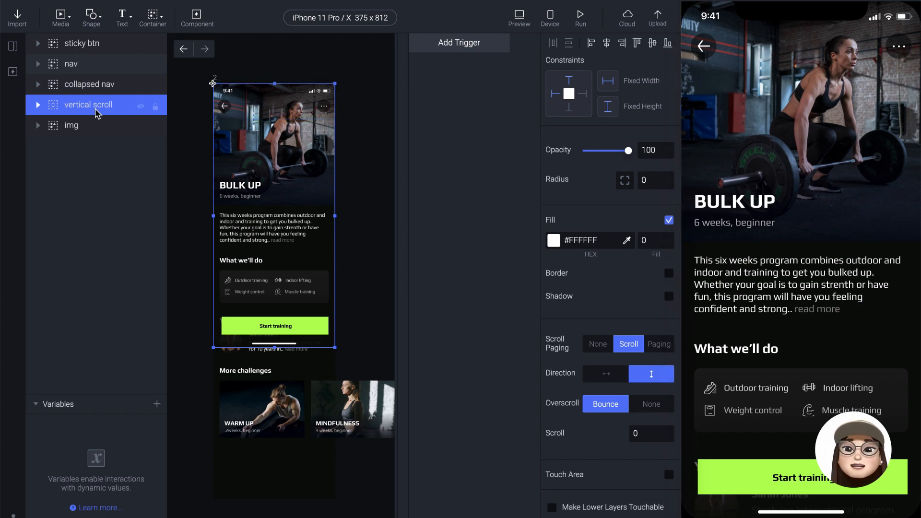
- Inspect the layers nested inside vertical scroll, collapse them, and scroll the page again
left_click(37, 105)
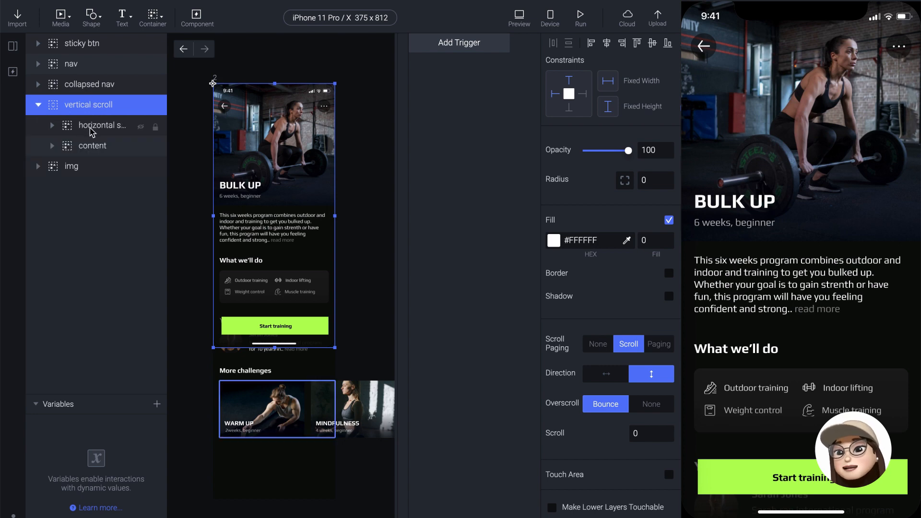
left_click(92, 146)
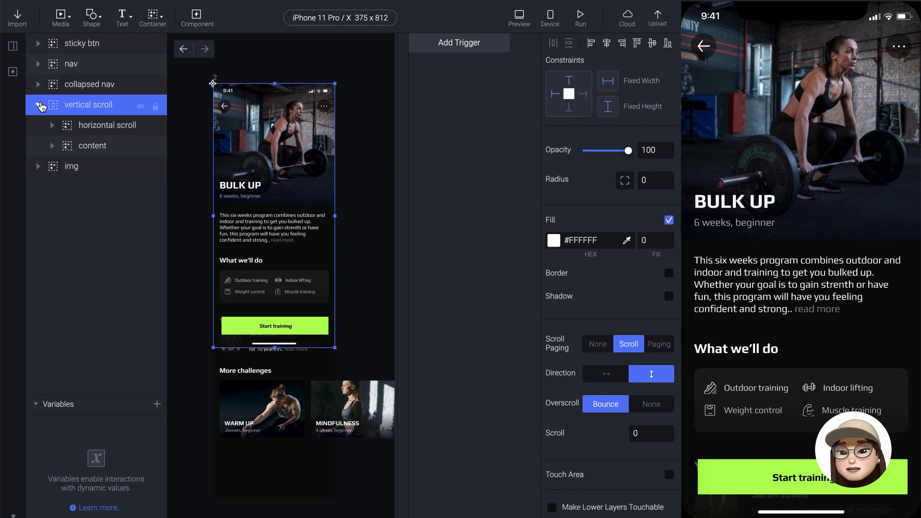
left_click(37, 104)
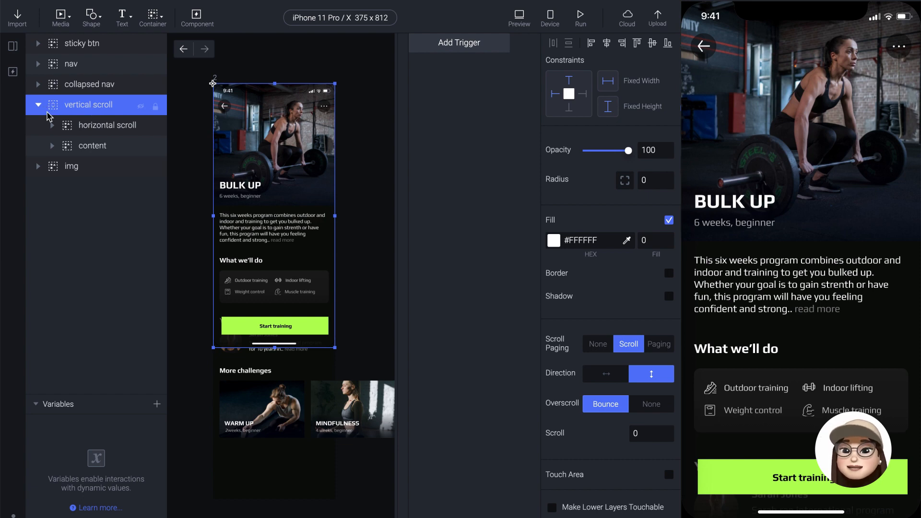
left_click(37, 105)
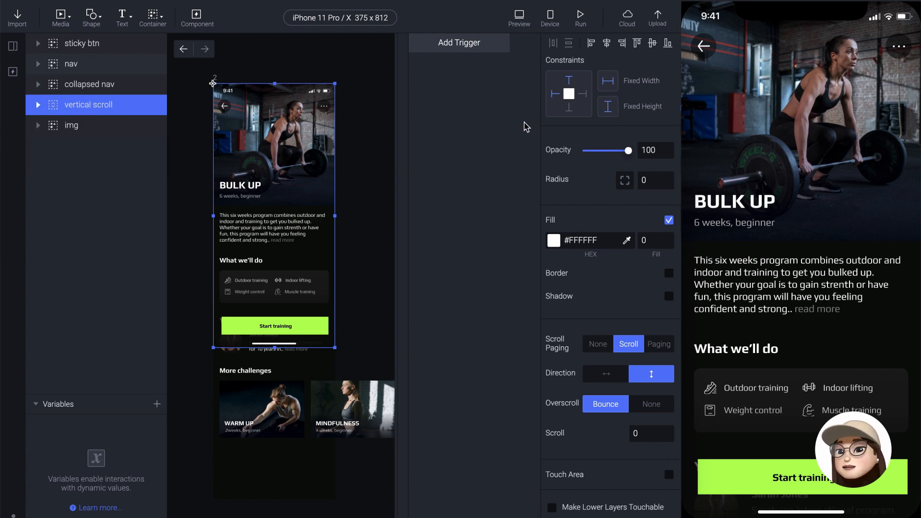
scroll("down", 3)
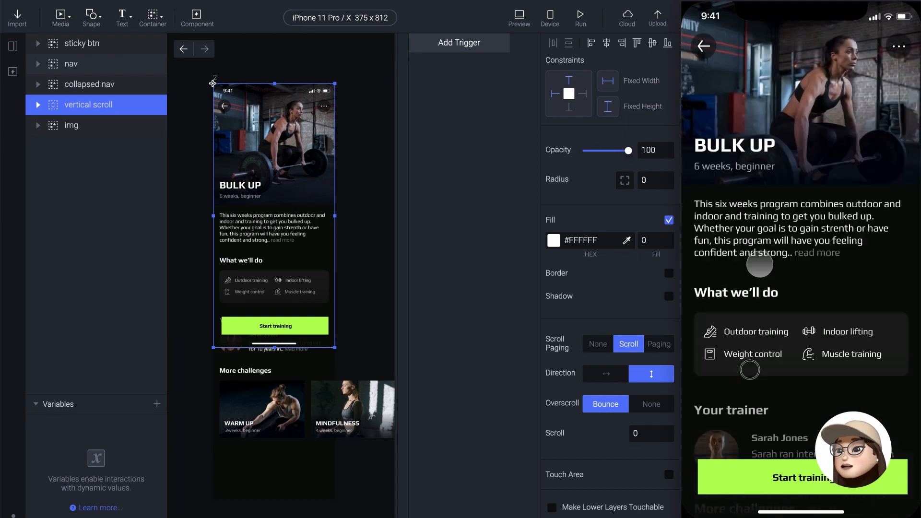
scroll("down", 3)
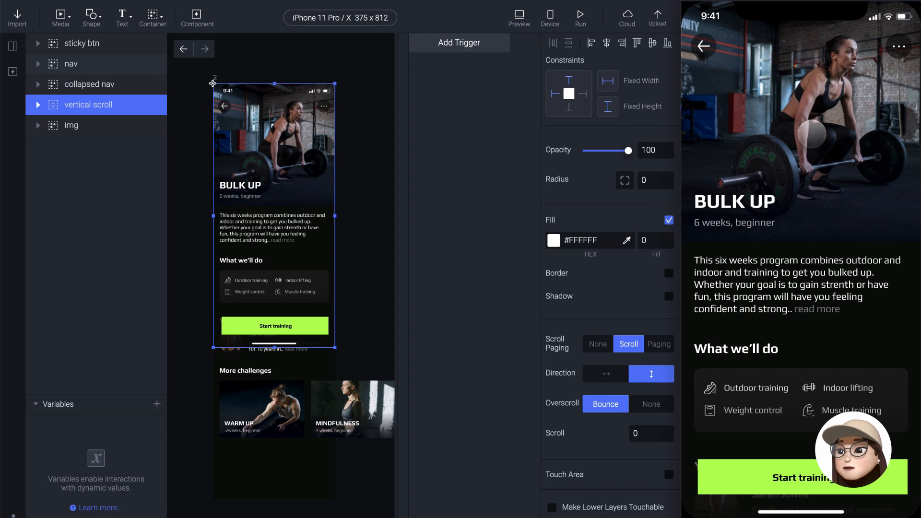
mouse_move(64, 453)
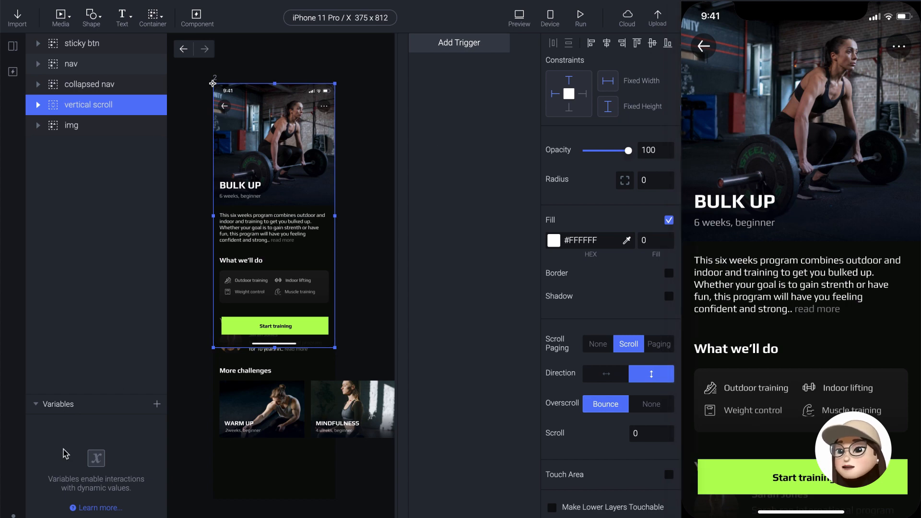
mouse_move(376, 208)
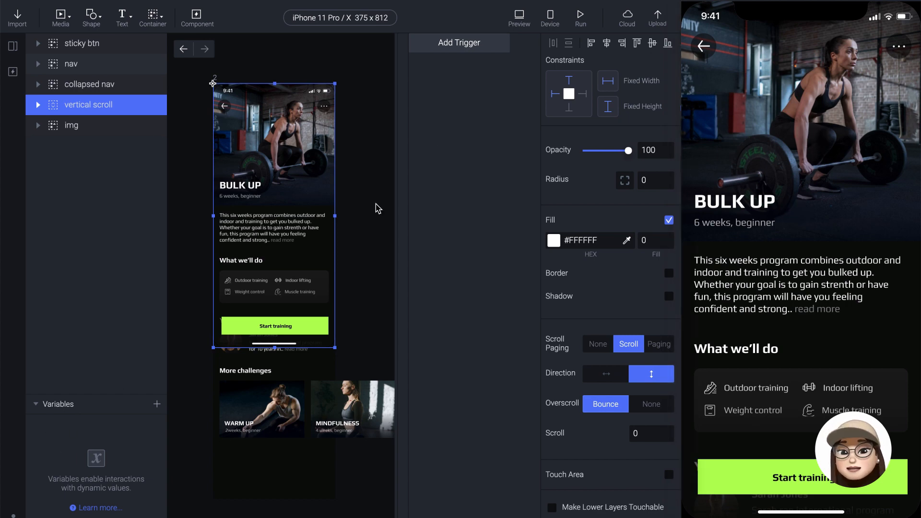
- Add an all-scenes Number variable named scroll with value 0
left_click(157, 404)
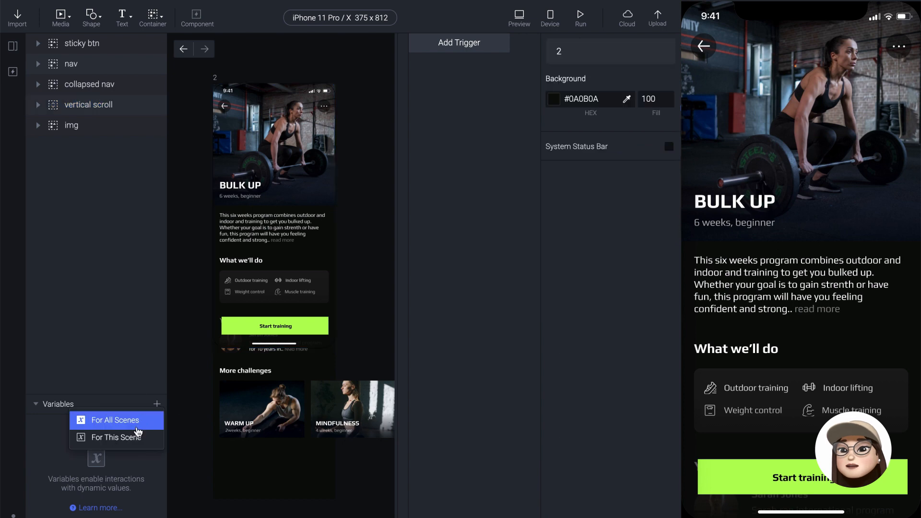
left_click(113, 421)
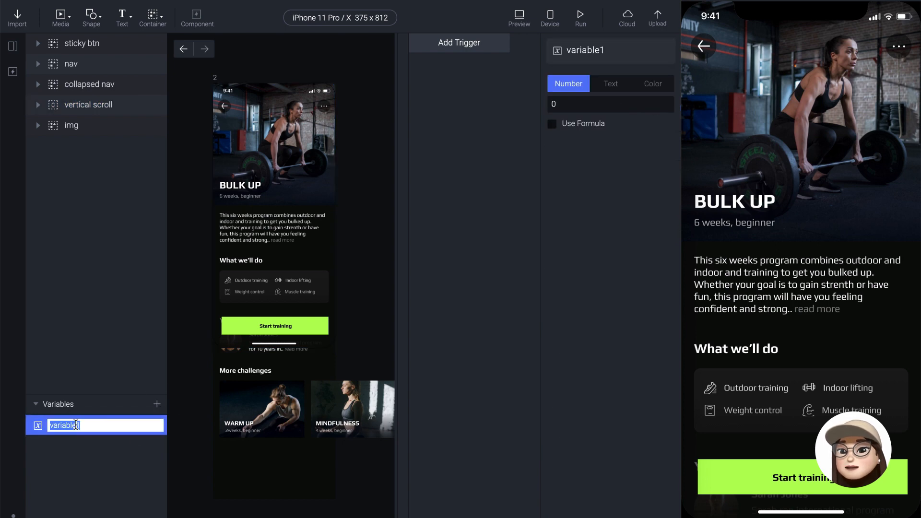
type("scroo")
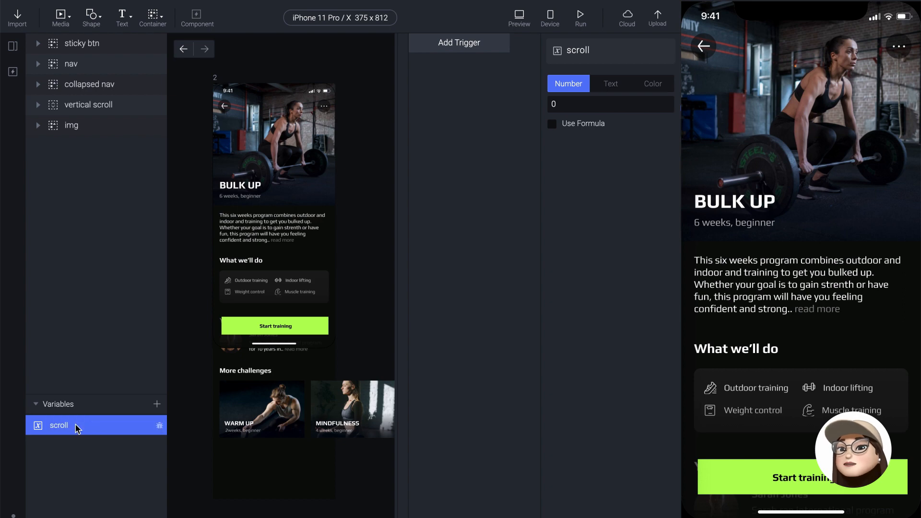
mouse_move(56, 430)
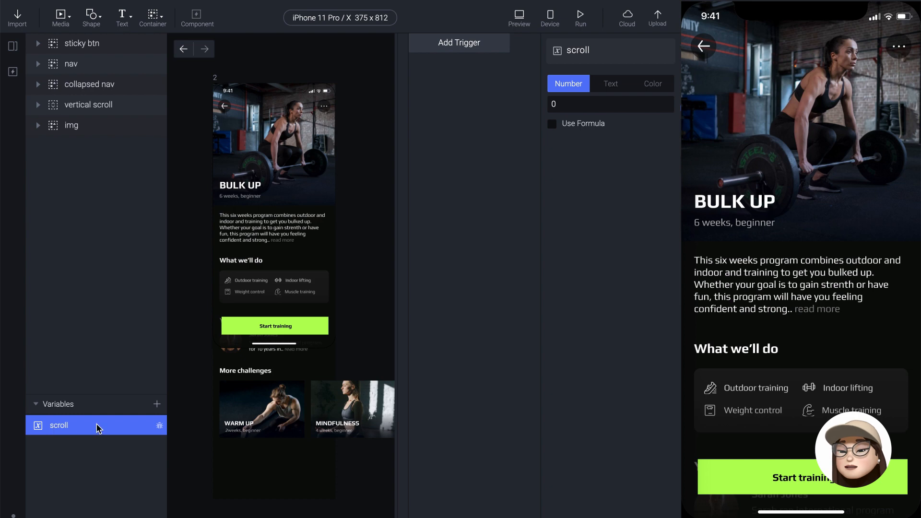
left_click(90, 105)
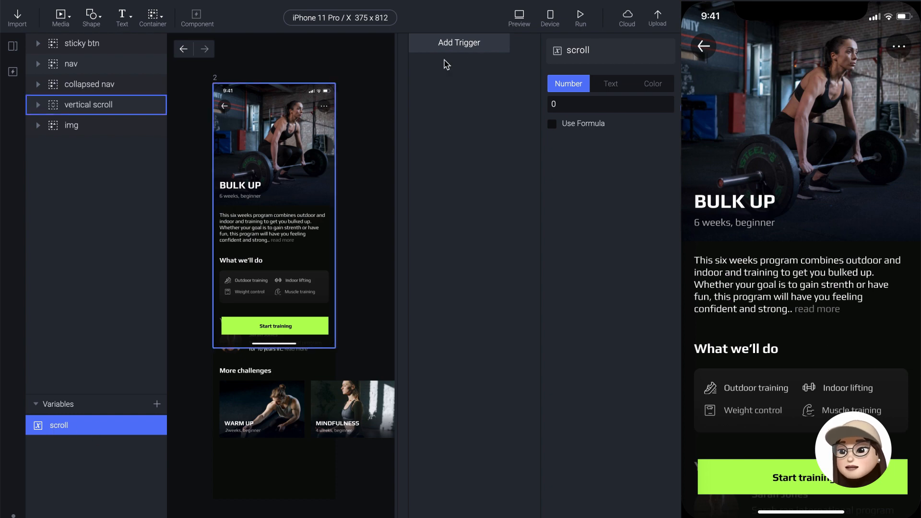
- Add a Detect trigger on the vertical scroll container watching its Scroll property
left_click(458, 42)
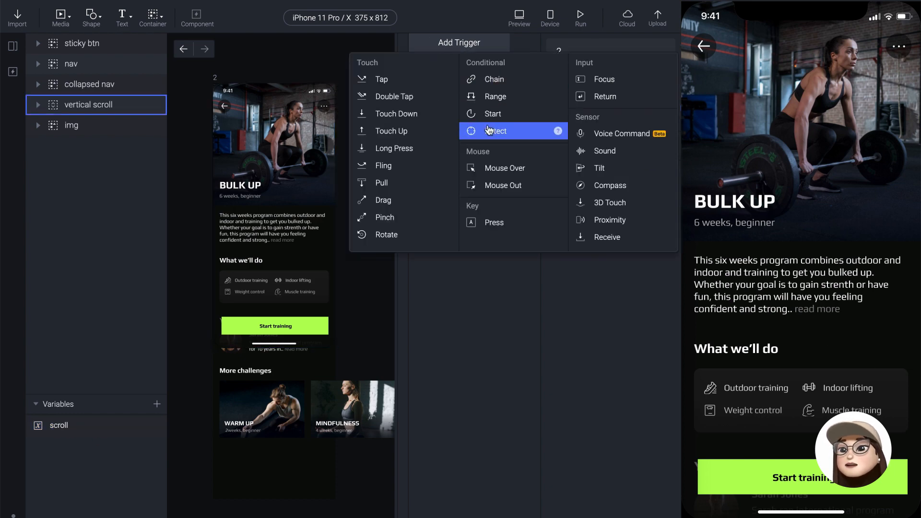
left_click(495, 130)
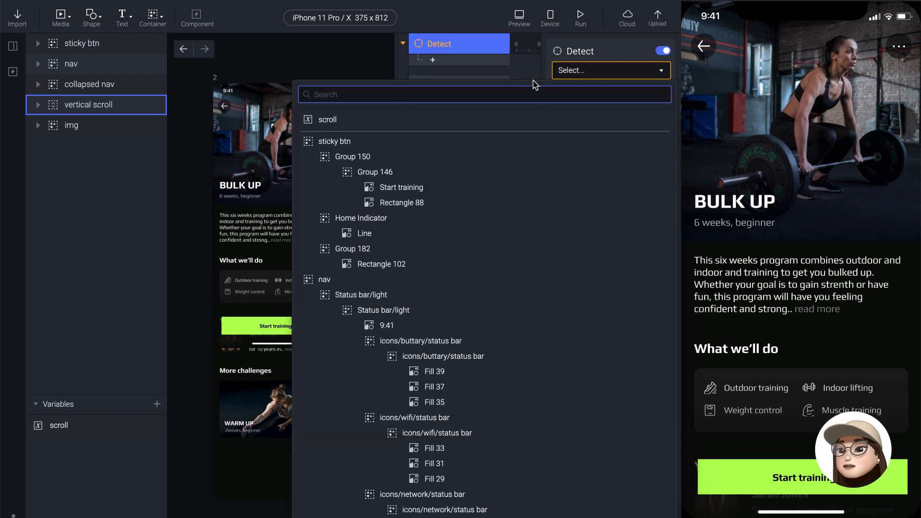
type("scr")
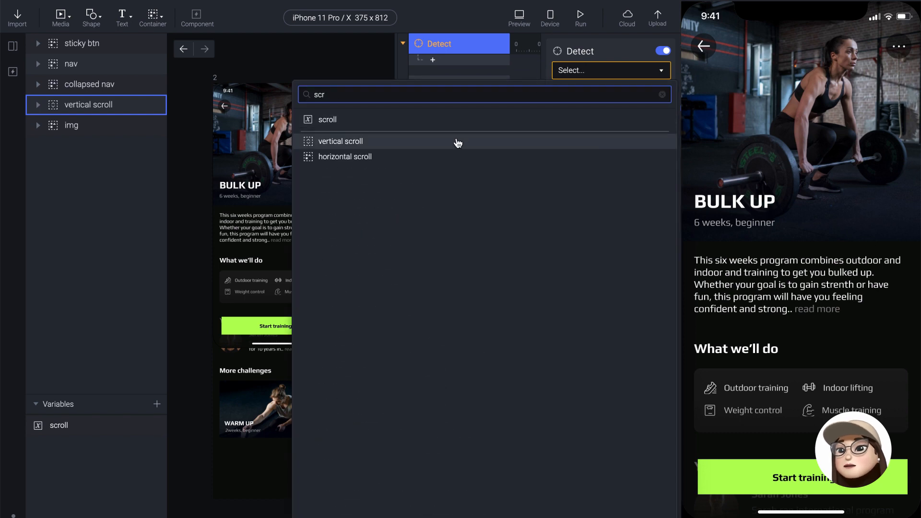
left_click(340, 141)
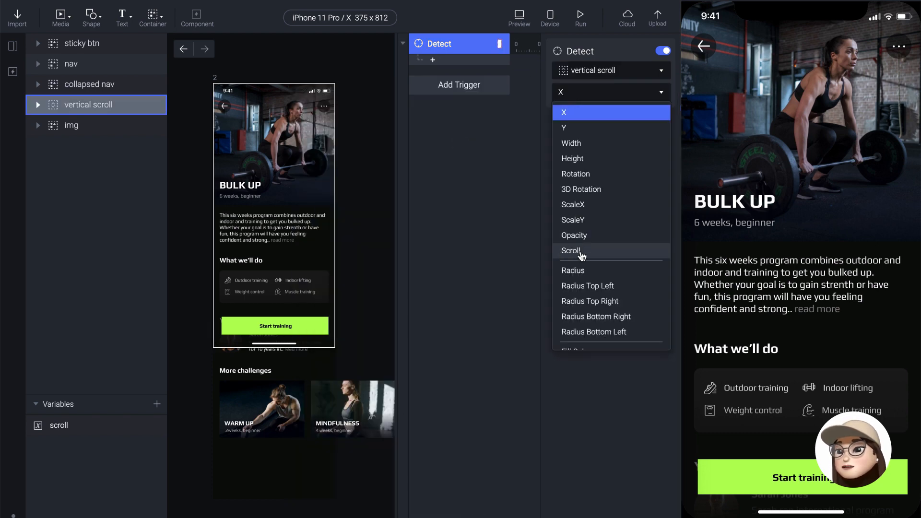
mouse_move(569, 128)
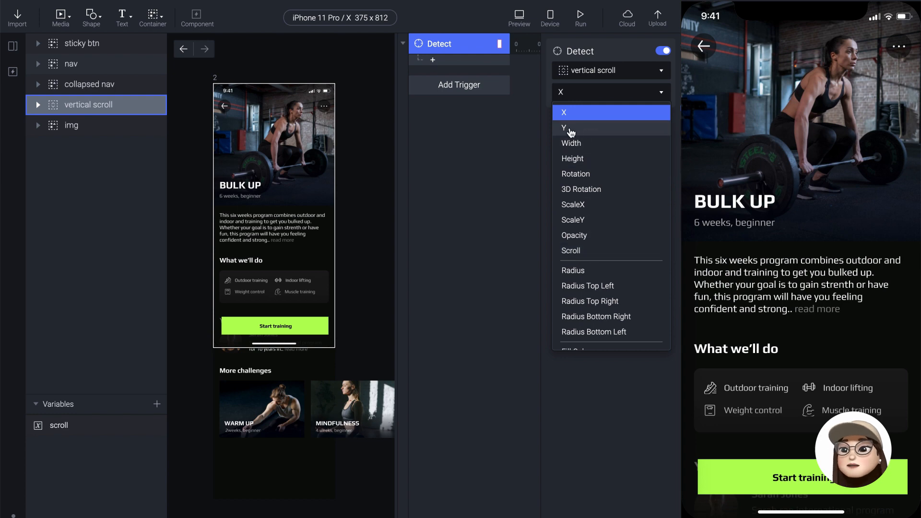
left_click(570, 250)
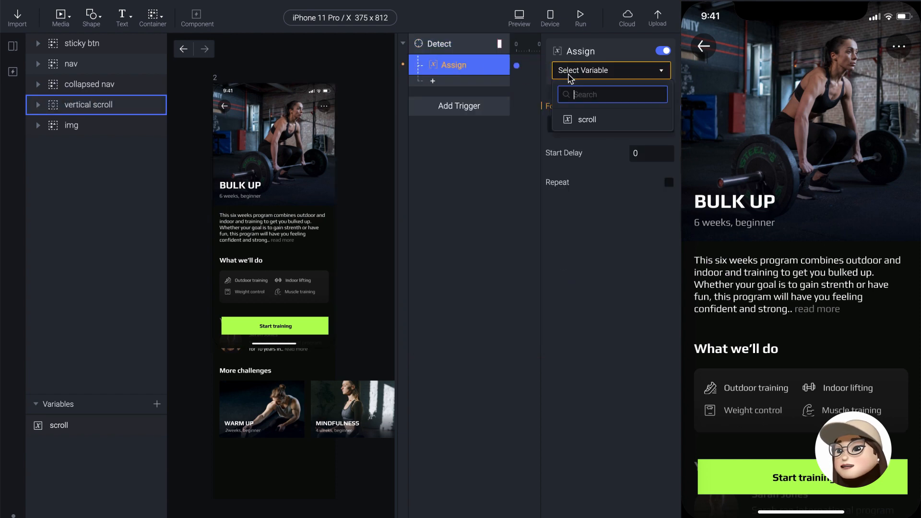
- Assign the scroll variable a formula referencing vertical scroll's scrollOffset
left_click(586, 119)
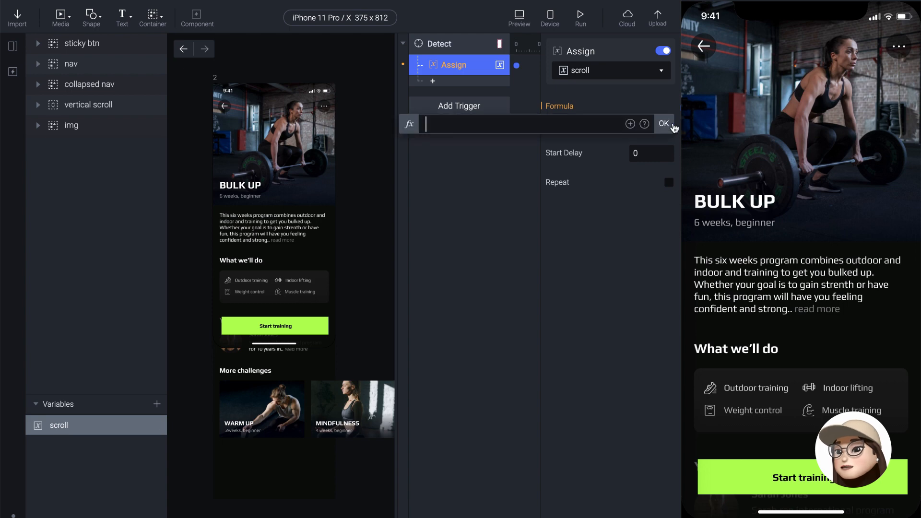
left_click(529, 124)
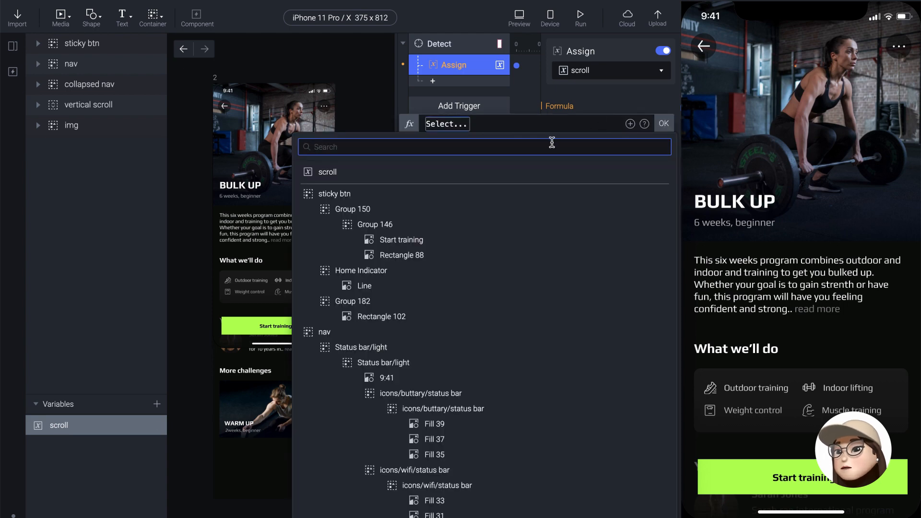
type("ver")
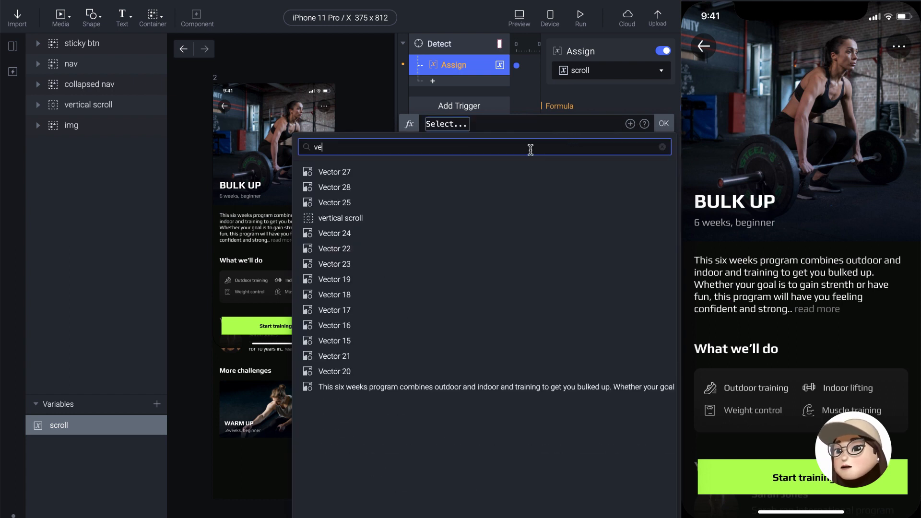
left_click(340, 218)
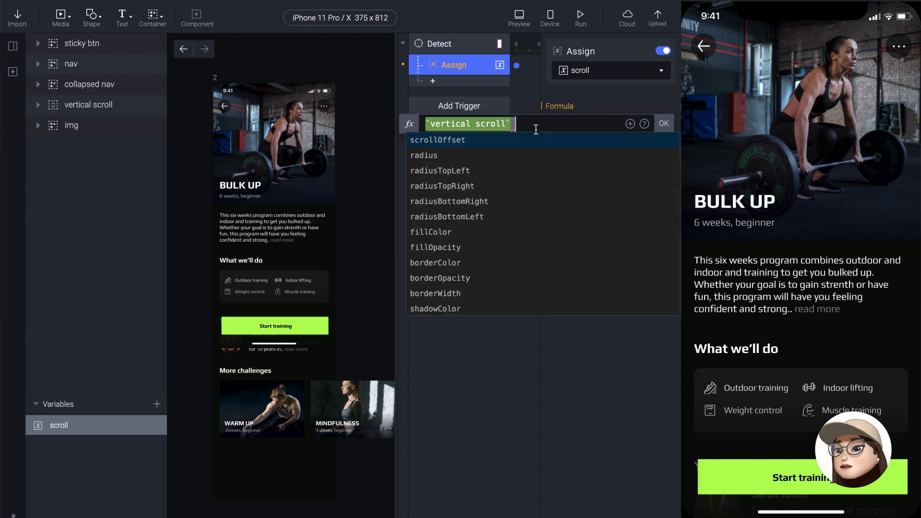
left_click(437, 141)
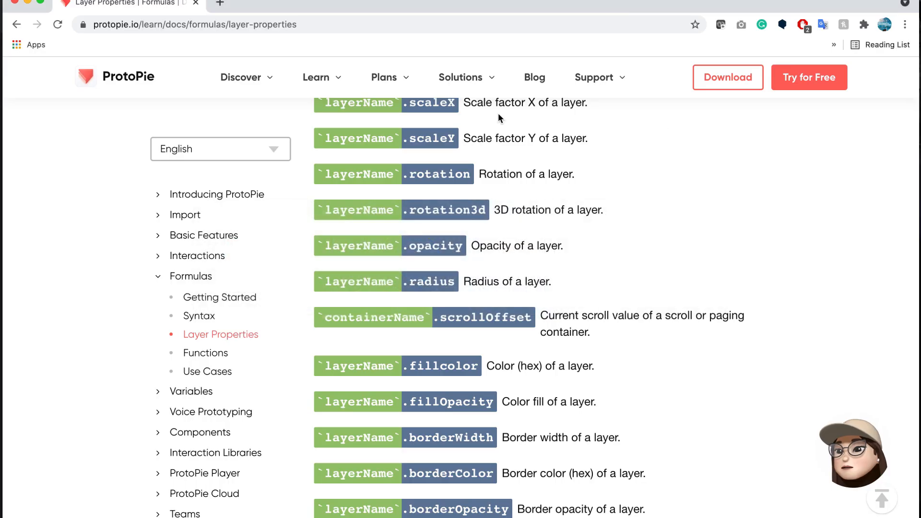
mouse_move(321, 328)
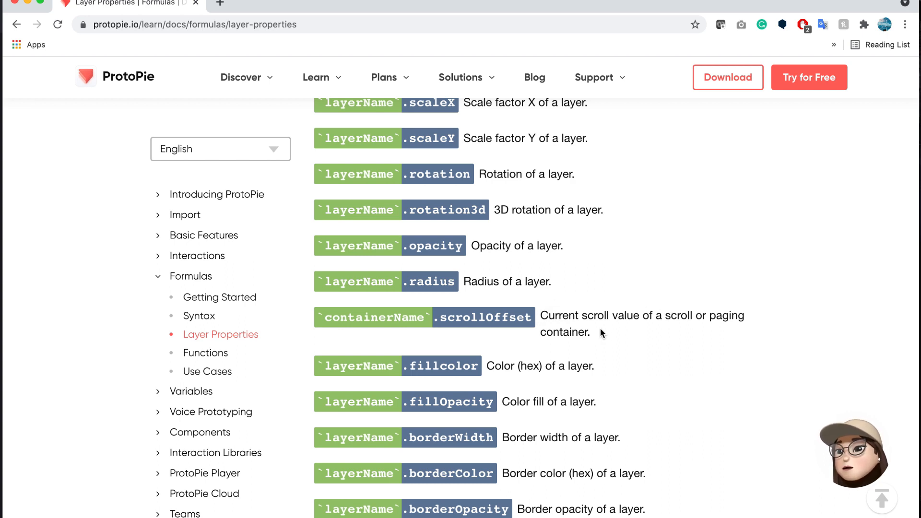
- Switch back from the scrollOffset documentation to ProtoPie
key("cmd+tab")
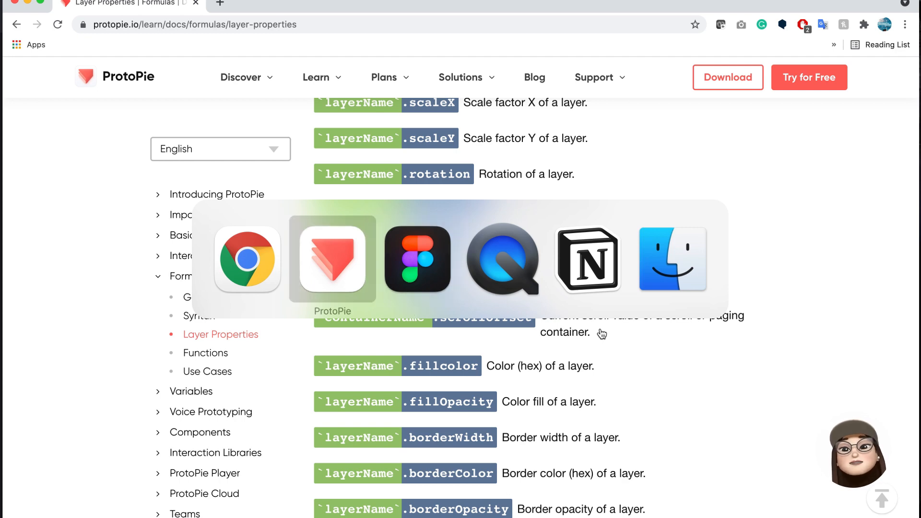
- Display the scroll variable live in the preview and scroll to watch its value
left_click(332, 260)
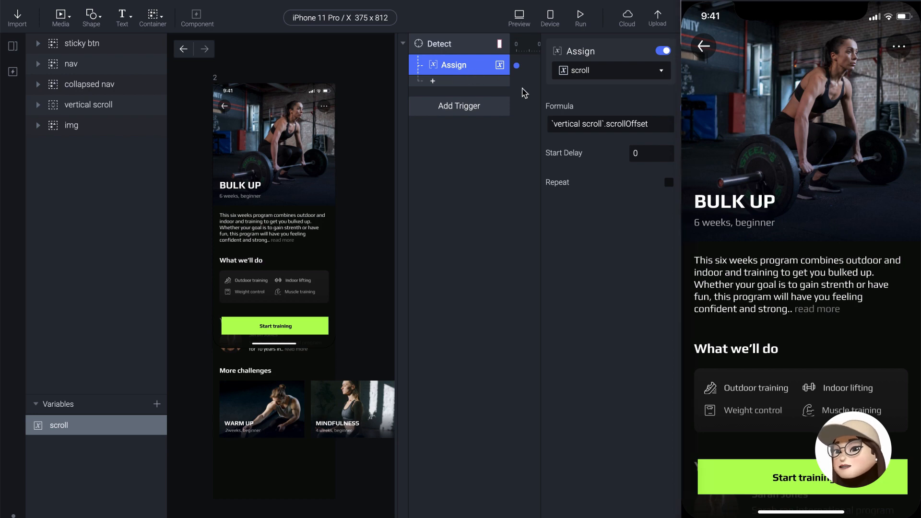
left_click(599, 124)
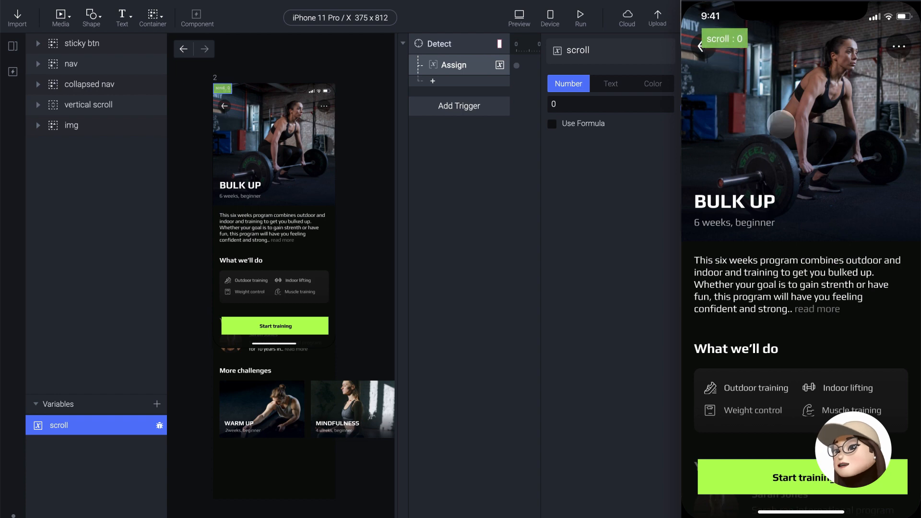
scroll("down", 3)
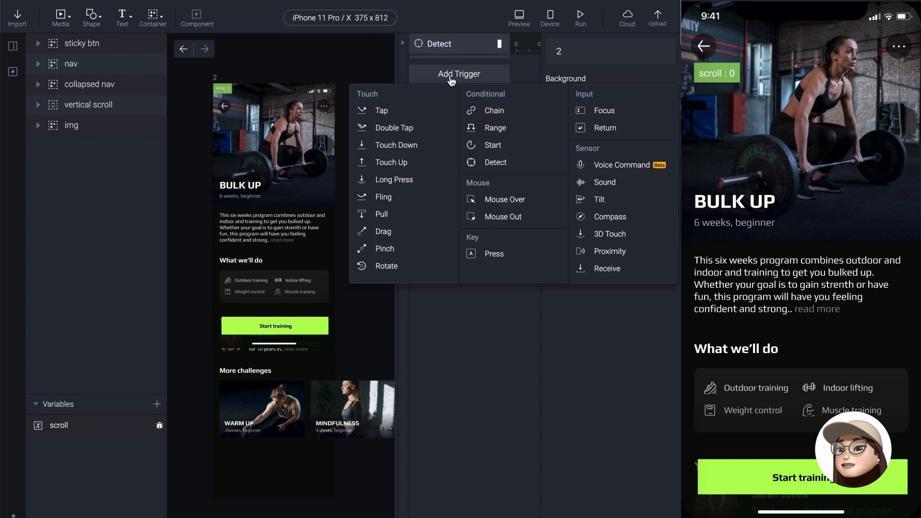
mouse_move(494, 110)
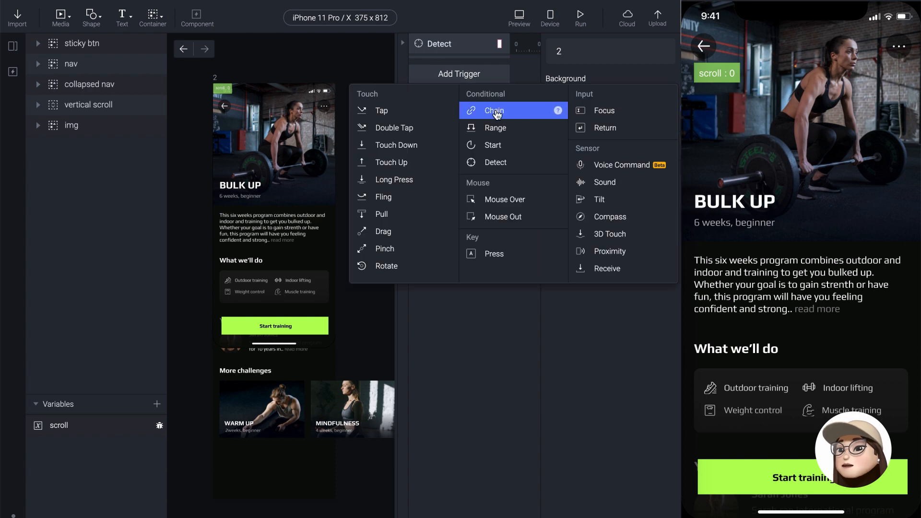
- Add a Chain trigger on vertical scroll with a Scale response targeting the img layer
left_click(493, 110)
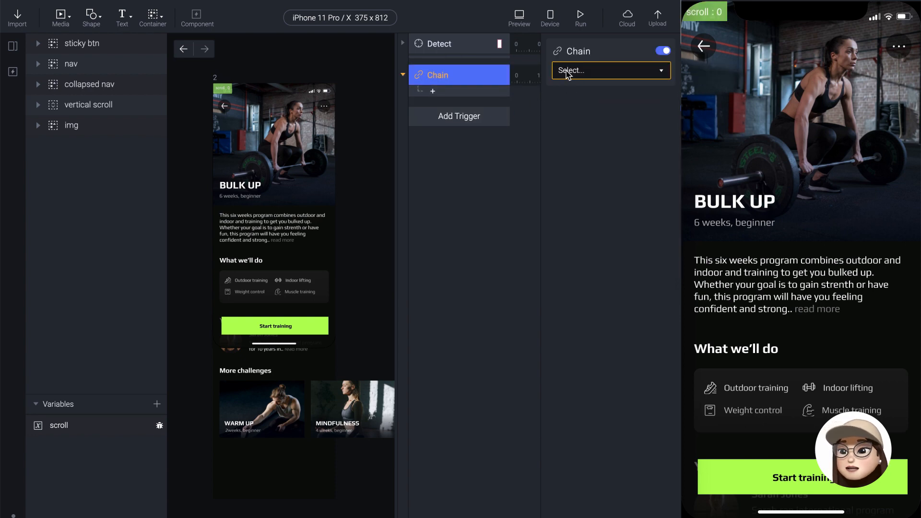
left_click(610, 70)
type("img")
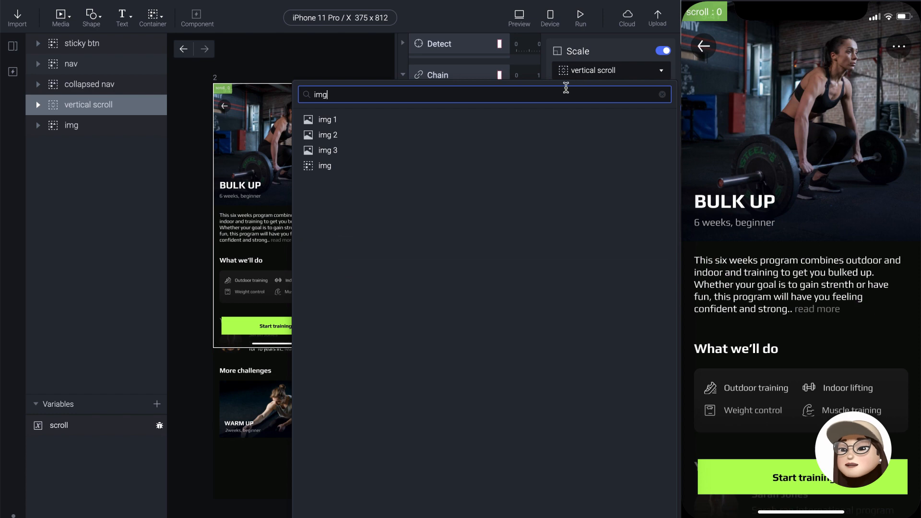
left_click(324, 166)
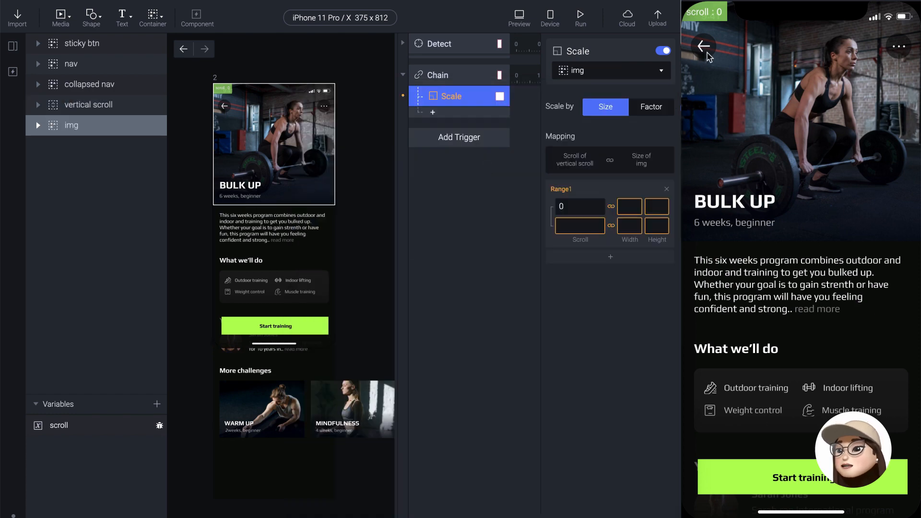
- Check img's size, then set the Scale range's ending scroll value to -300
left_click(71, 125)
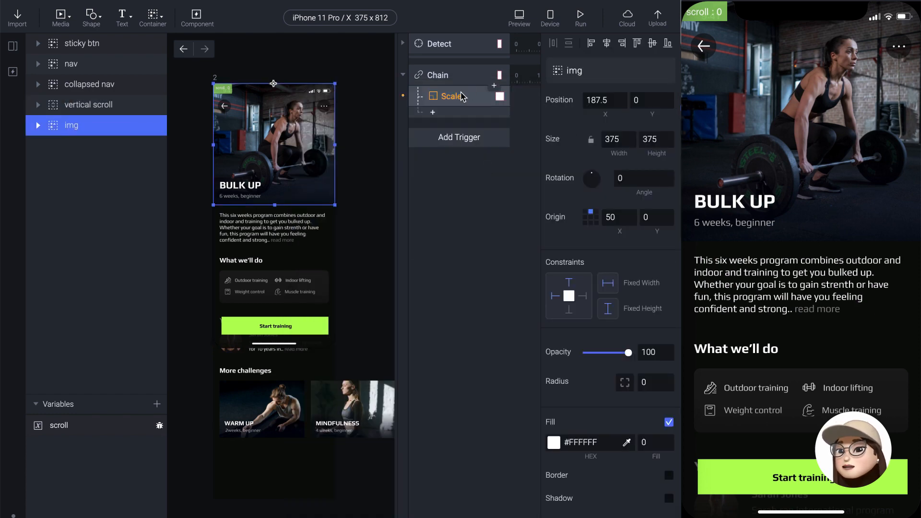
left_click(451, 96)
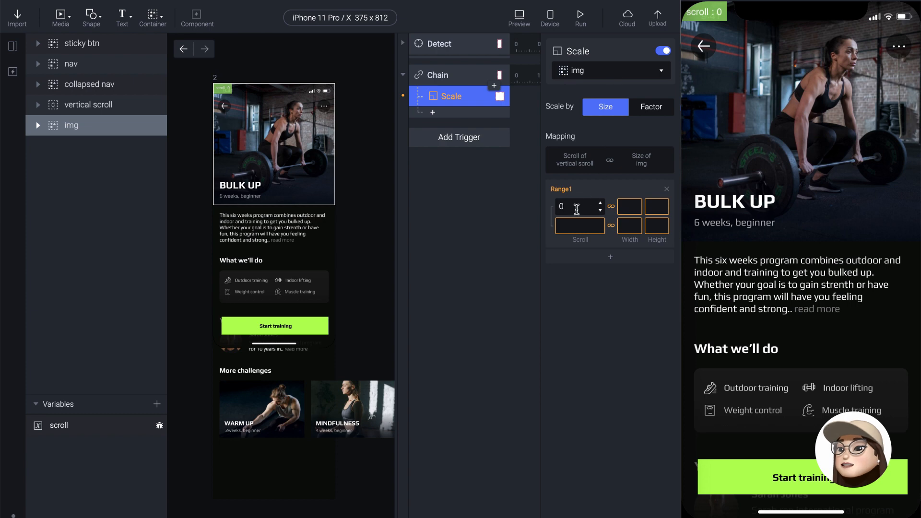
left_click(579, 225)
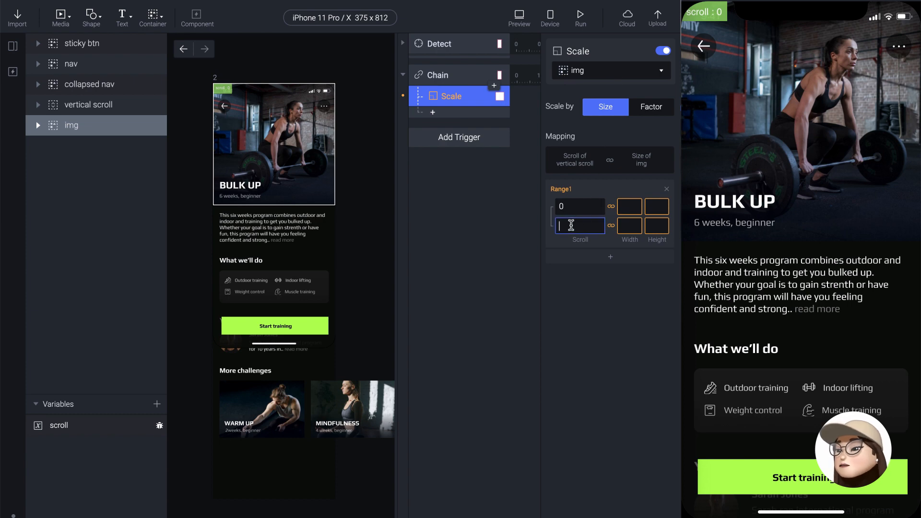
type("-300")
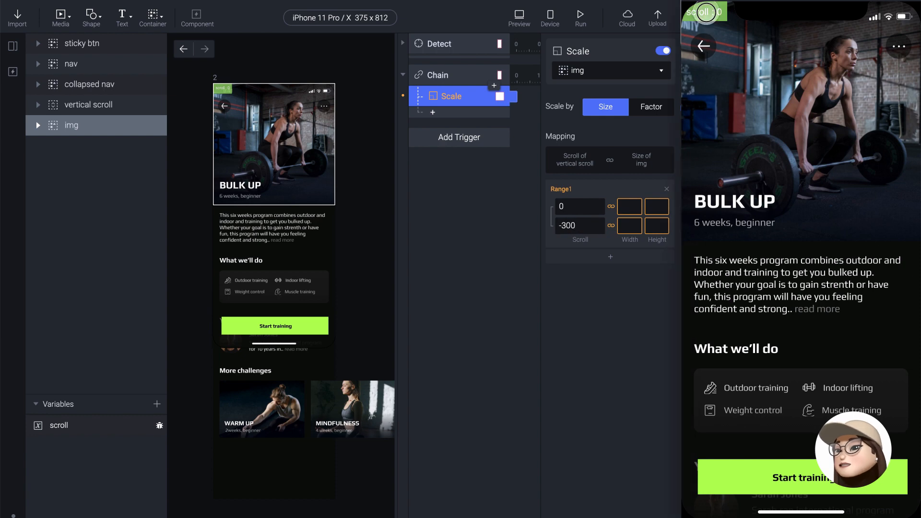
- Pull the Bulk Up page down in preview to test the scale mapping
scroll("down", 3)
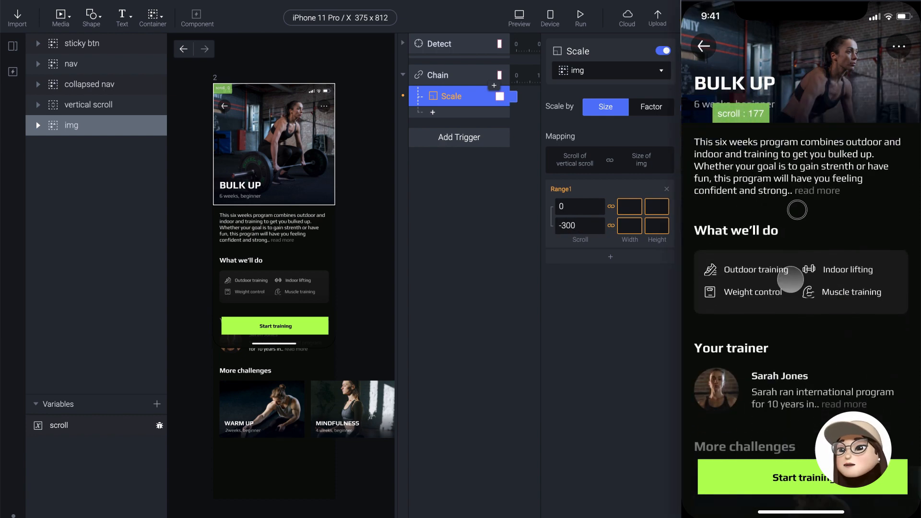
scroll("down", 3)
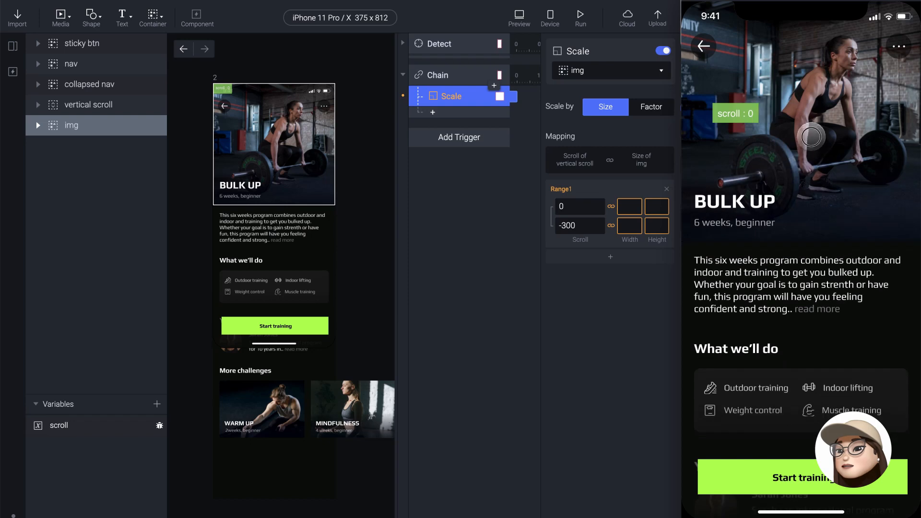
scroll("down", 3)
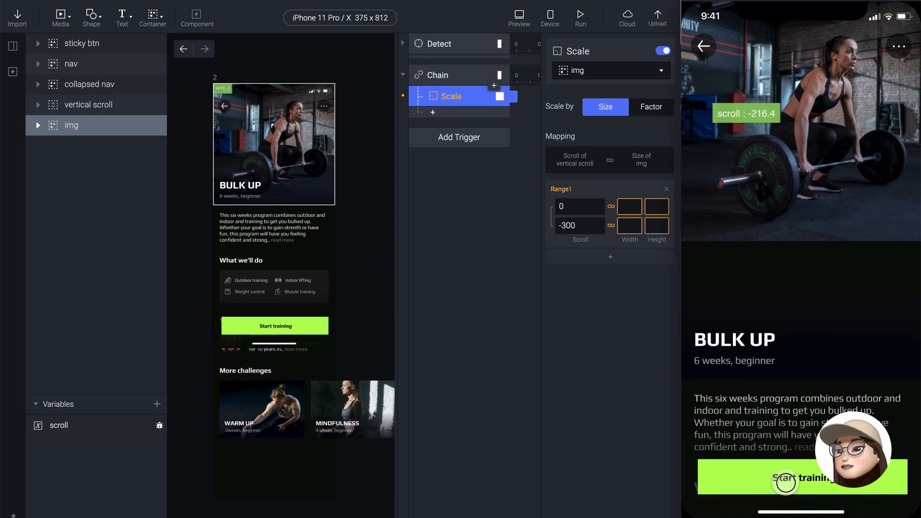
scroll("down", 3)
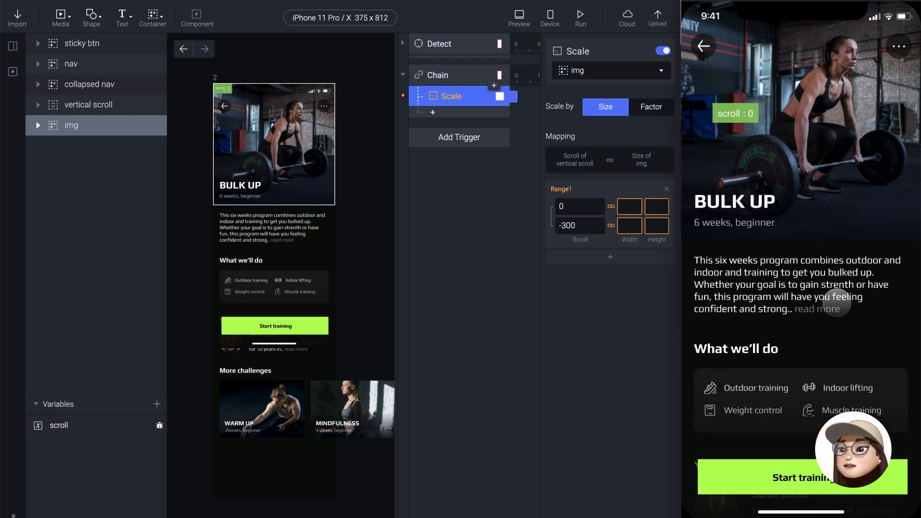
scroll("down", 3)
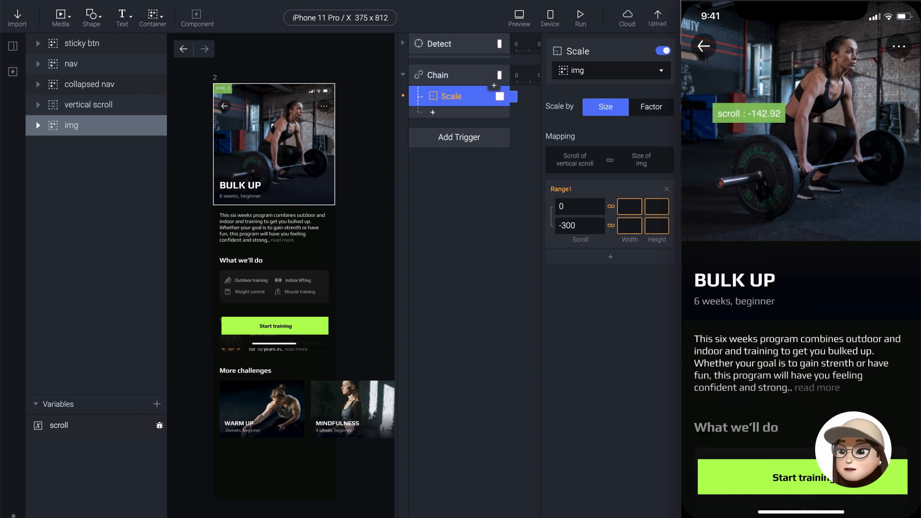
scroll("down", 3)
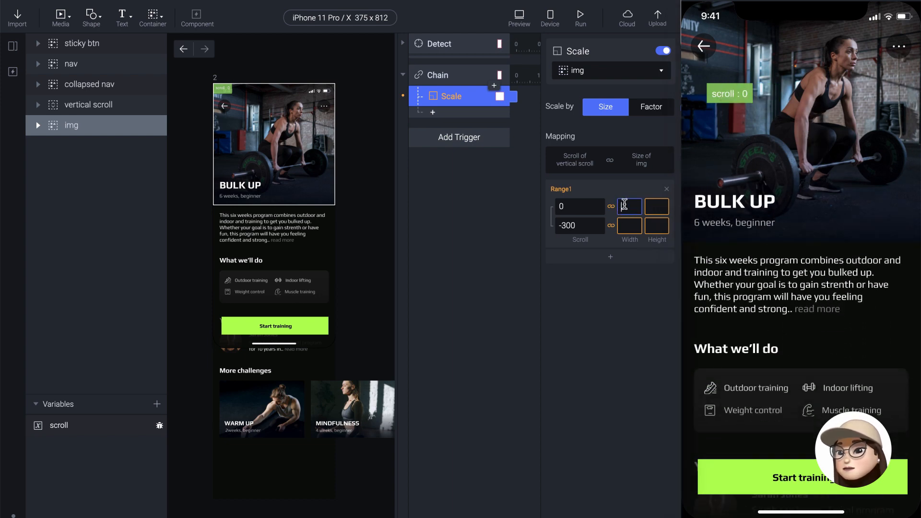
- Set the img start size to 375×375 at scroll 0, checking the header image's size
type("37")
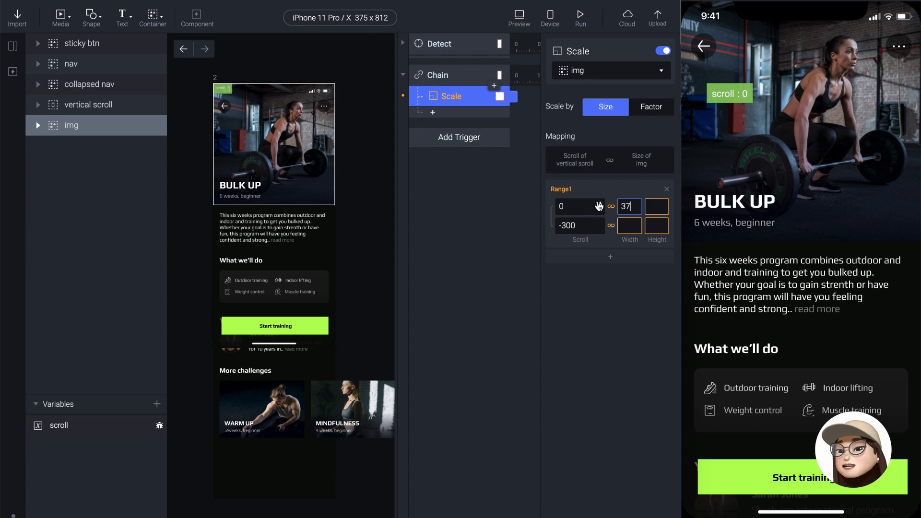
type("75")
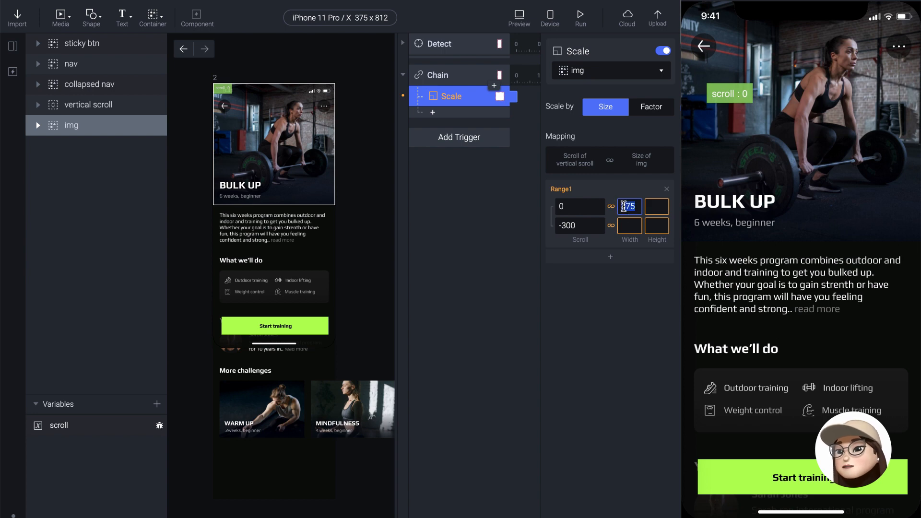
left_click(657, 206)
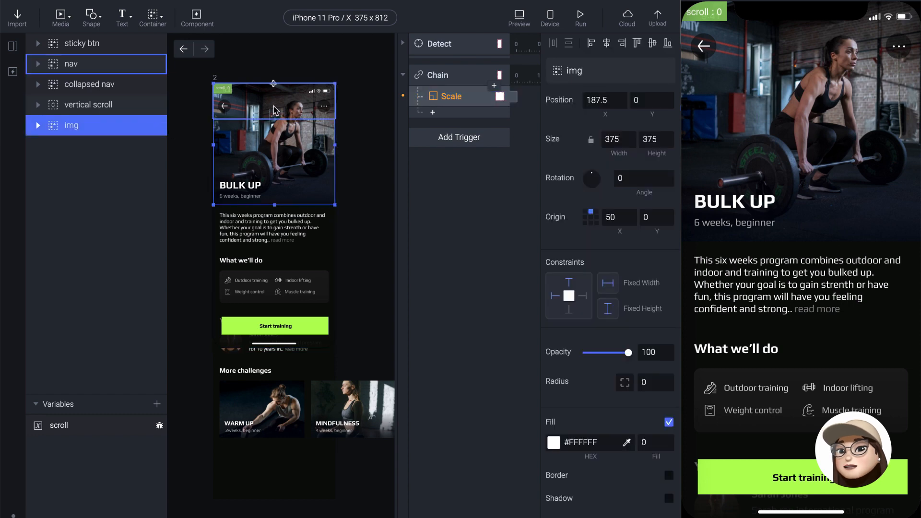
left_click(617, 139)
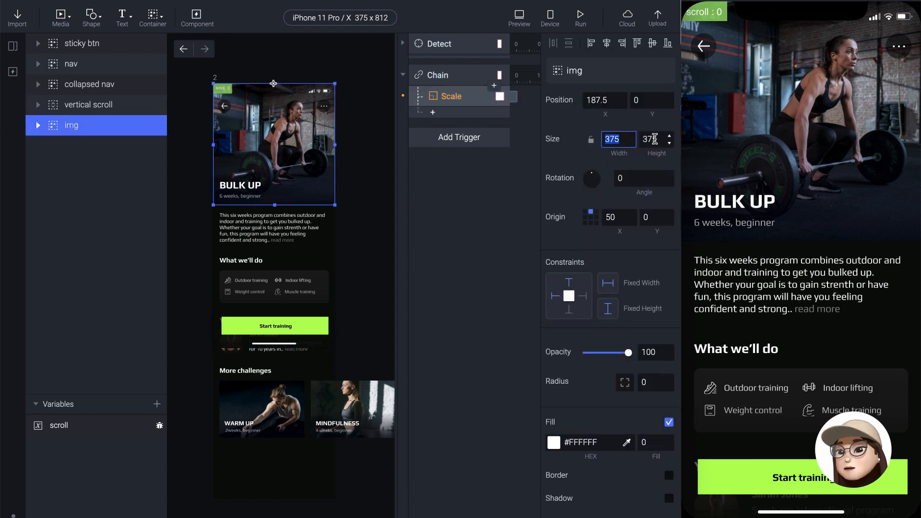
left_click(452, 96)
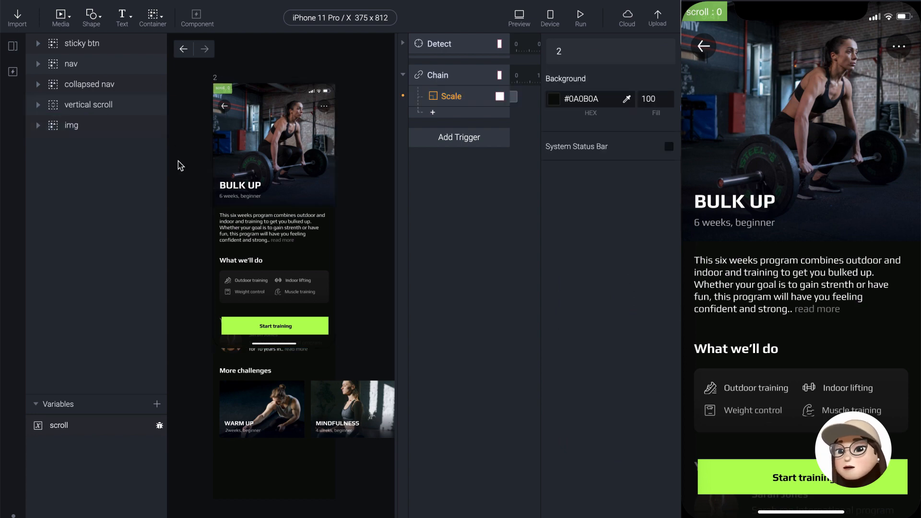
- Check the vertical scroll container's height, then set img's end size to 812 at -300
left_click(88, 104)
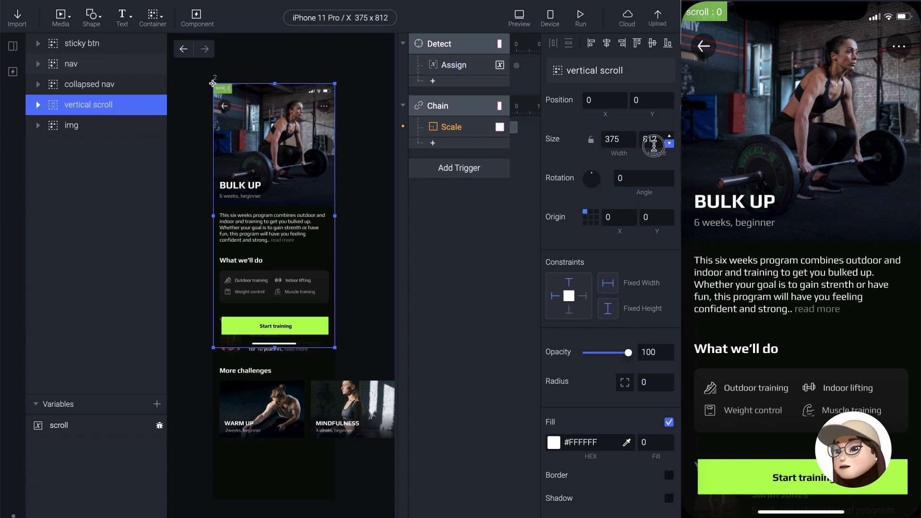
left_click(654, 142)
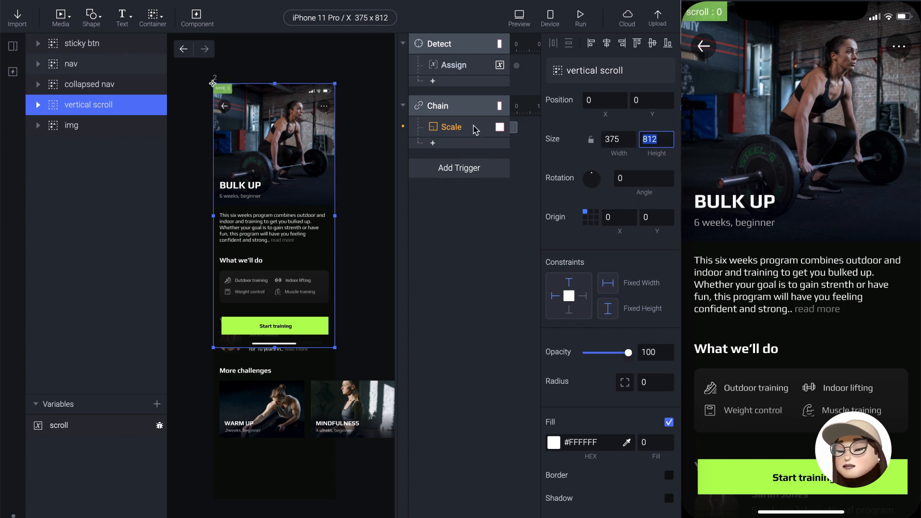
left_click(452, 127)
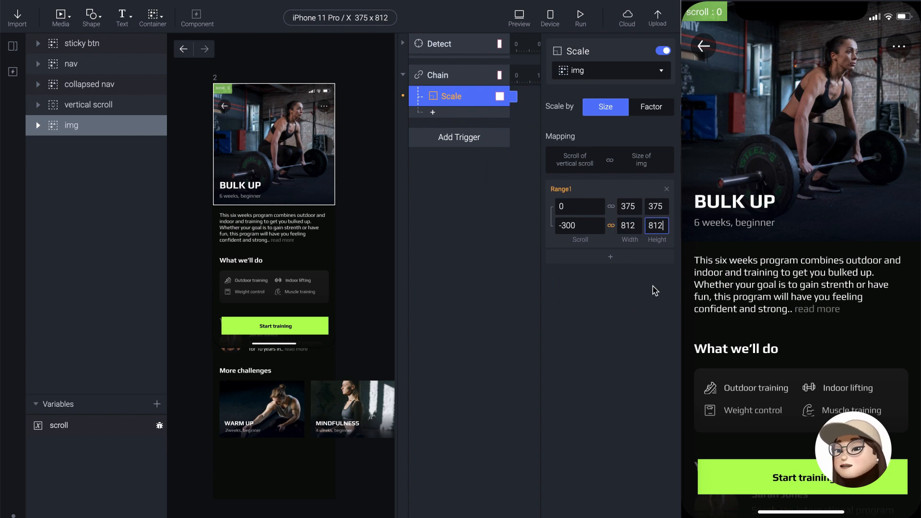
left_click(627, 225)
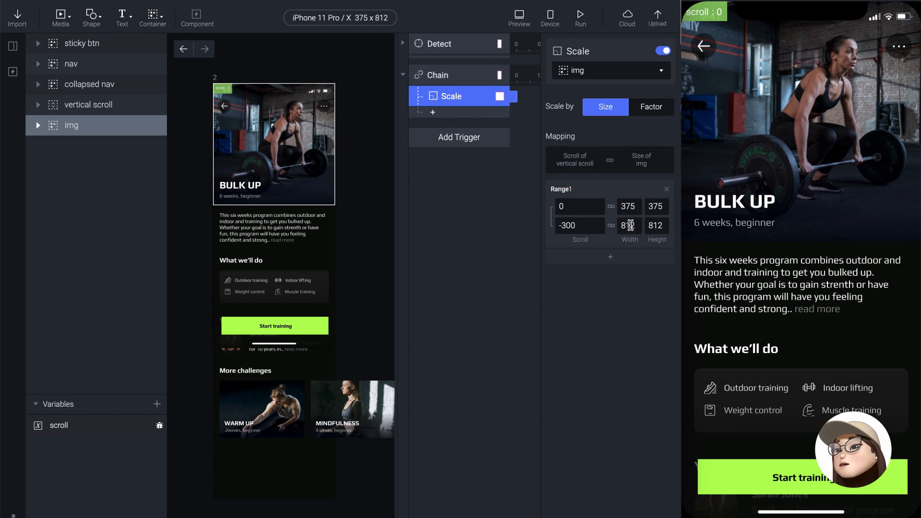
type("812")
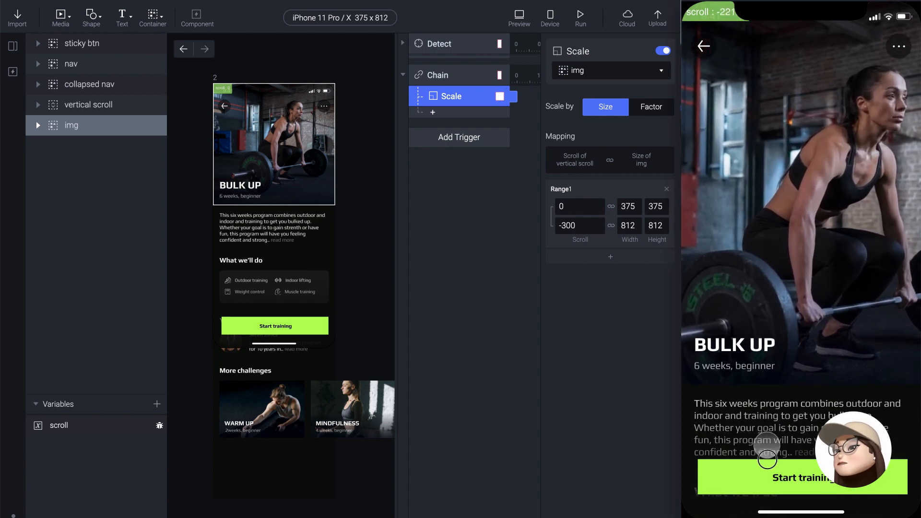
- Test the pull-down zoom in preview, then inspect img's properties: 375×375, origin 50, 0
scroll("up", 3)
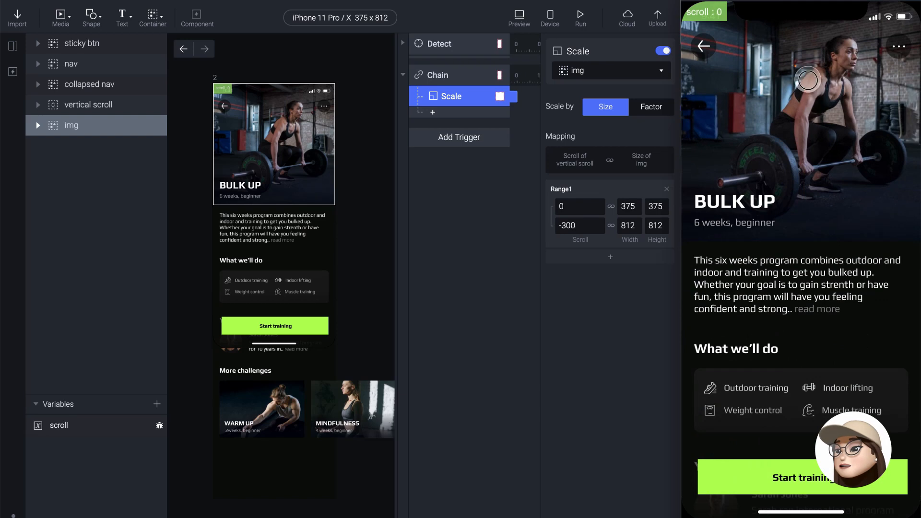
scroll("down", 3)
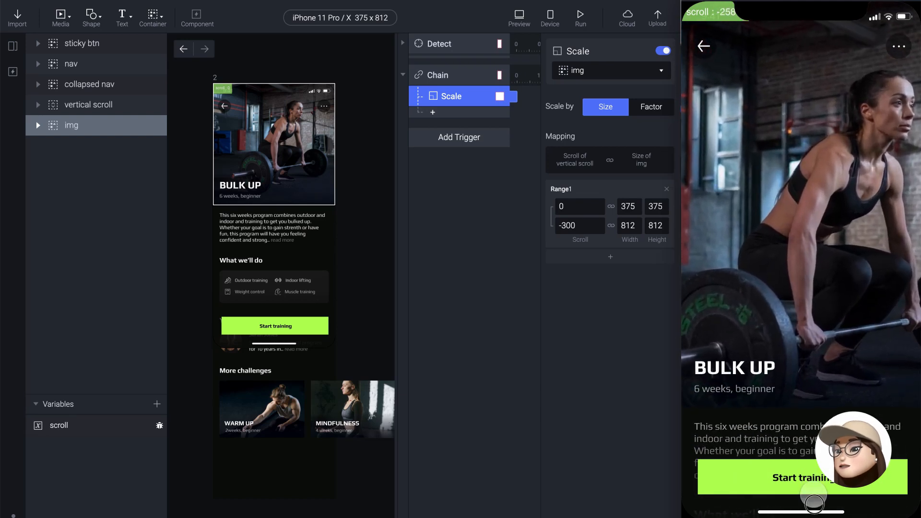
scroll("down", 3)
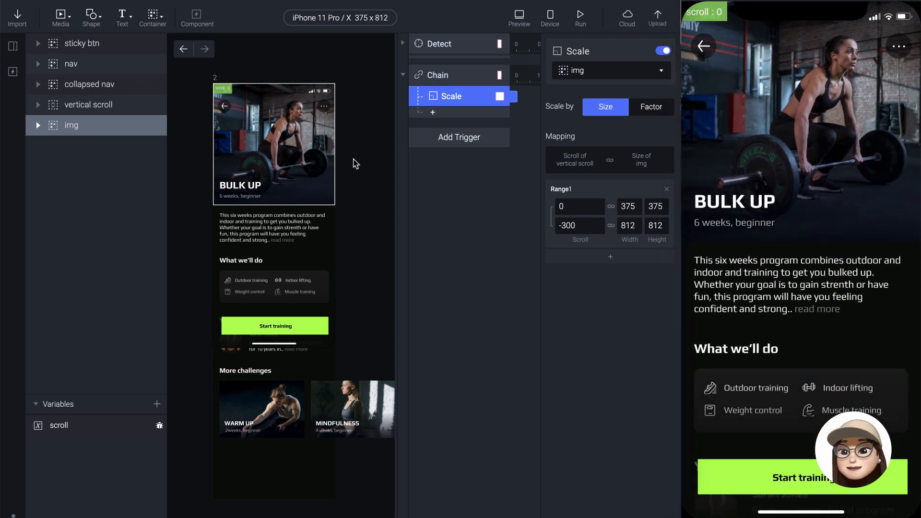
left_click(71, 125)
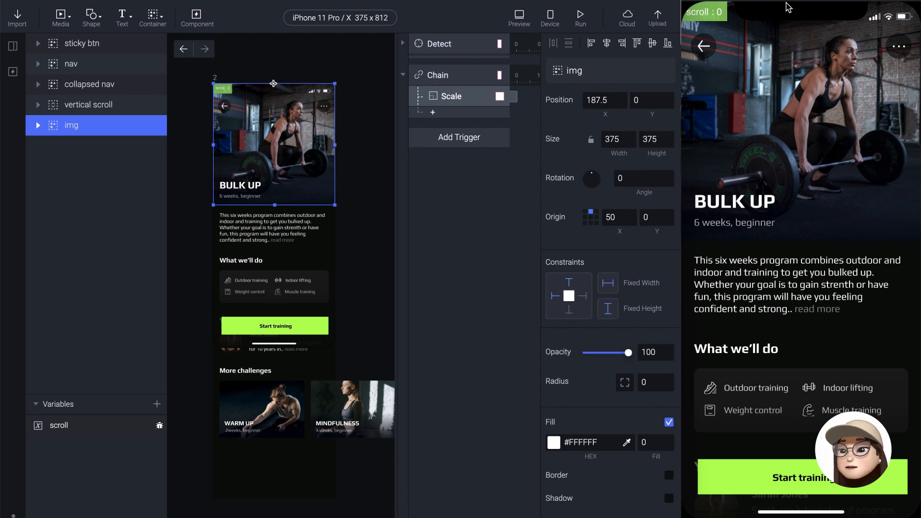
mouse_move(596, 229)
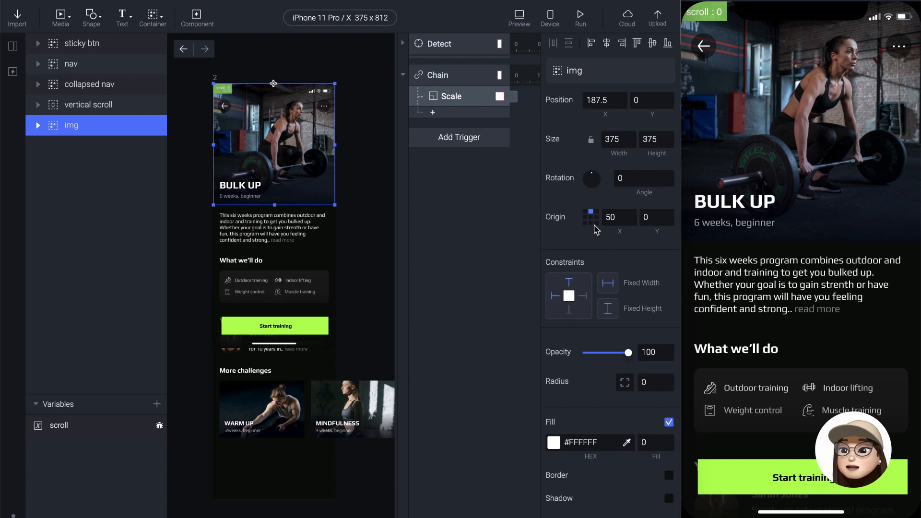
mouse_move(567, 223)
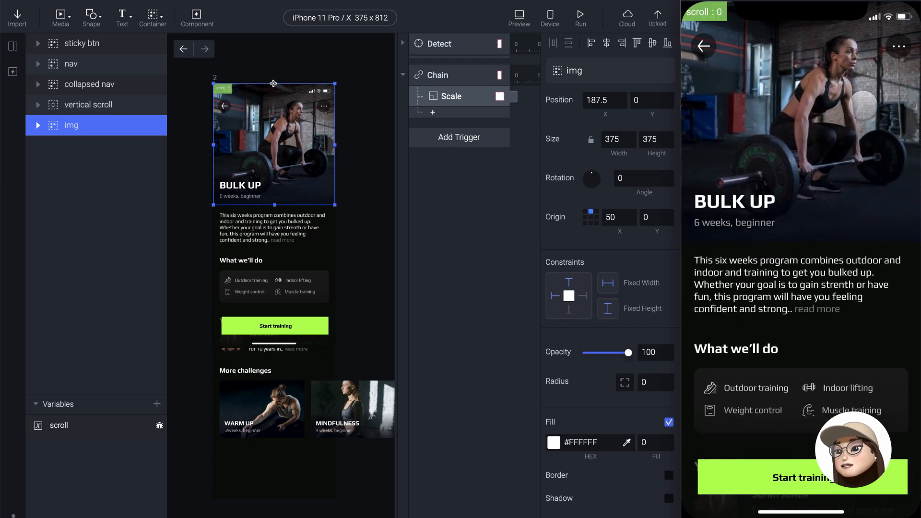
scroll("down", 3)
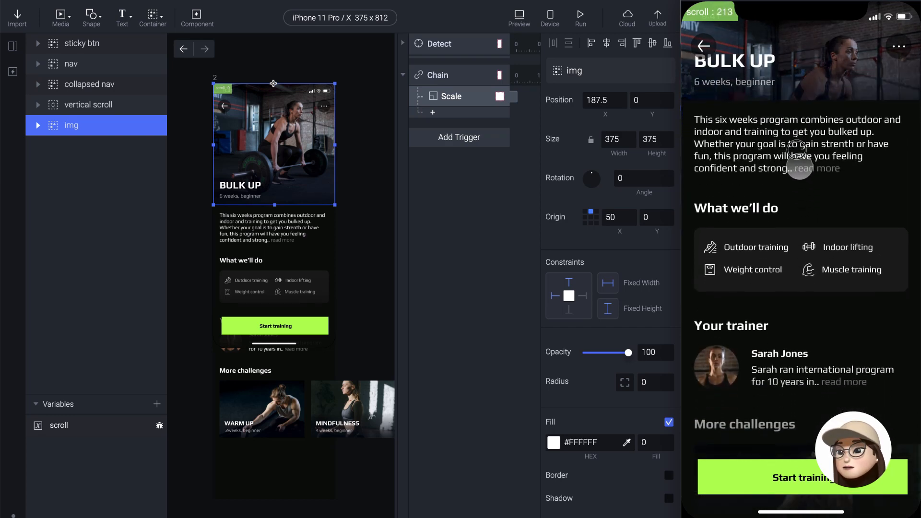
scroll("down", 3)
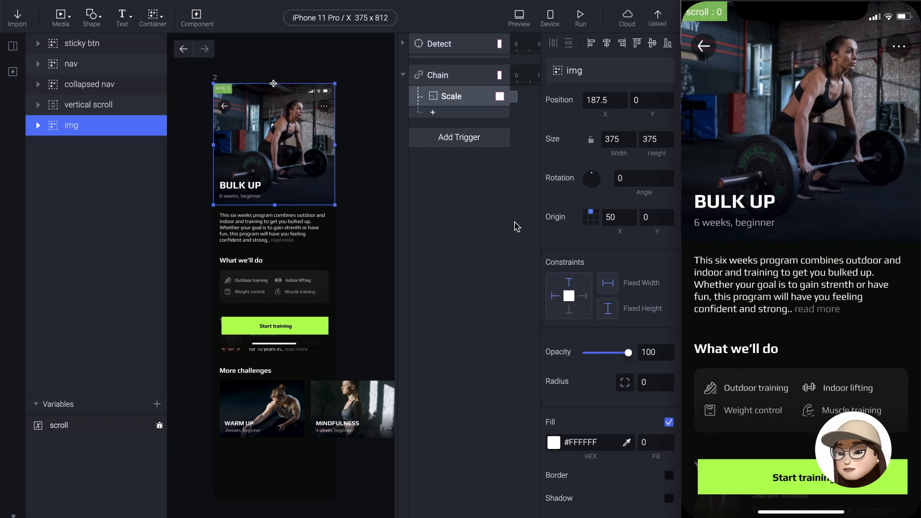
- Add a Move response for img mapping scroll 0–375 to Y 0 to -375
left_click(459, 137)
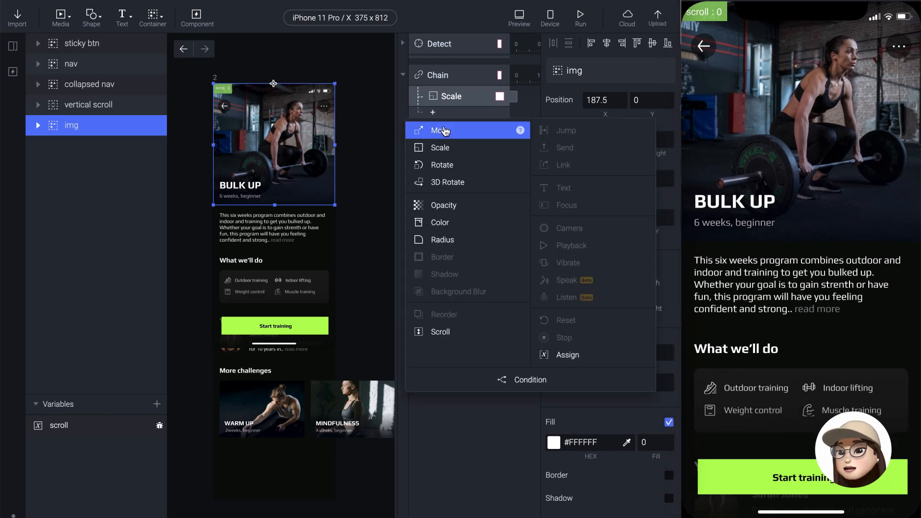
left_click(441, 130)
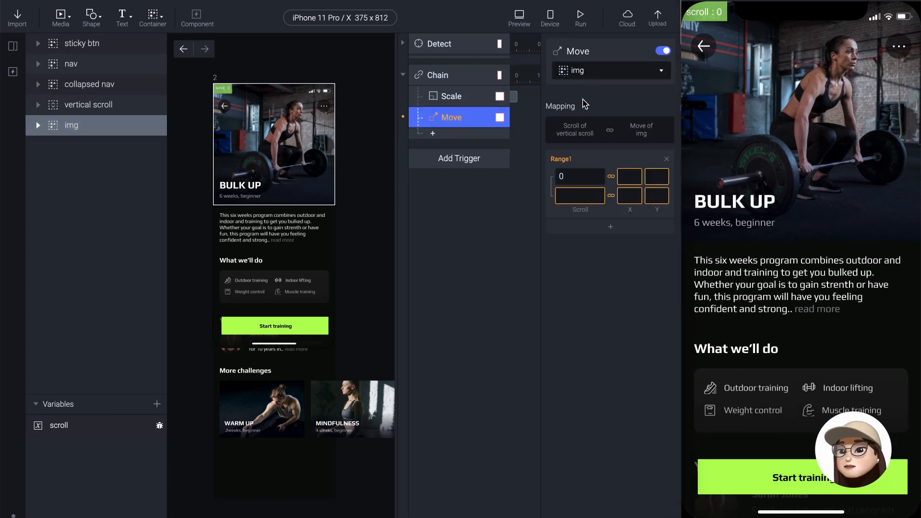
mouse_move(568, 110)
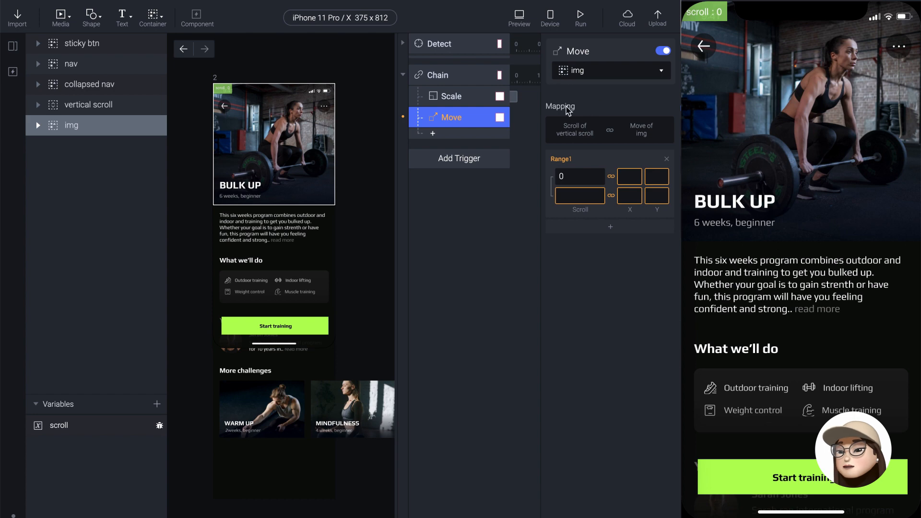
left_click(579, 195)
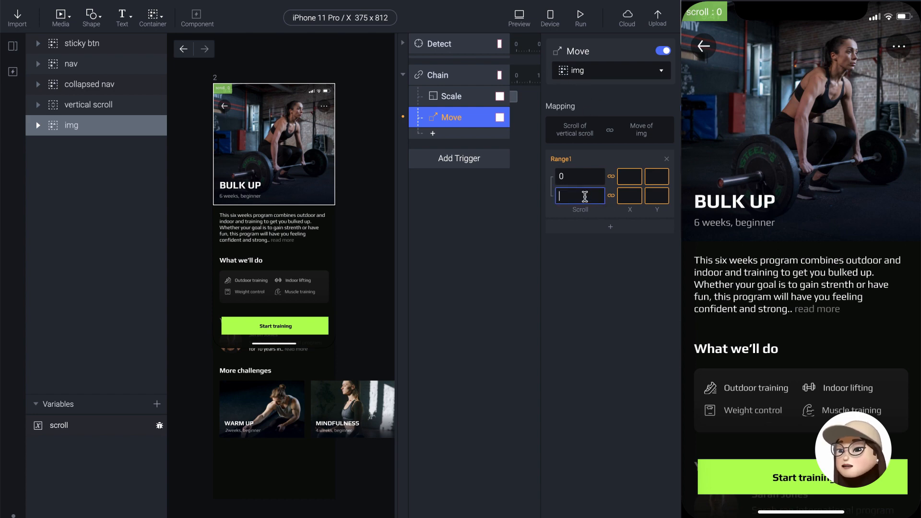
type("3")
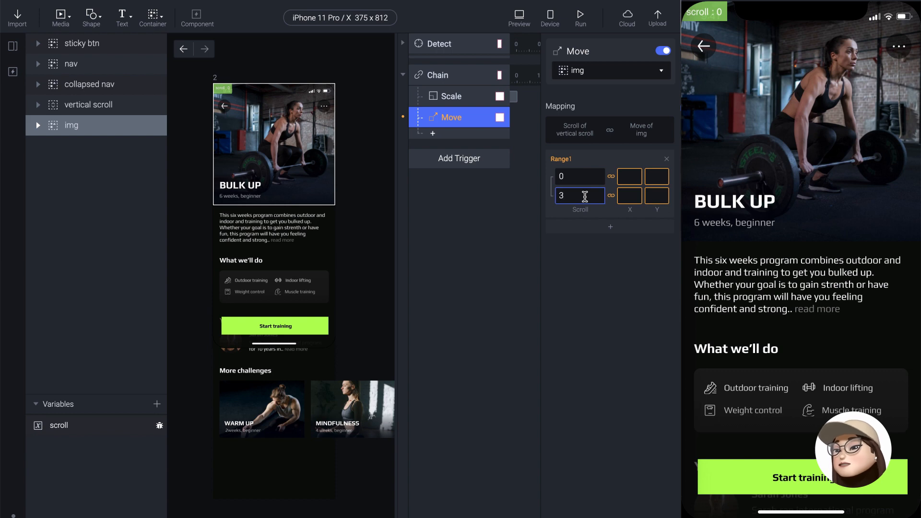
type("375")
left_click(657, 177)
type("0")
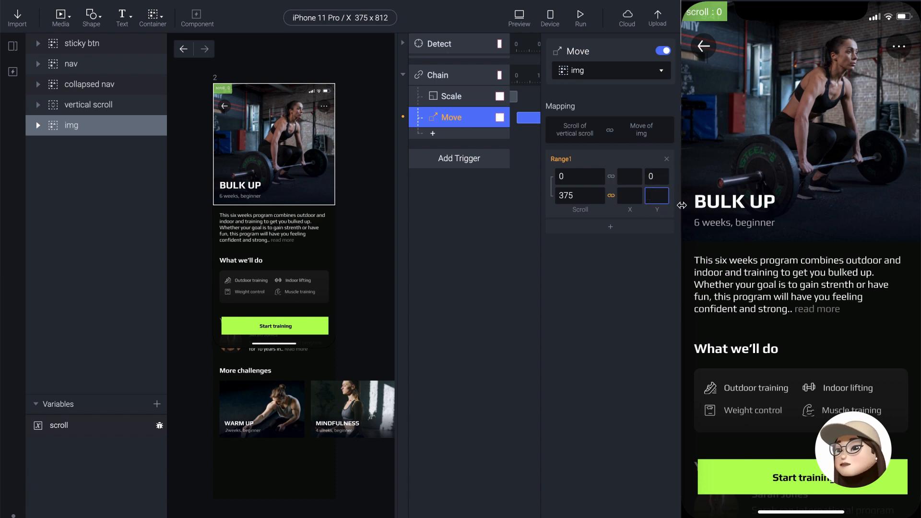
type("-375")
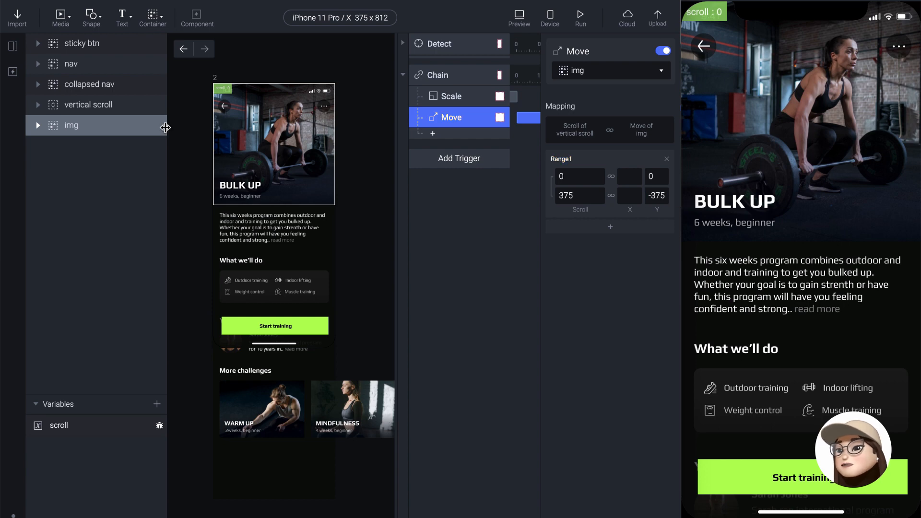
- Check img's vertical position and height, then return to the Move response
left_click(71, 125)
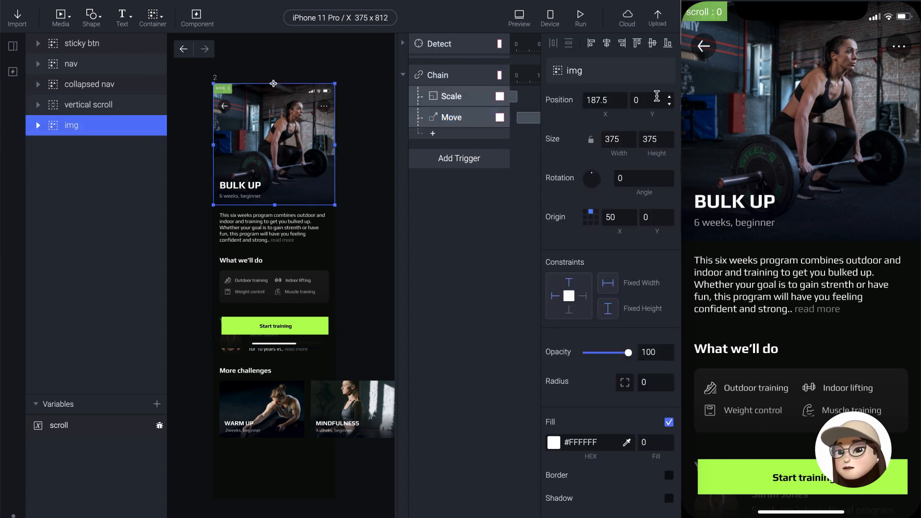
left_click(651, 99)
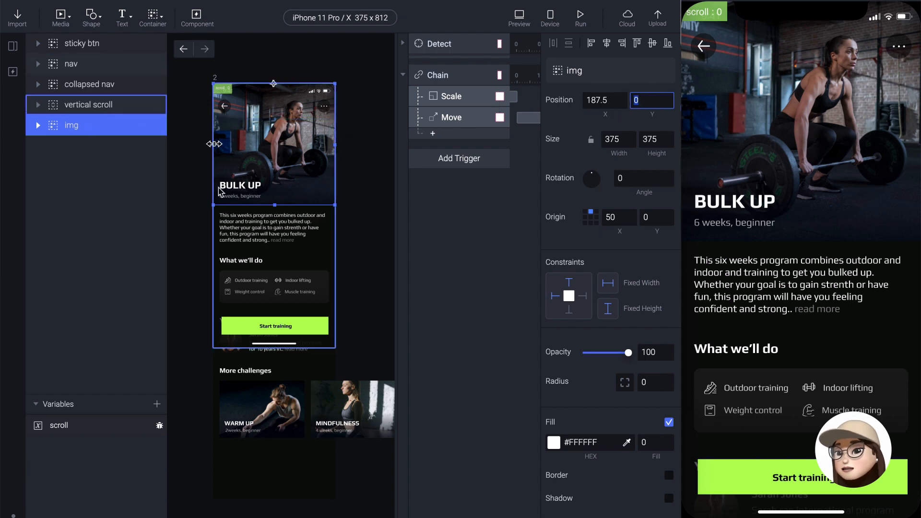
left_click(656, 139)
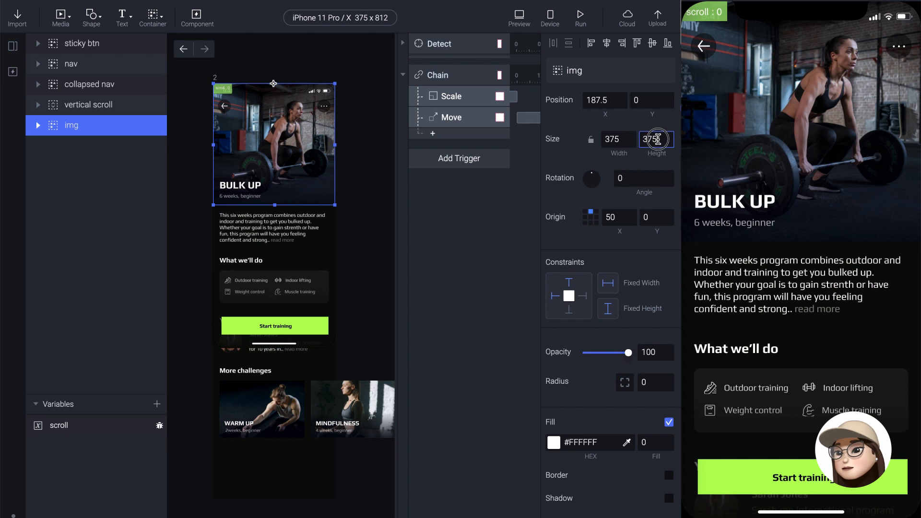
left_click(452, 118)
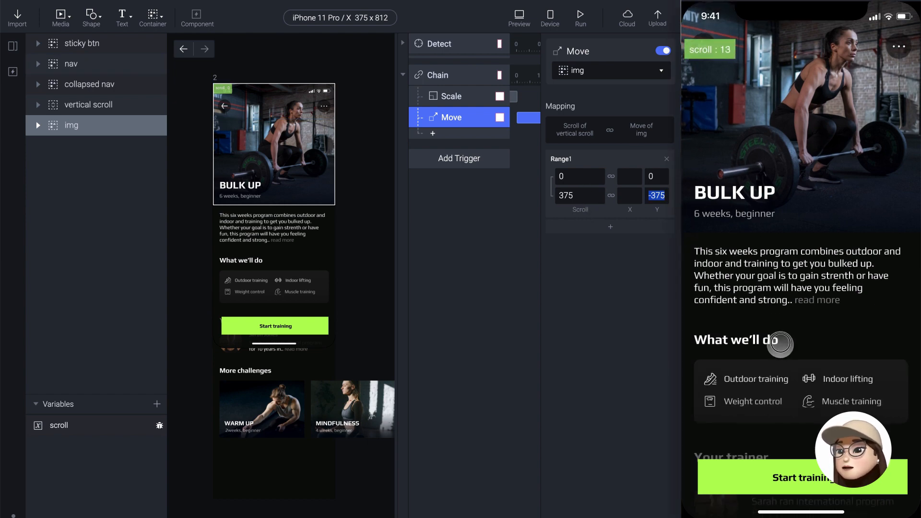
- Extend Range1's scroll end to 750 while keeping Y at -375
scroll("down", 3)
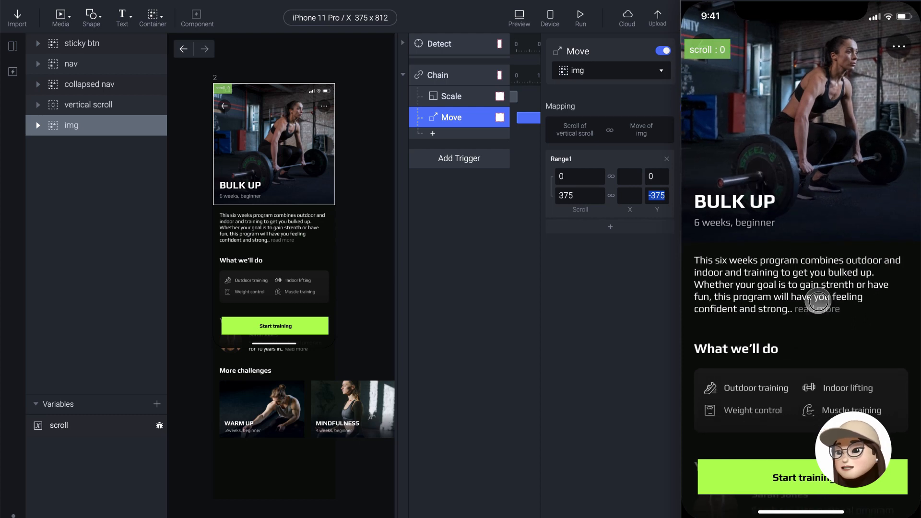
scroll("down", 3)
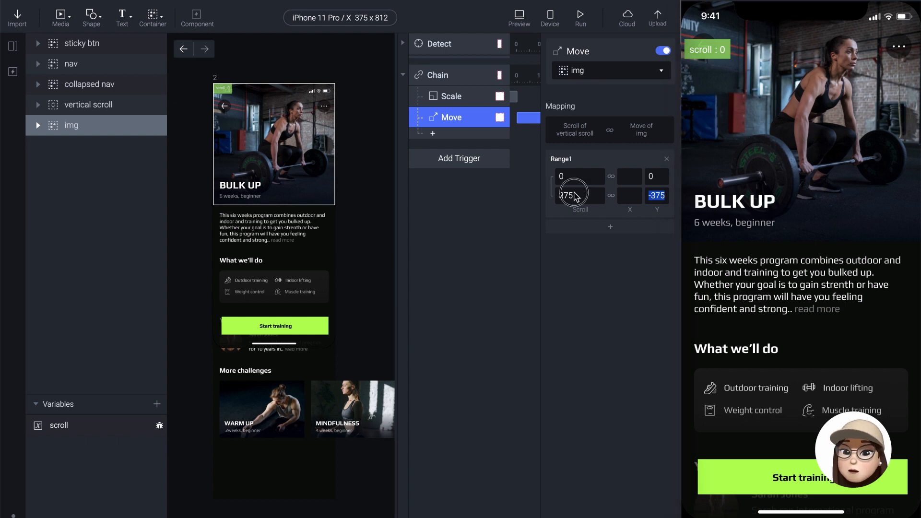
left_click(579, 195)
type("750")
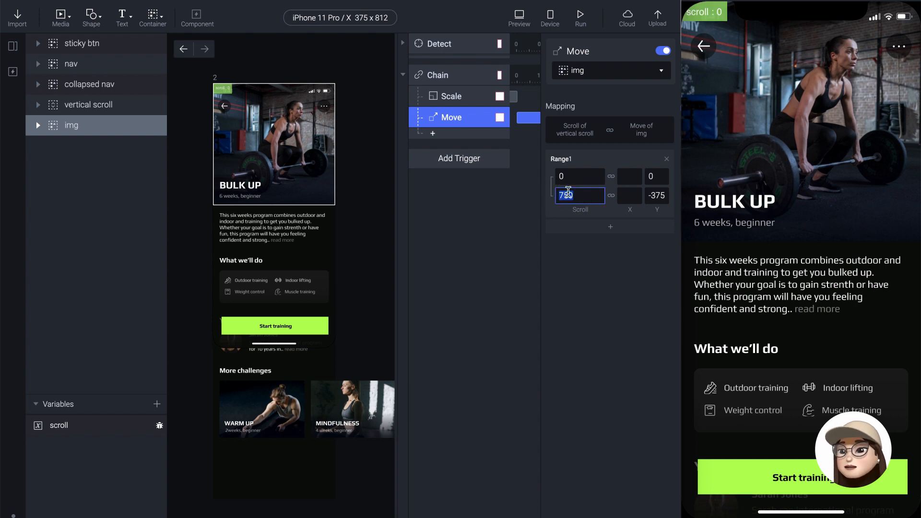
left_click(657, 195)
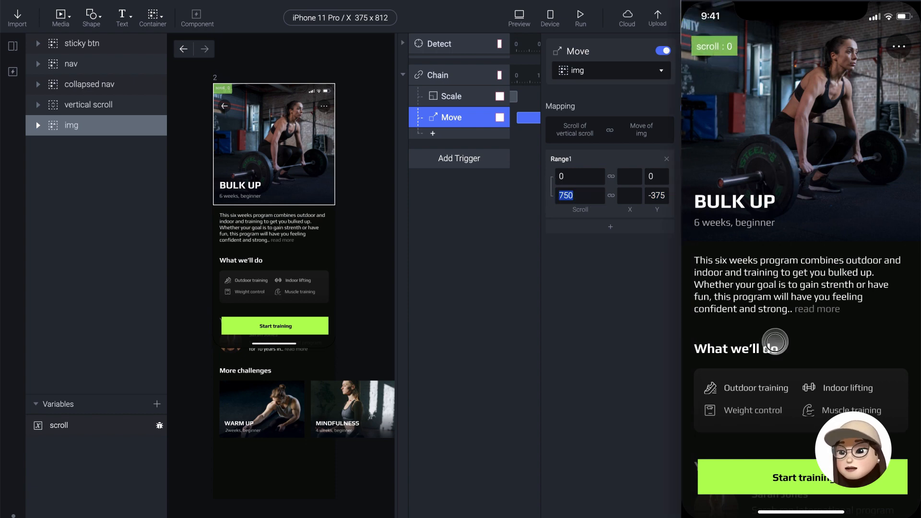
- Scroll the preview to verify the header image's half-speed parallax
scroll("down", 3)
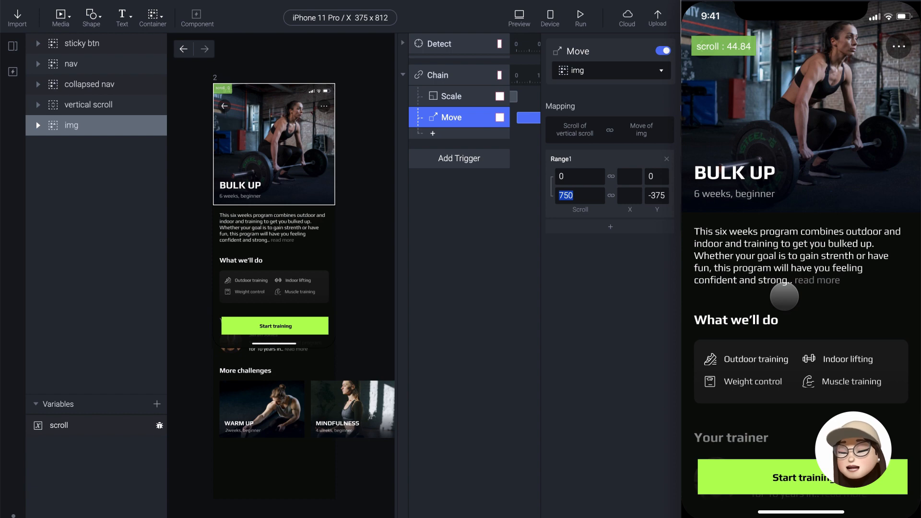
scroll("down", 3)
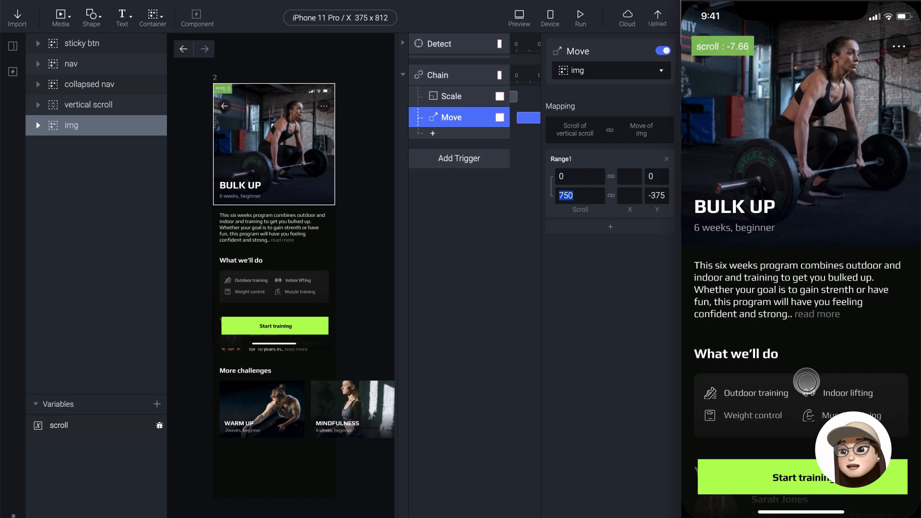
scroll("down", 3)
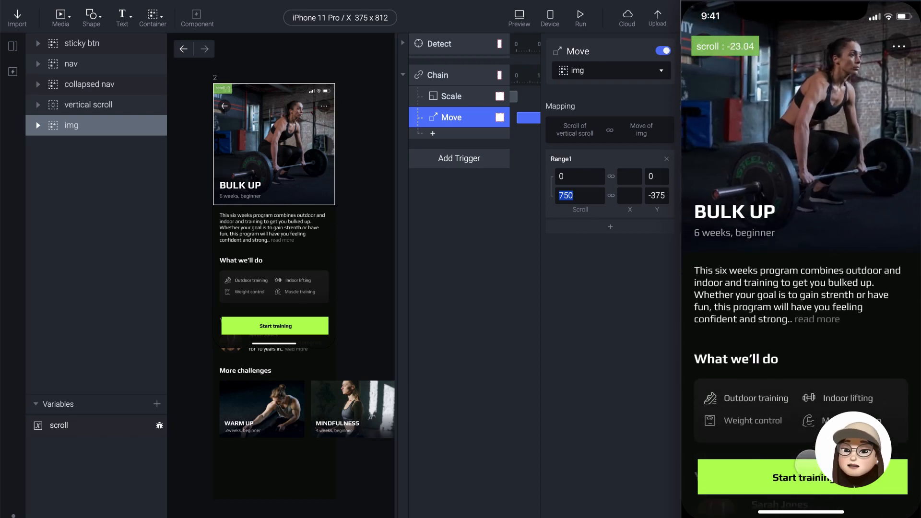
scroll("down", 3)
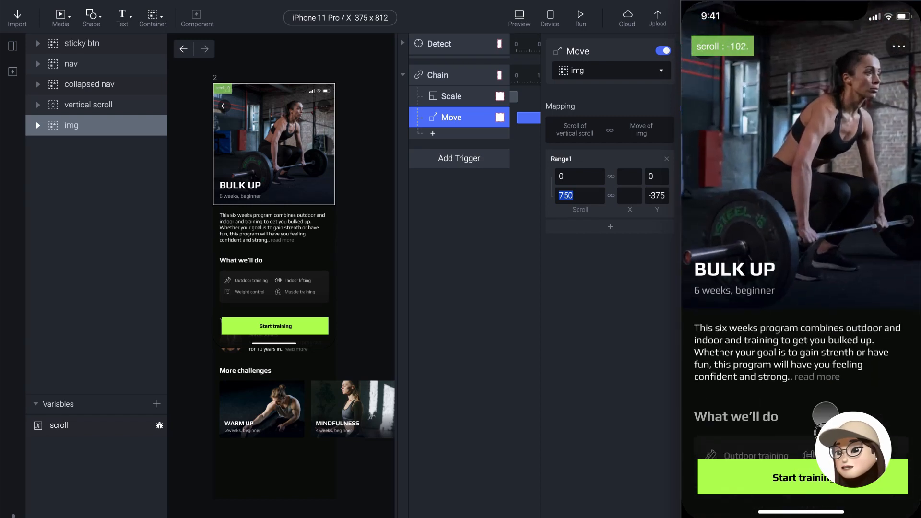
scroll("down", 3)
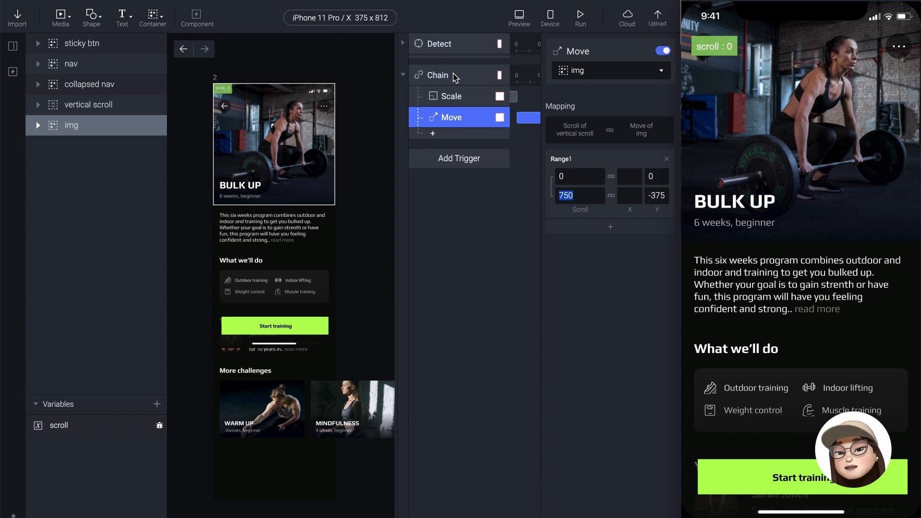
mouse_move(397, 124)
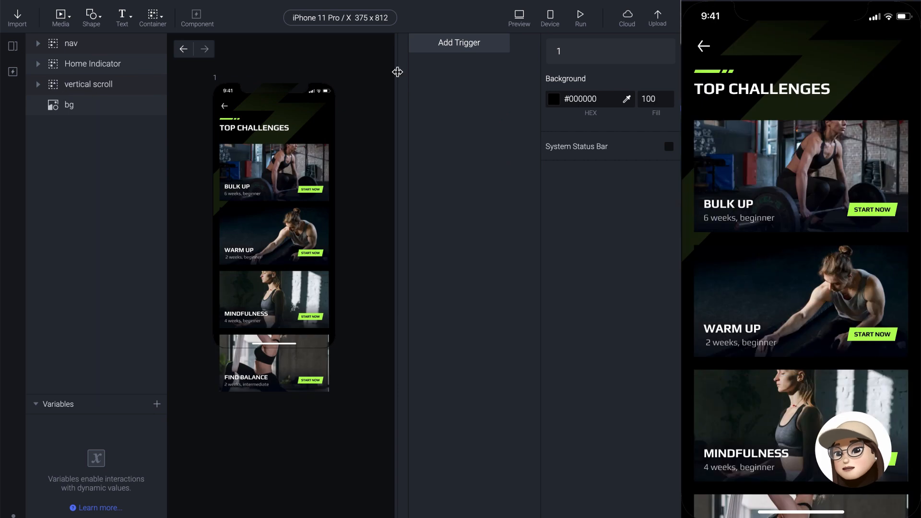
mouse_move(886, 347)
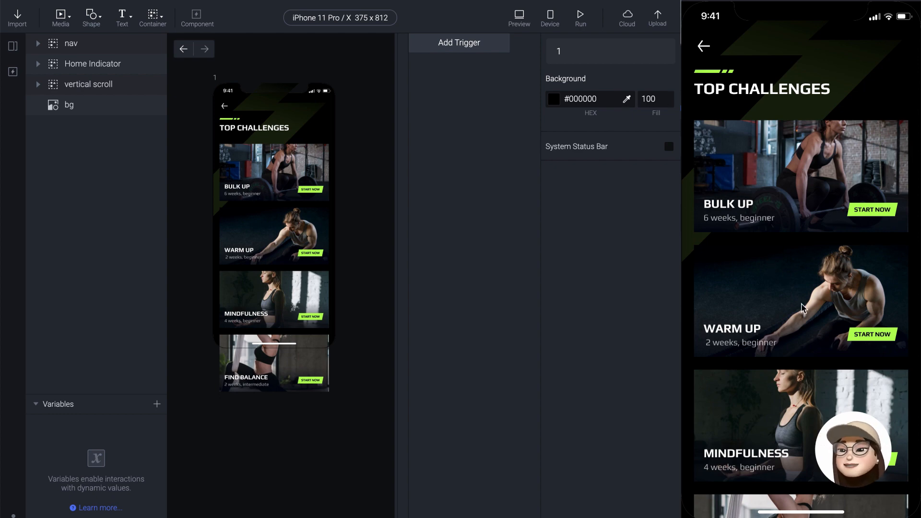
- Select the vertical scroll container and add a number variable named scroll
left_click(89, 85)
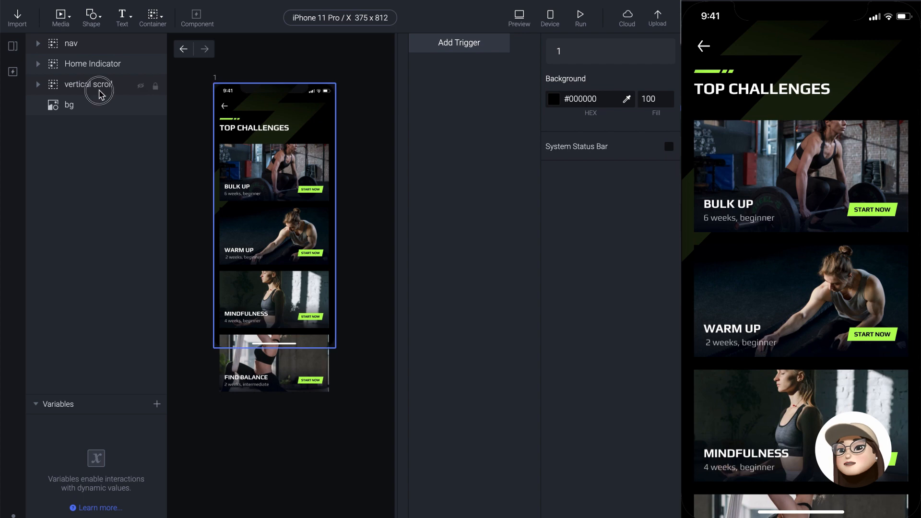
left_click(88, 84)
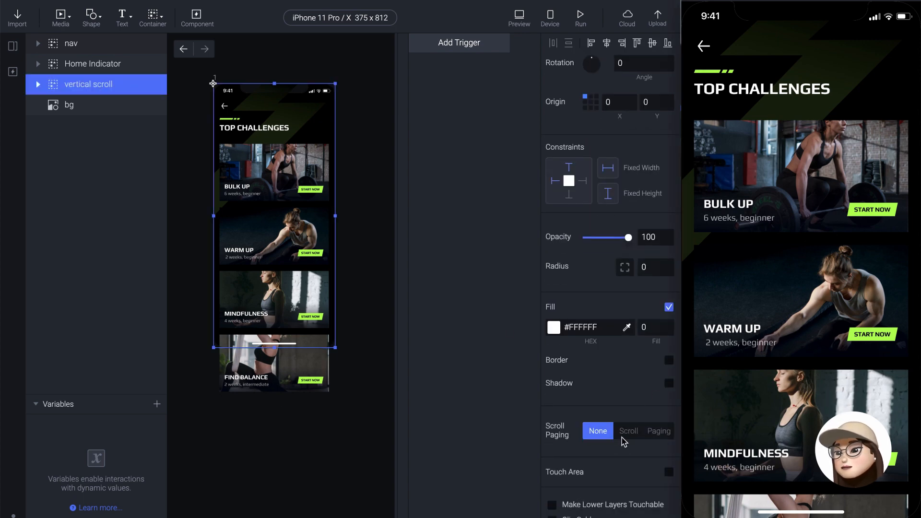
left_click(627, 430)
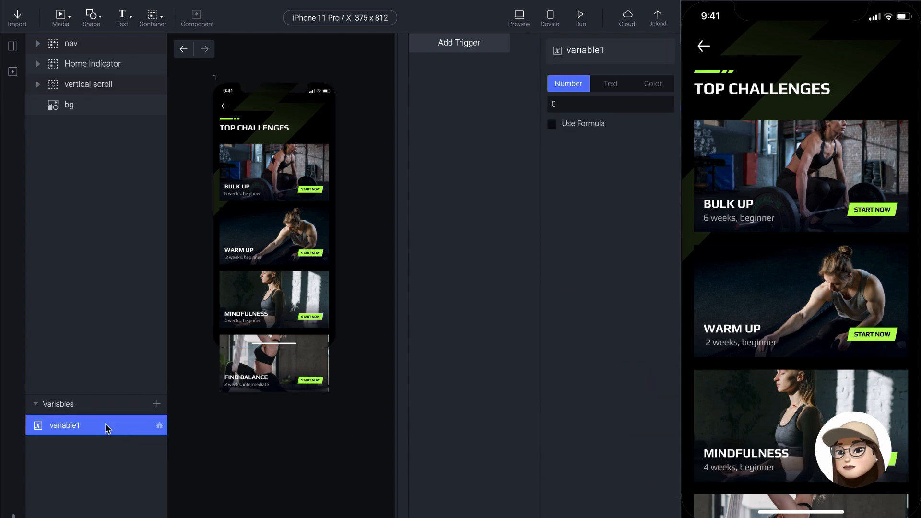
type("scroll")
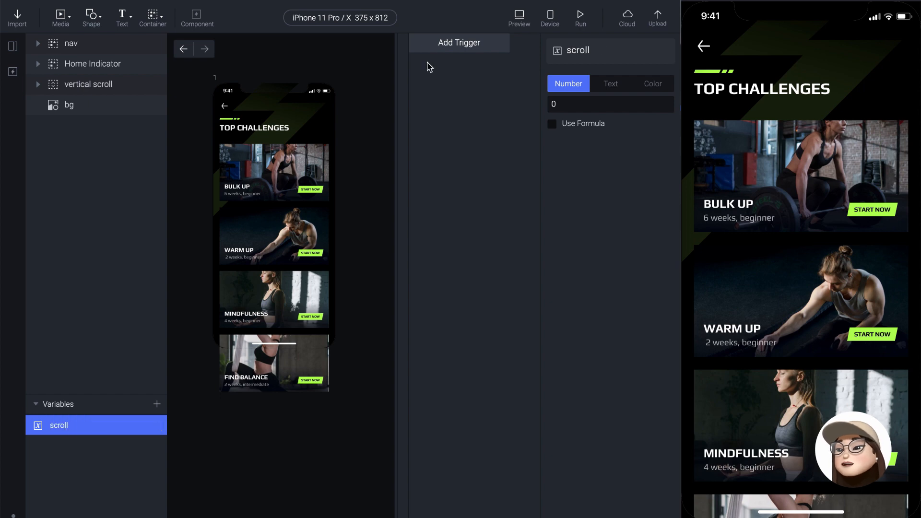
- Add a Detect trigger watching the vertical scroll container's Scroll property
left_click(459, 43)
type("sc")
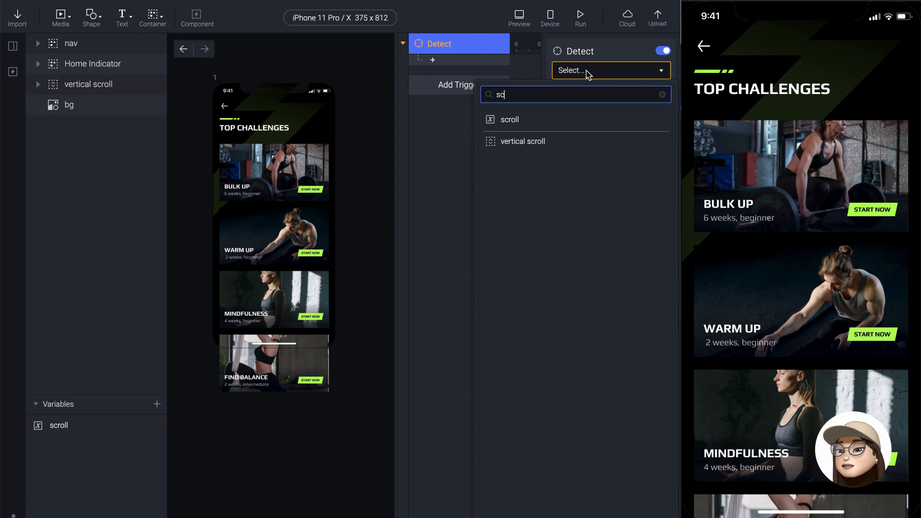
left_click(522, 141)
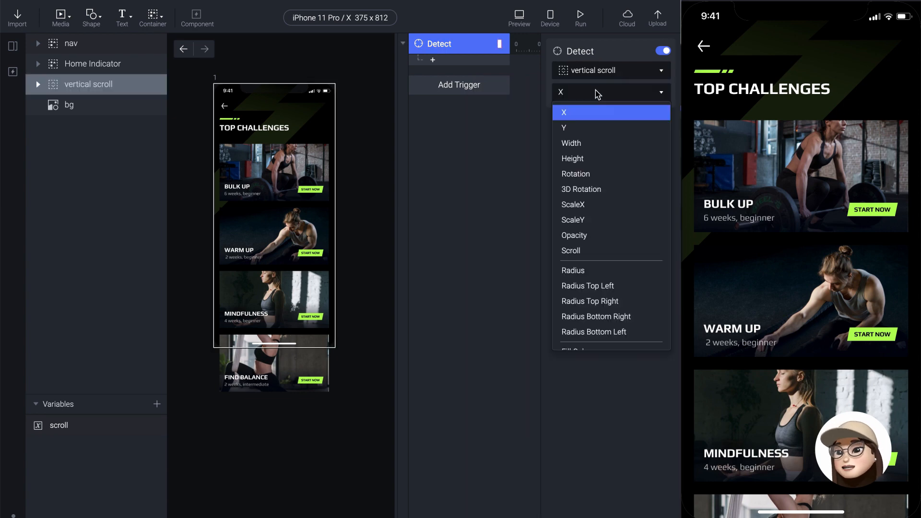
left_click(570, 250)
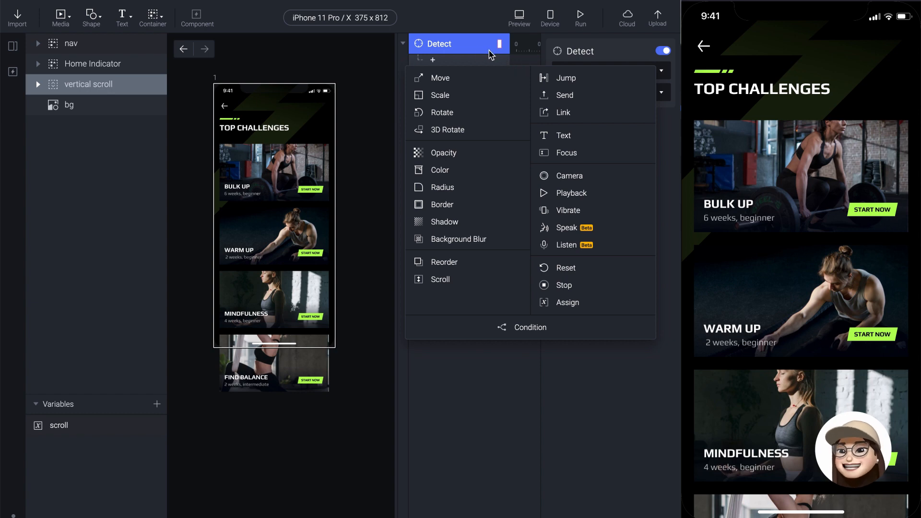
mouse_move(588, 343)
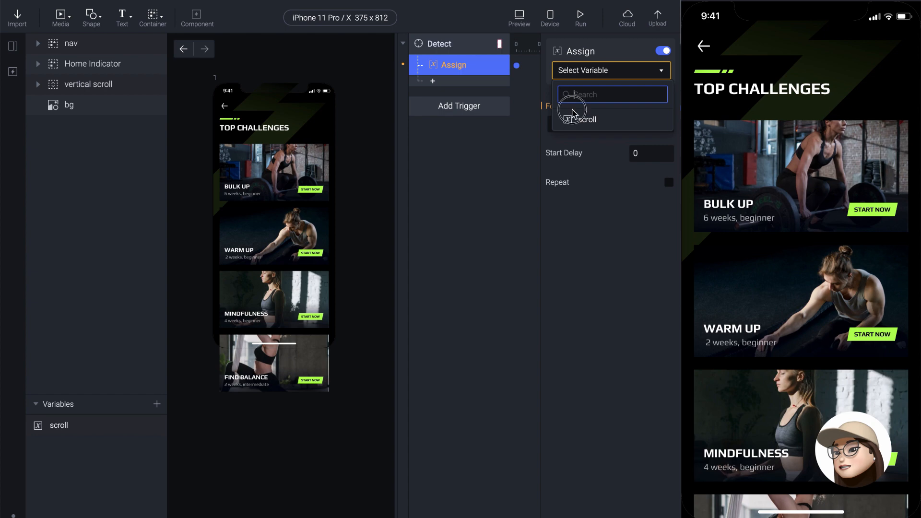
- Assign `vertical scroll`.scrollOffset to the scroll variable and show its value in preview
left_click(585, 119)
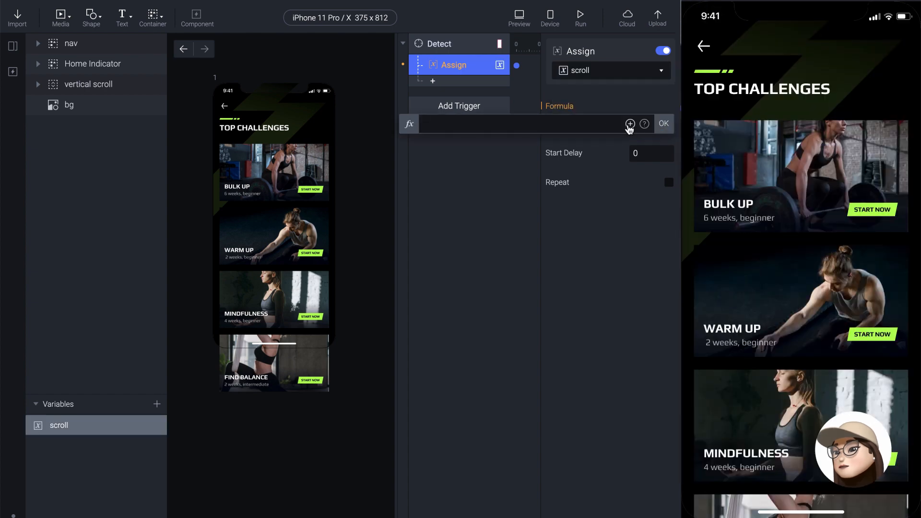
type("ver")
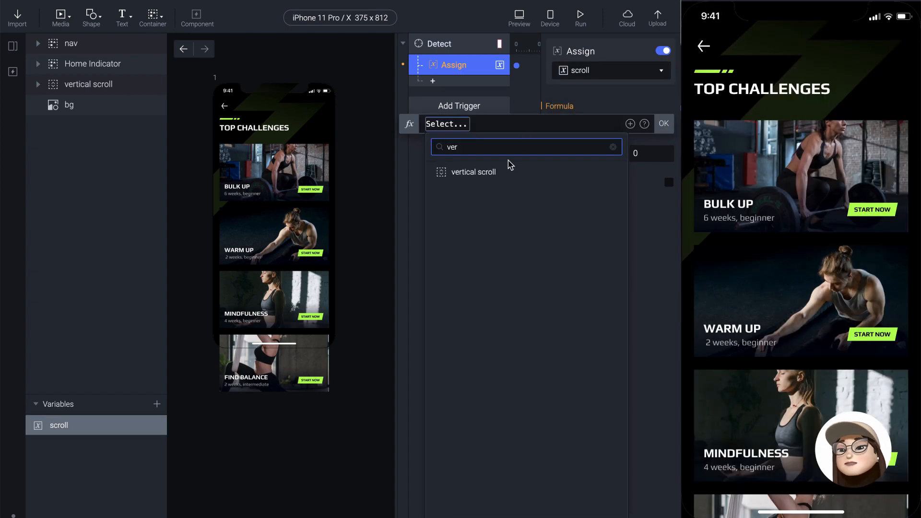
left_click(472, 171)
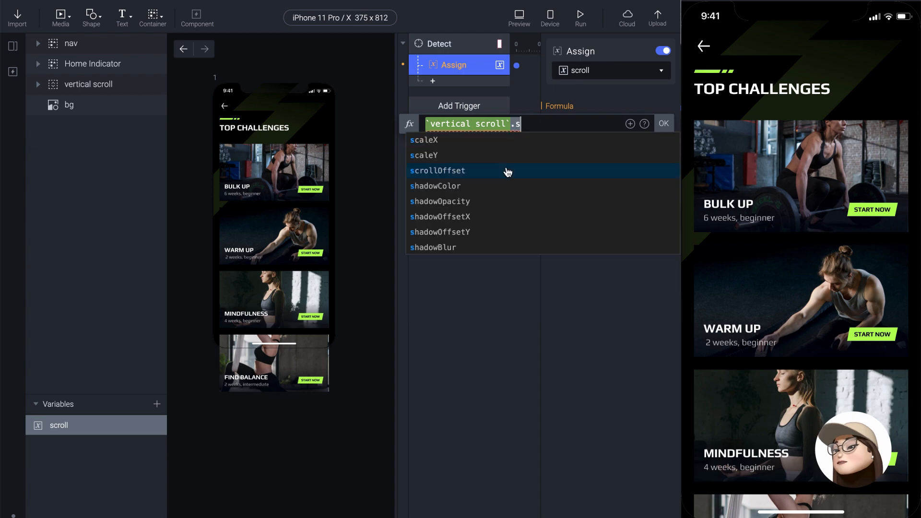
left_click(438, 171)
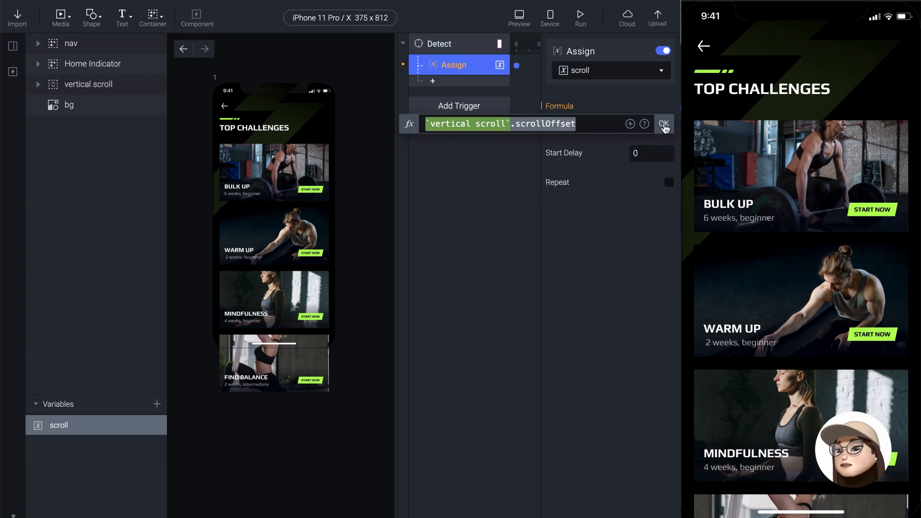
left_click(58, 425)
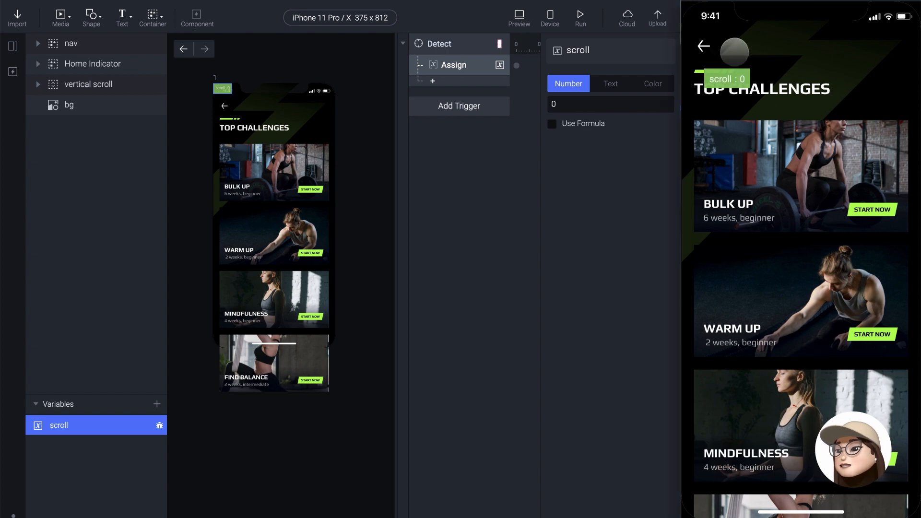
scroll("down", 3)
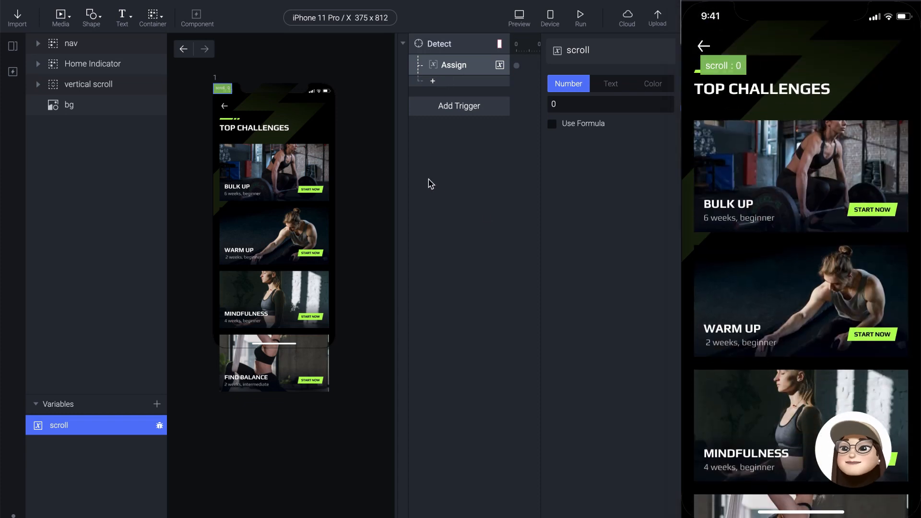
left_click(459, 106)
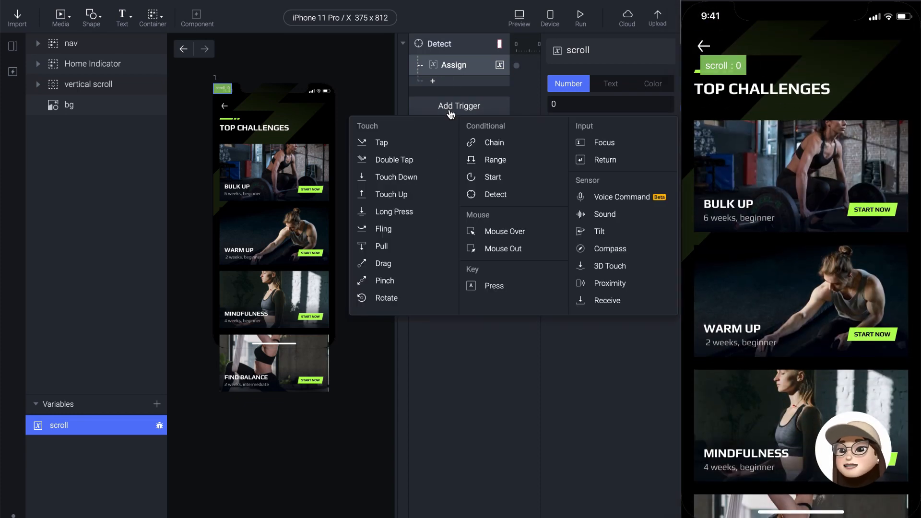
- Add a Chain trigger on vertical scroll with a Move response targeting img 1
left_click(494, 142)
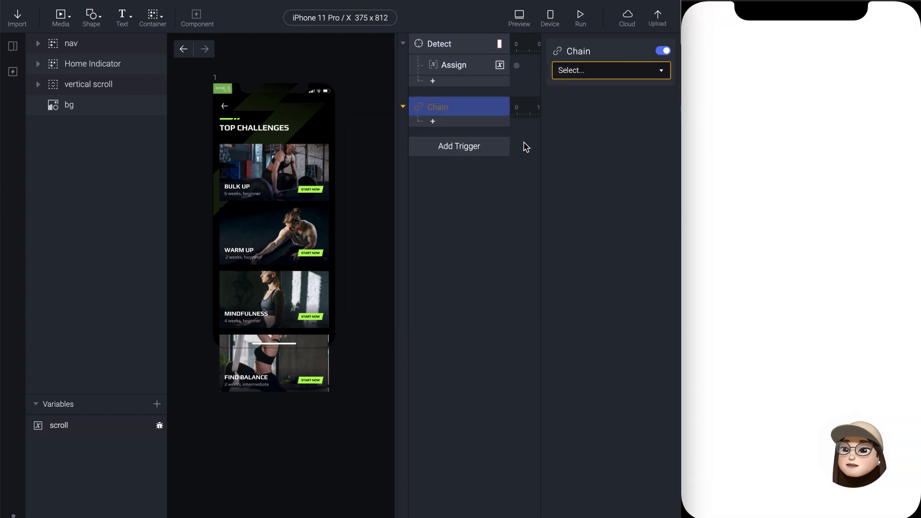
left_click(609, 70)
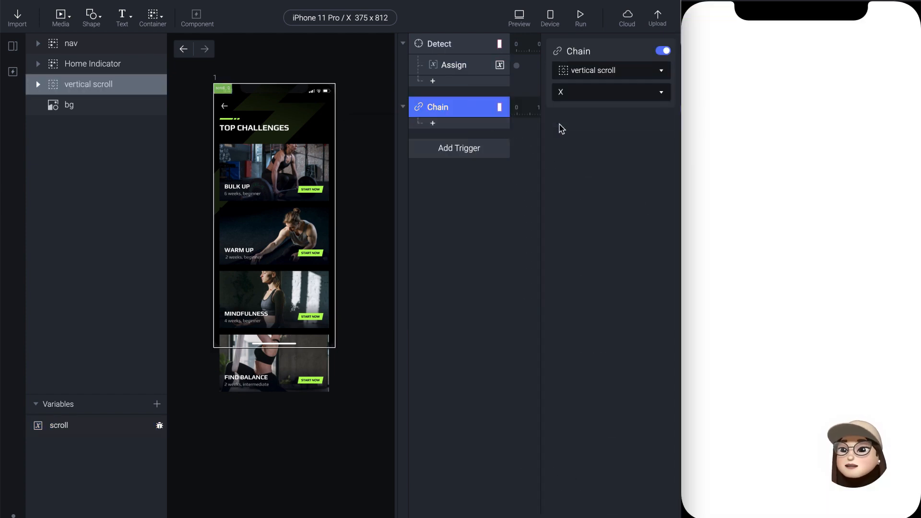
left_click(609, 92)
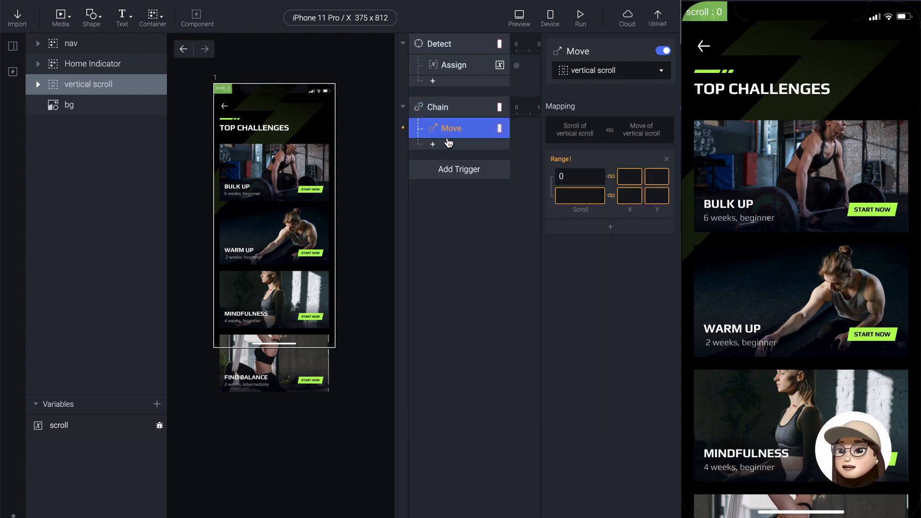
left_click(609, 70)
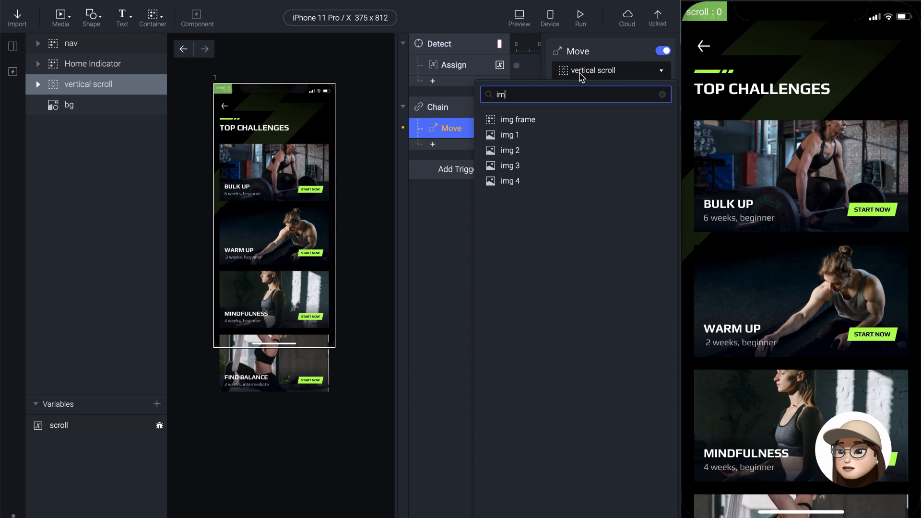
left_click(510, 134)
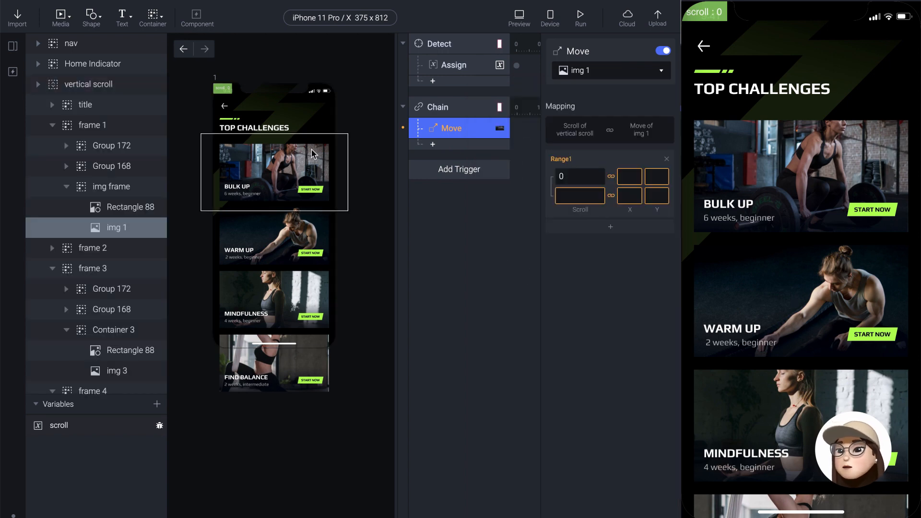
- Inspect img 1 and its containing frame's size and position in Layers
left_click(111, 228)
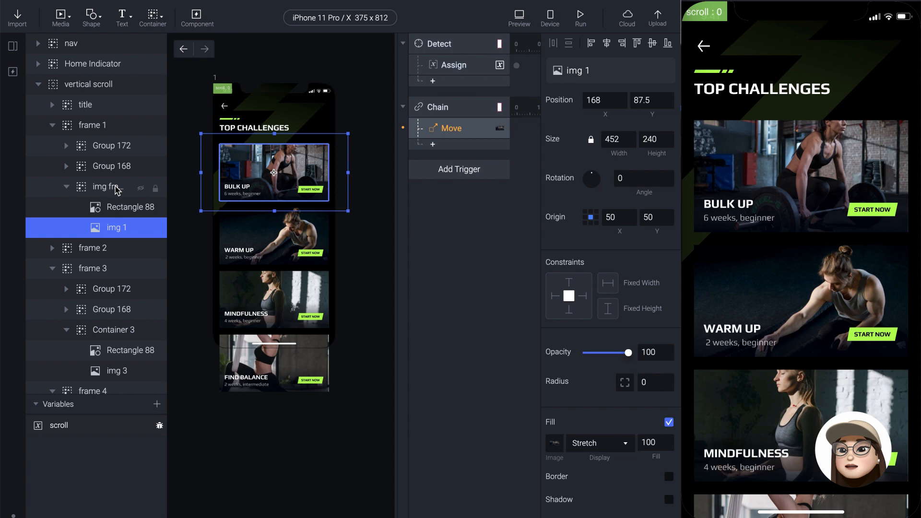
left_click(112, 186)
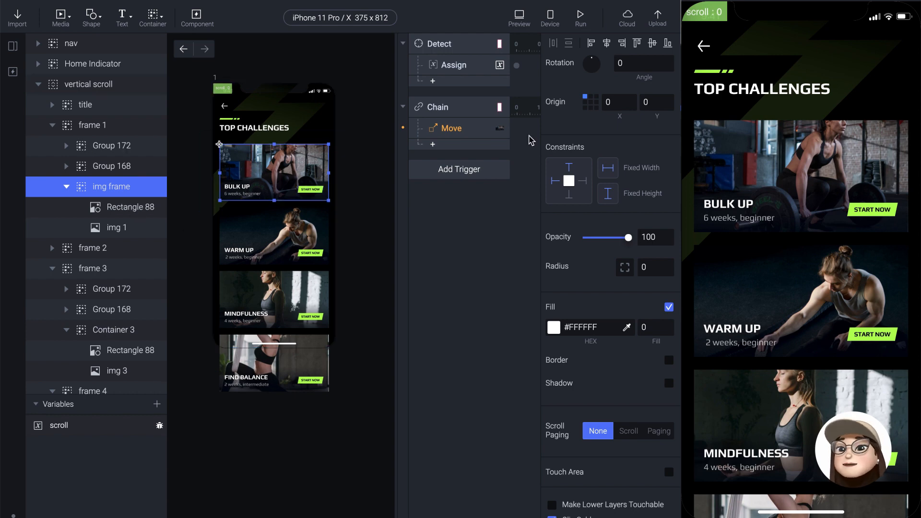
left_click(452, 128)
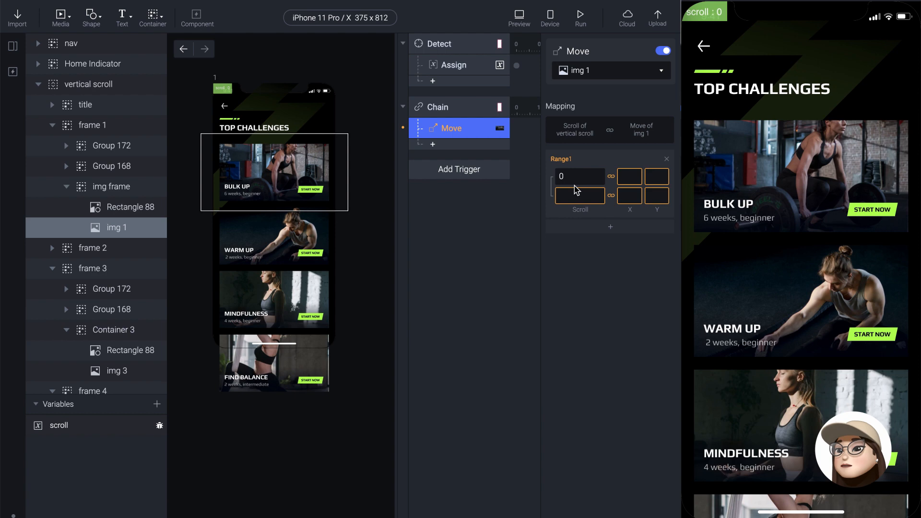
- Set Range1's scroll end to 200, then check img 1's Y 87.5 and gap to its frame
left_click(579, 176)
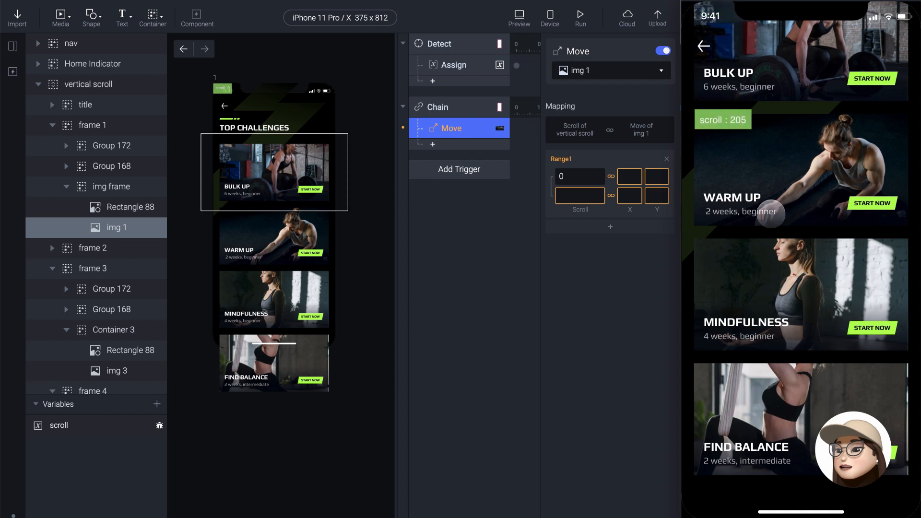
left_click(579, 195)
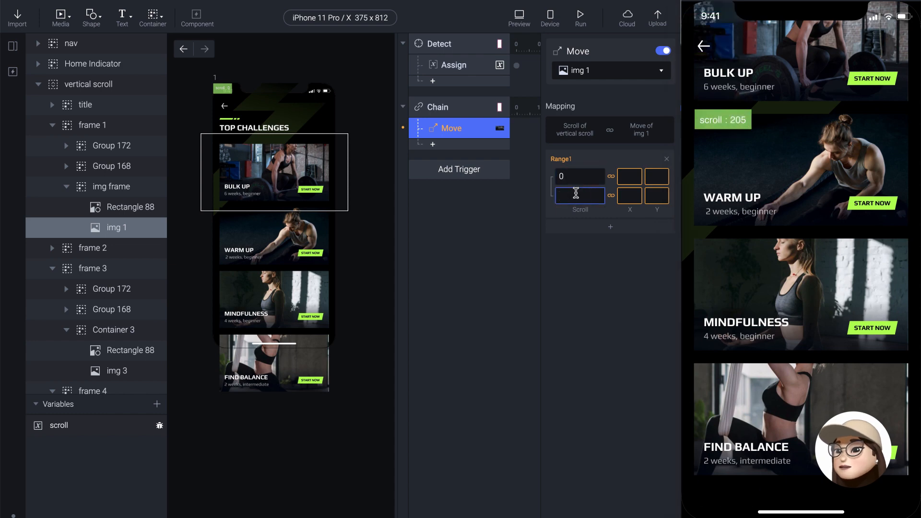
type("200")
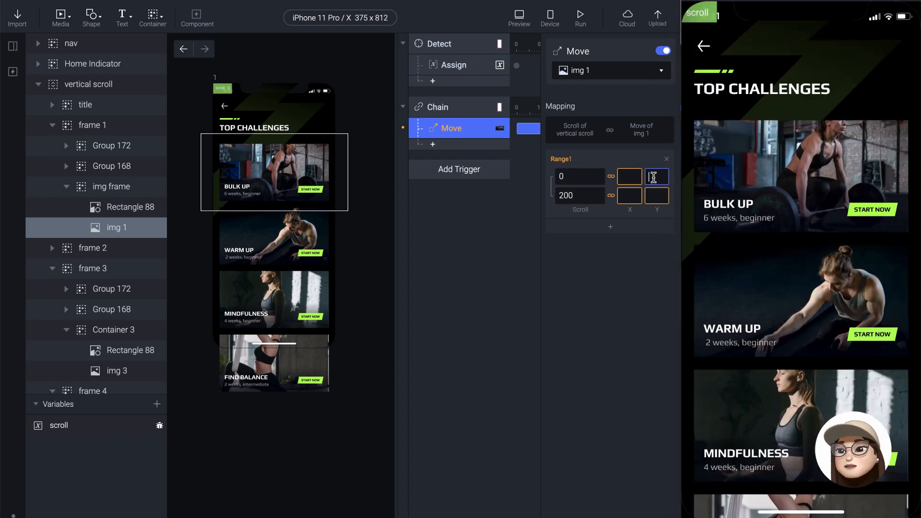
left_click(656, 176)
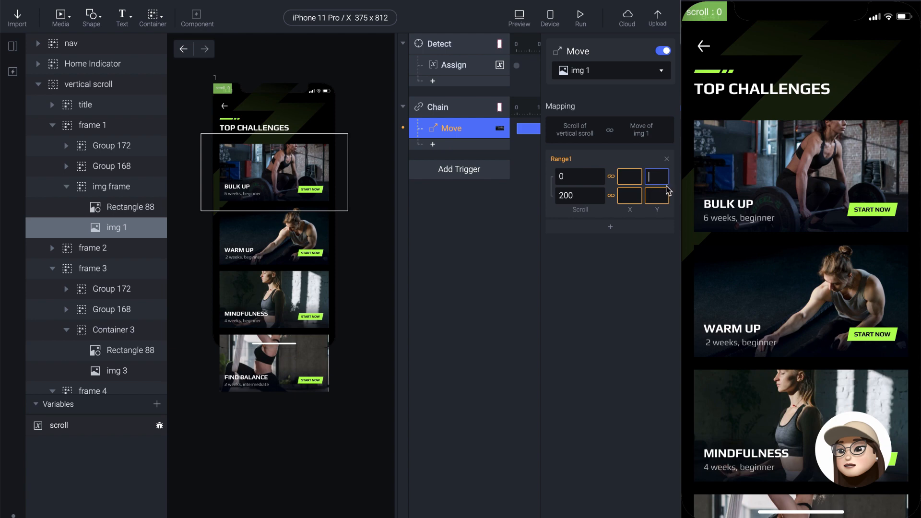
left_click(90, 84)
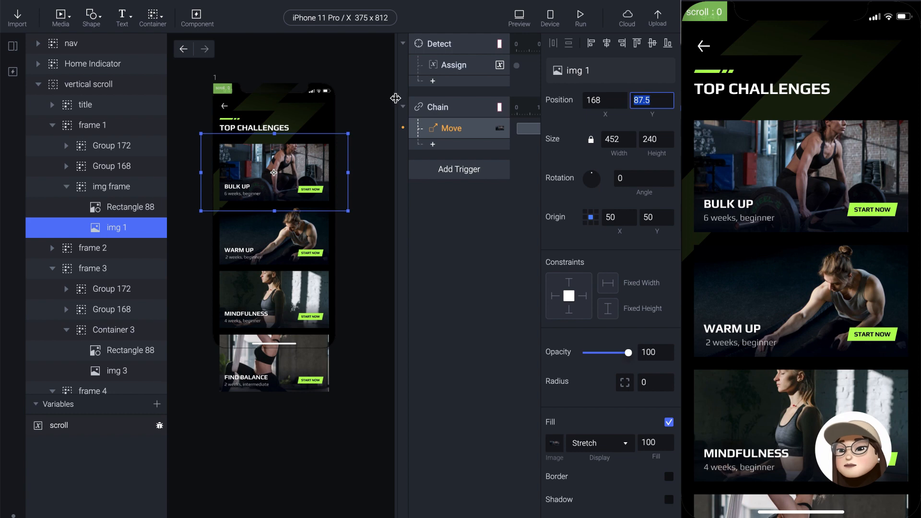
left_click(451, 128)
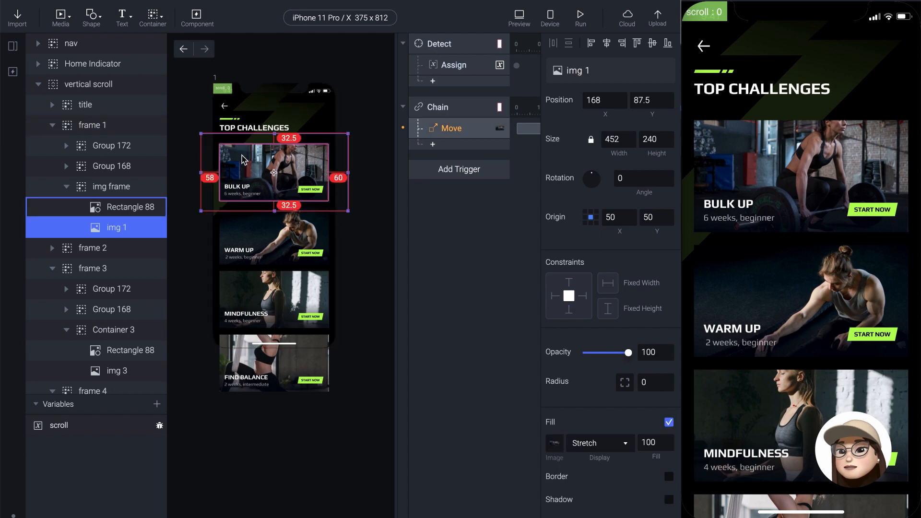
mouse_move(261, 175)
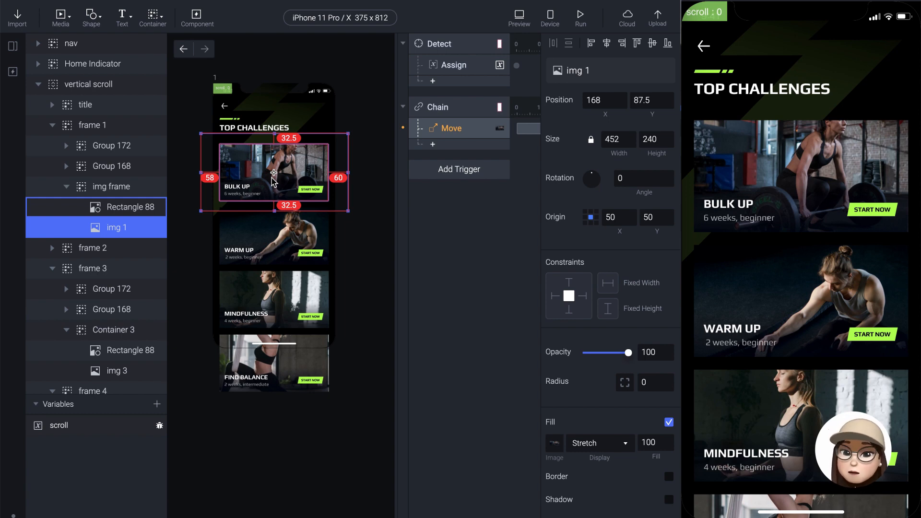
- Map Range1 Y from 87.5 at scroll 0 to 120 at scroll 200 and test in preview
left_click(452, 128)
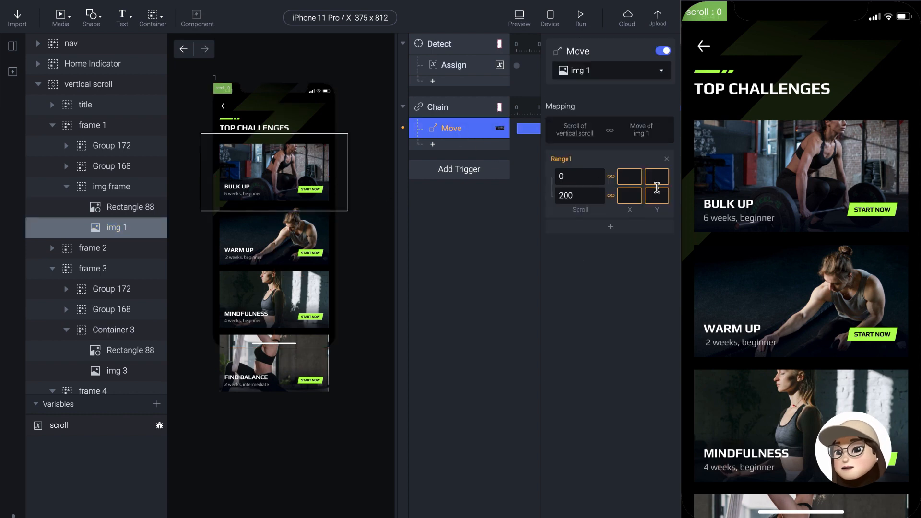
type("87.5")
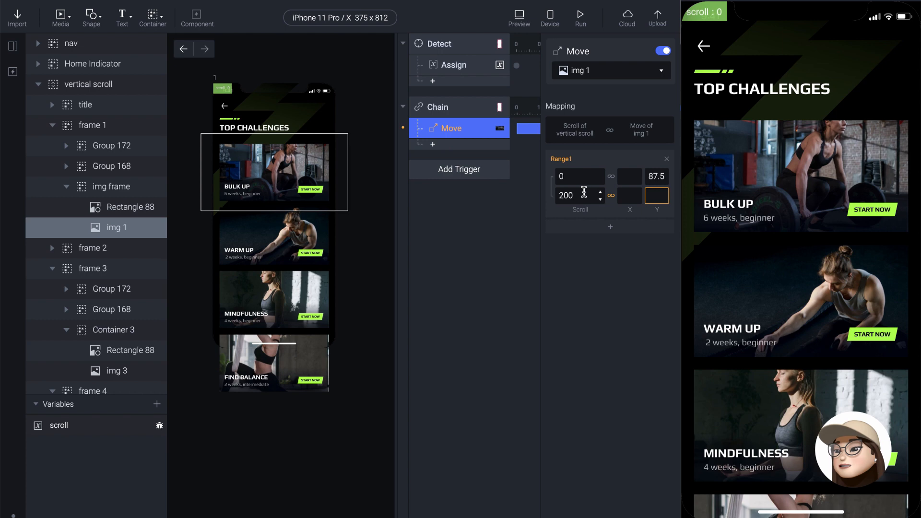
left_click(579, 176)
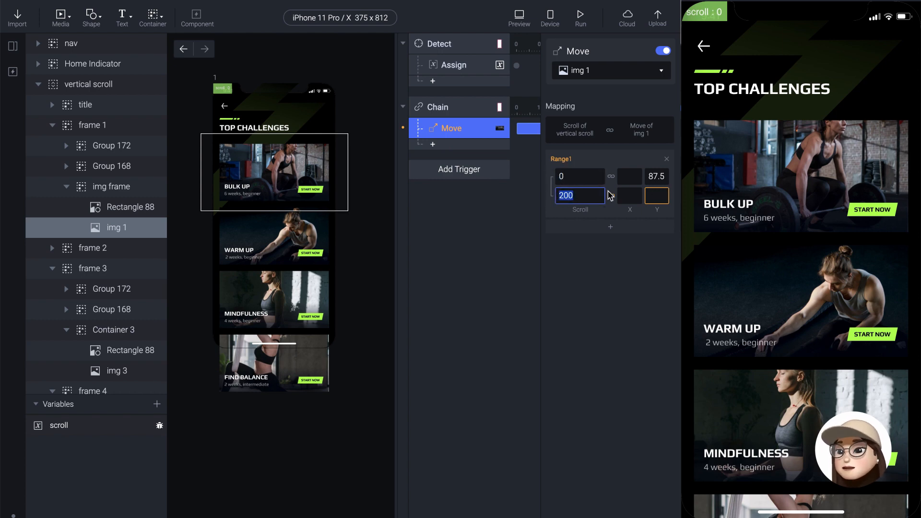
left_click(657, 195)
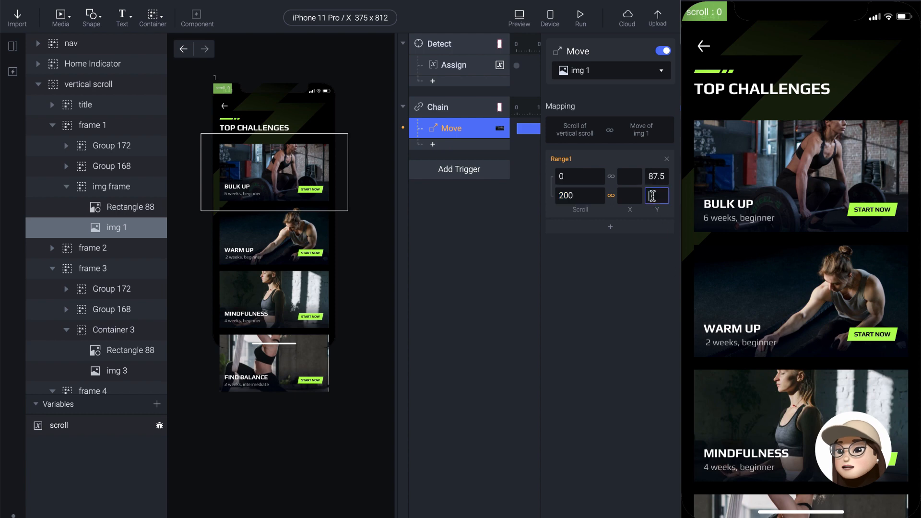
type("87.5")
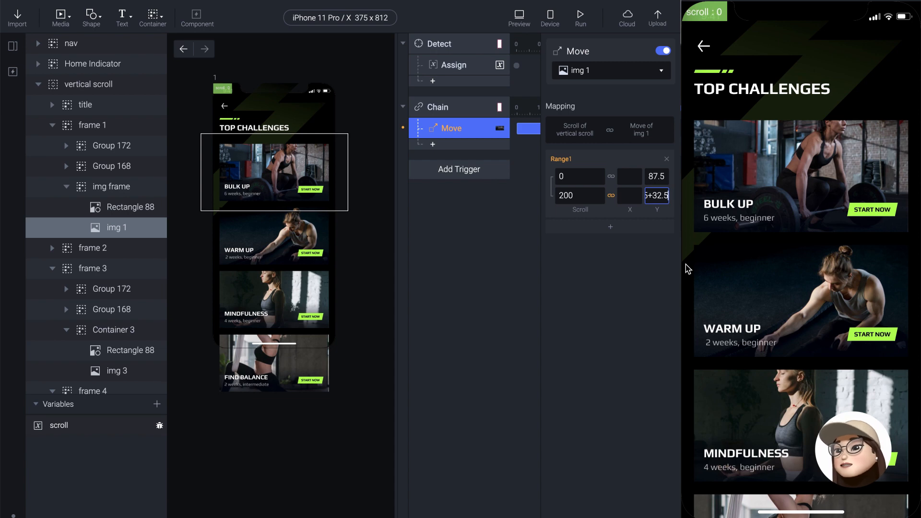
type("120")
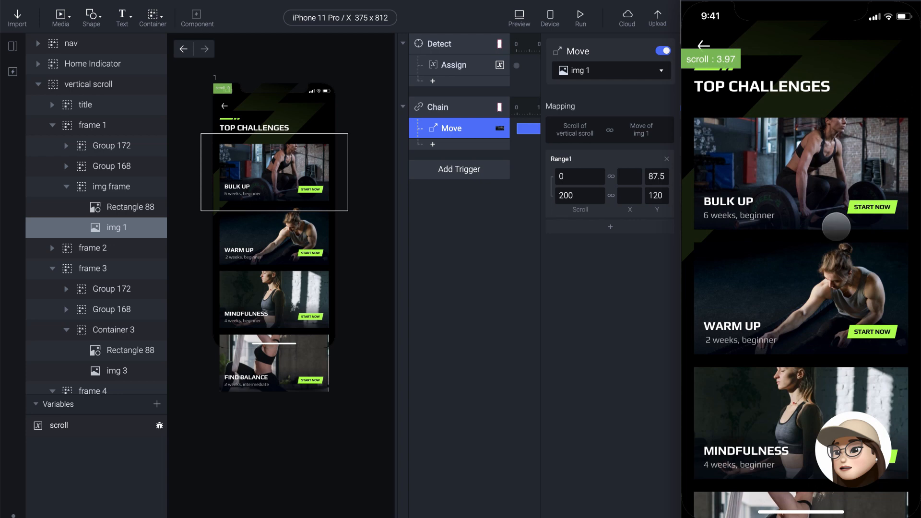
scroll("down", 3)
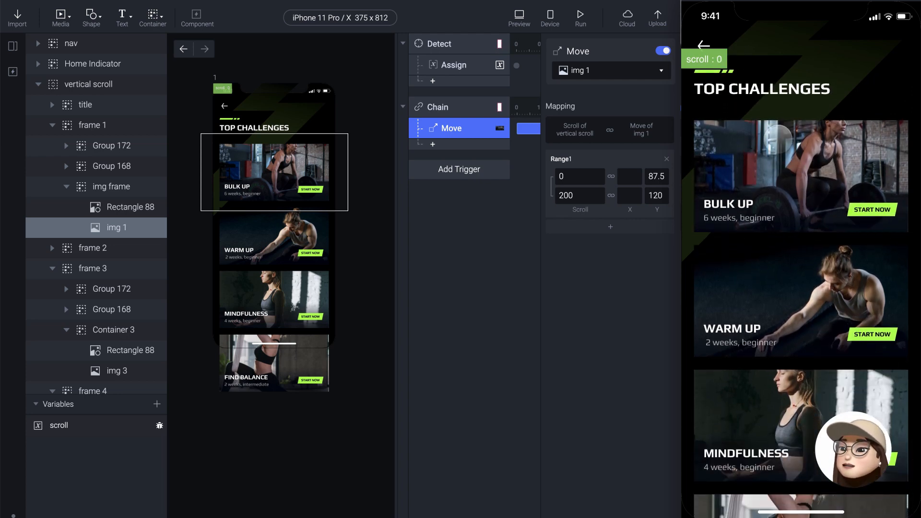
- Add Range2 mapping scroll 0 to -200 with Y 87.5 to 55
scroll("down", 3)
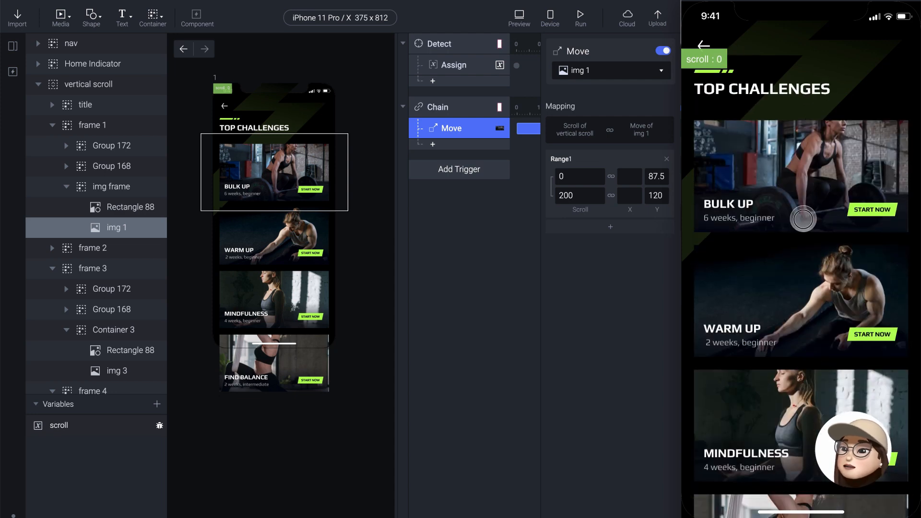
left_click(611, 227)
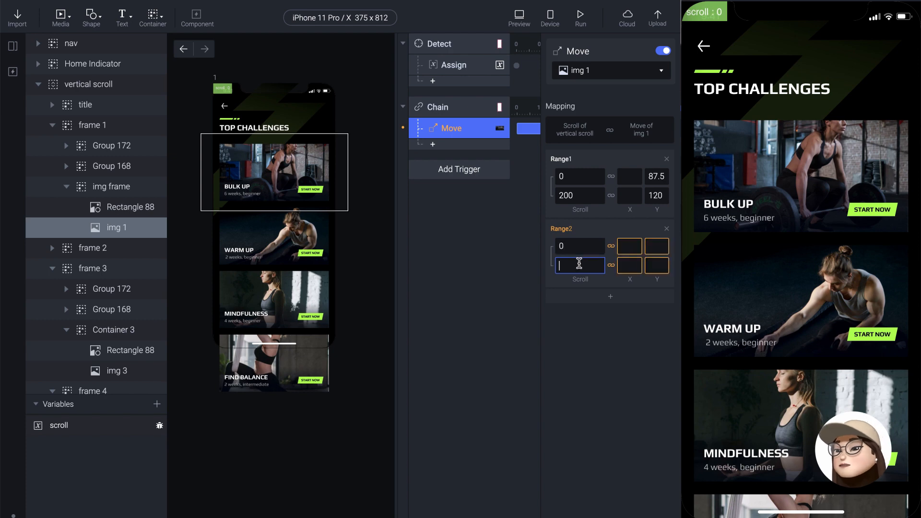
type("-200")
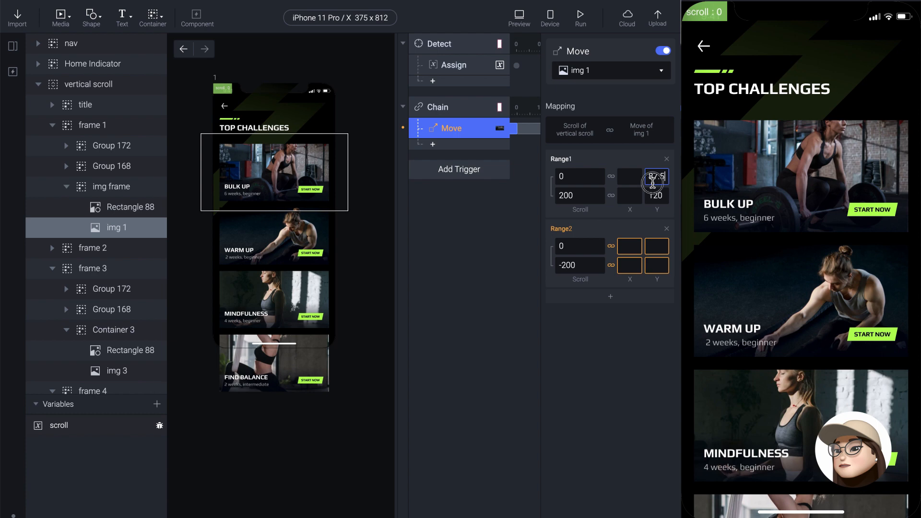
left_click(657, 246)
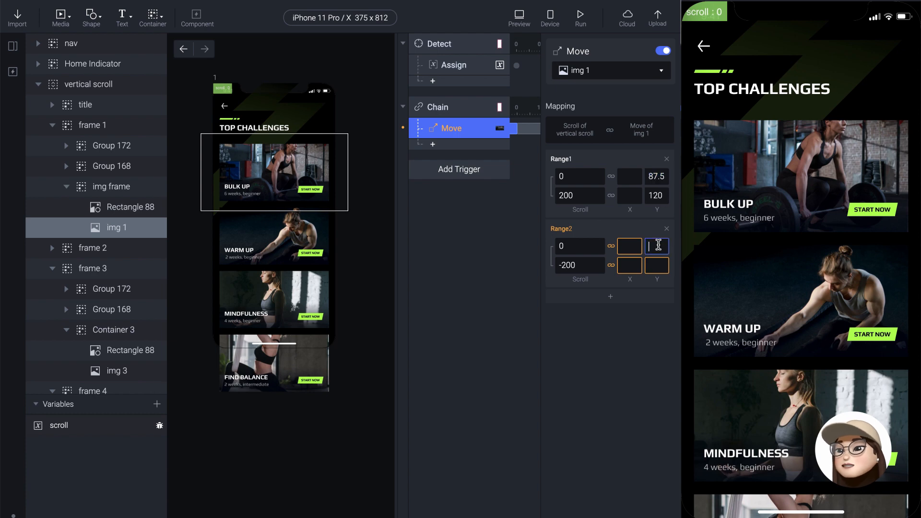
type("87.5")
left_click(658, 264)
type("55")
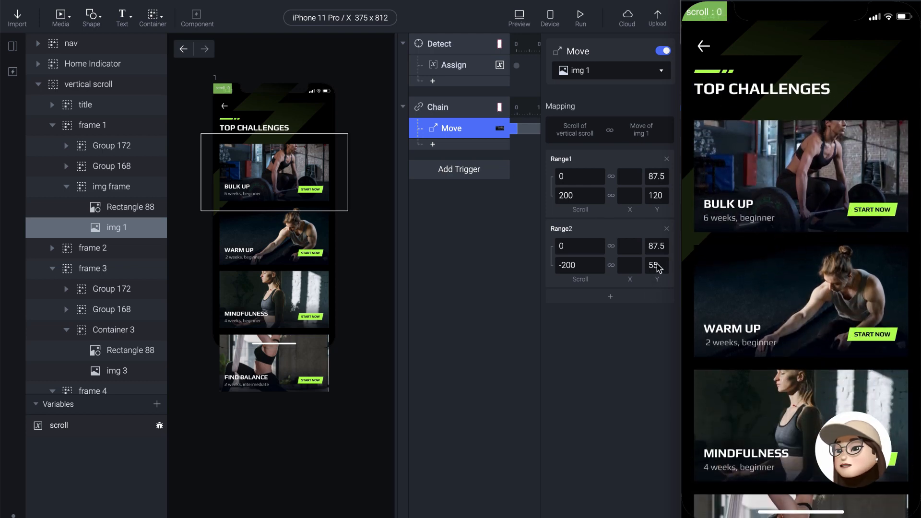
left_click(656, 265)
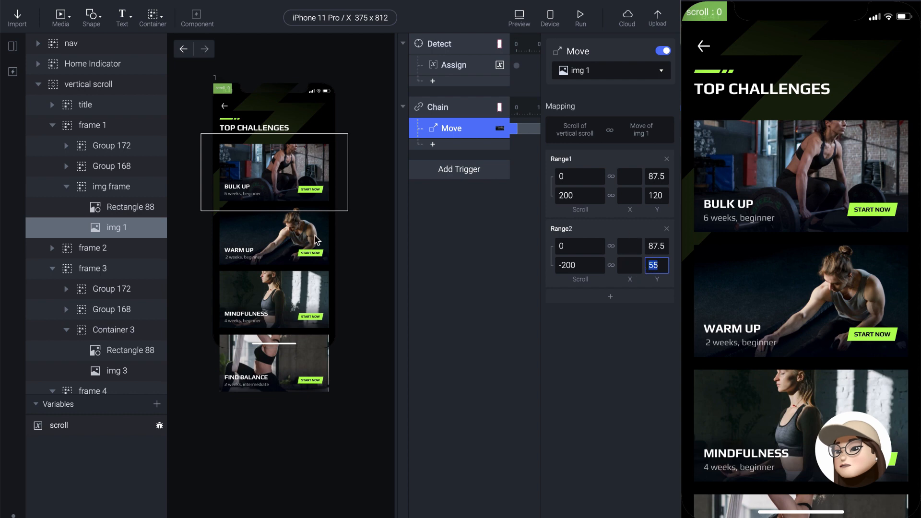
- Pull down in preview to test, then review Range1 values and the first card's frame
left_click(89, 85)
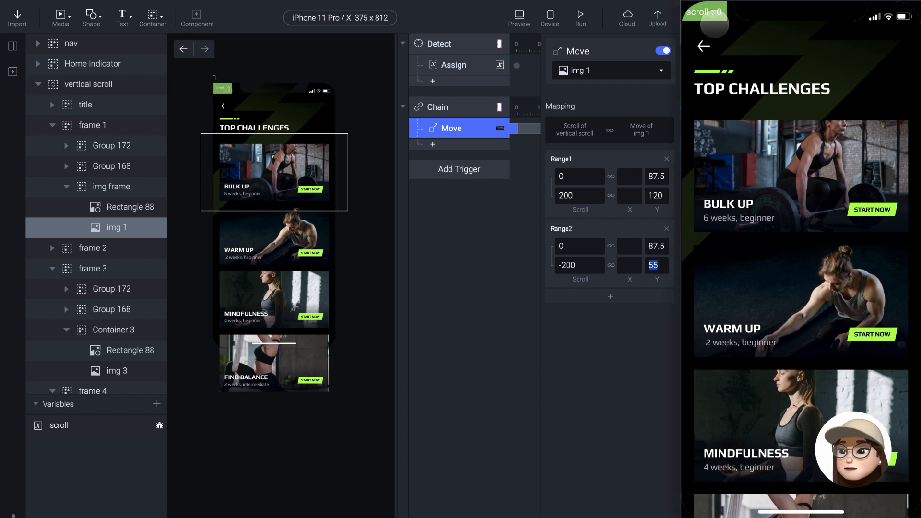
scroll("down", 3)
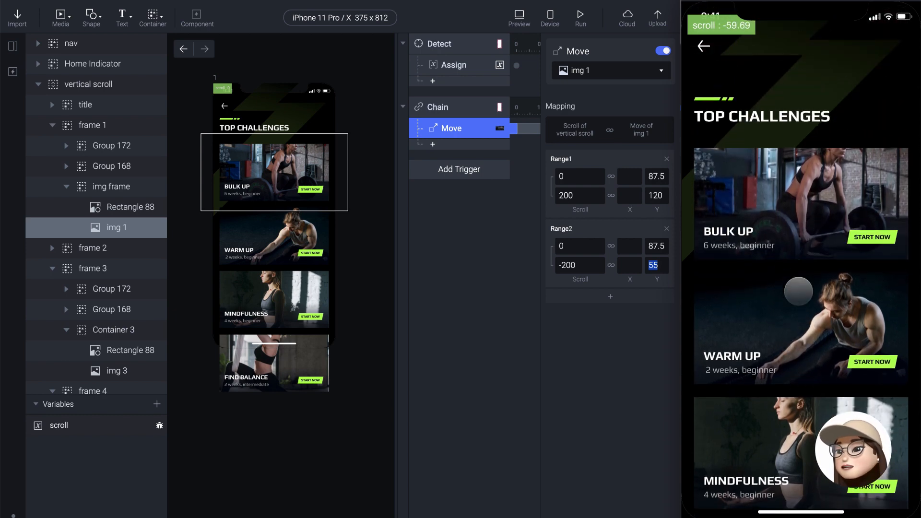
left_click(579, 196)
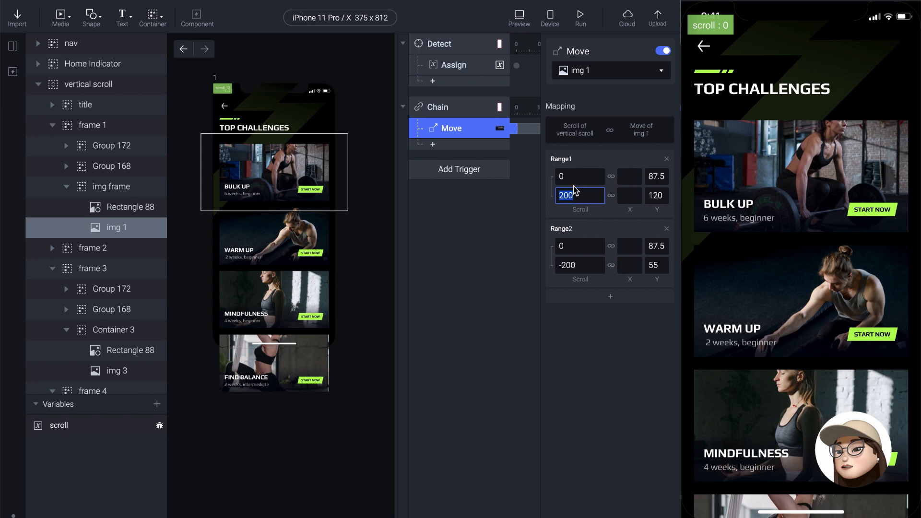
left_click(580, 176)
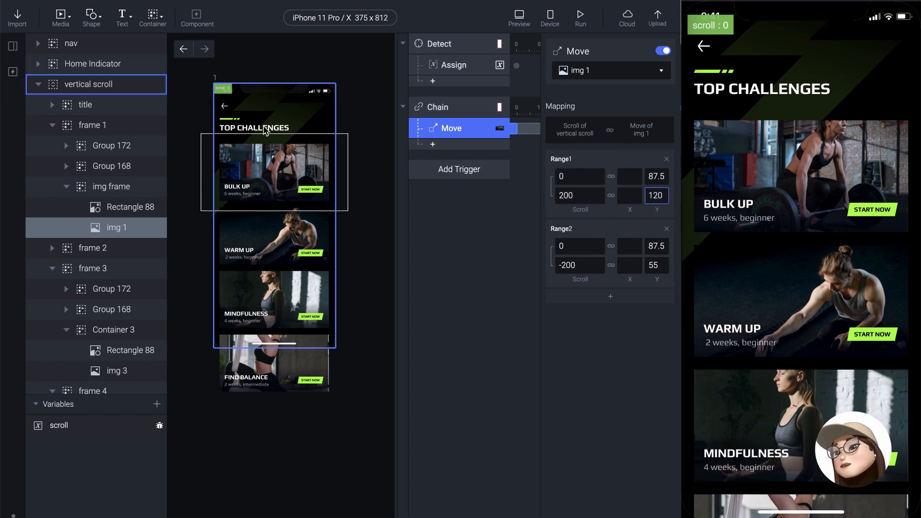
mouse_move(288, 164)
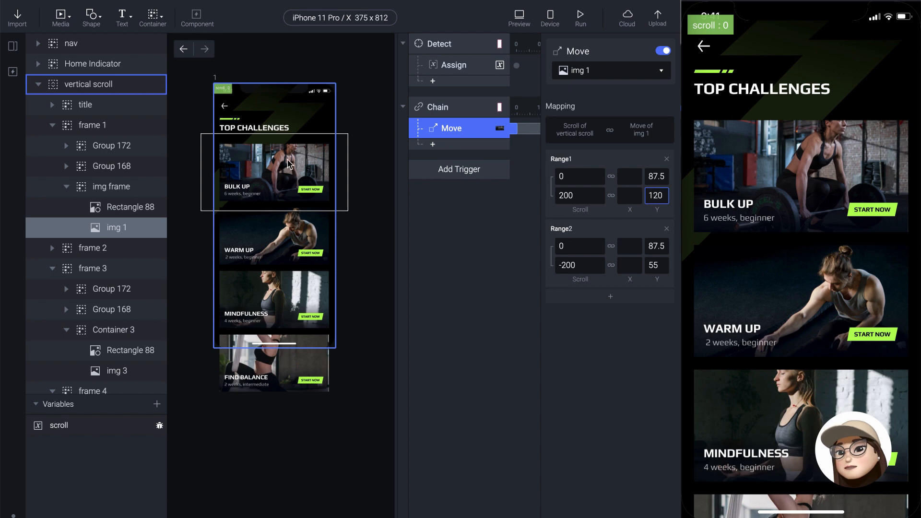
left_click(111, 187)
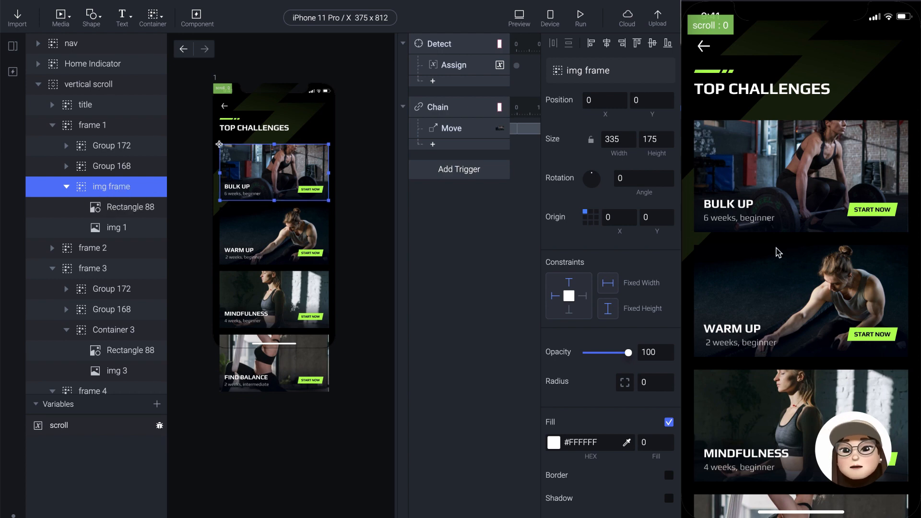
scroll("down", 3)
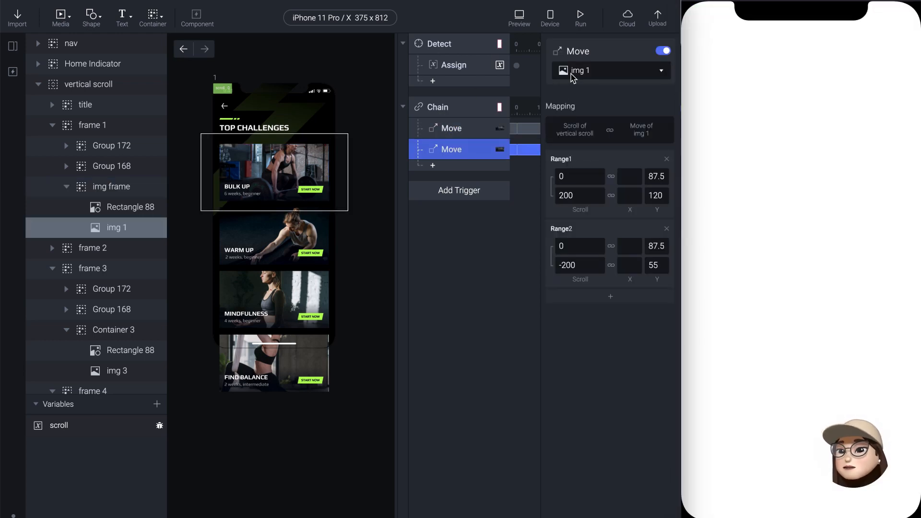
left_click(610, 70)
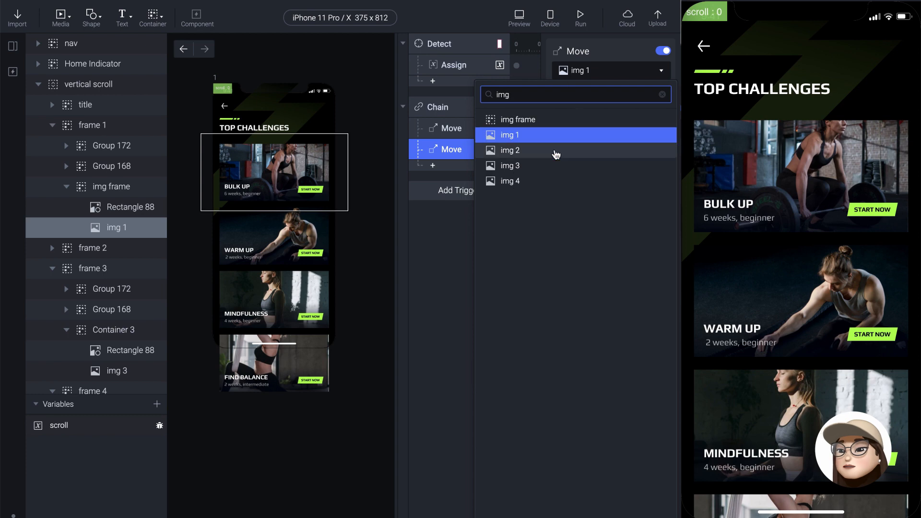
left_click(509, 150)
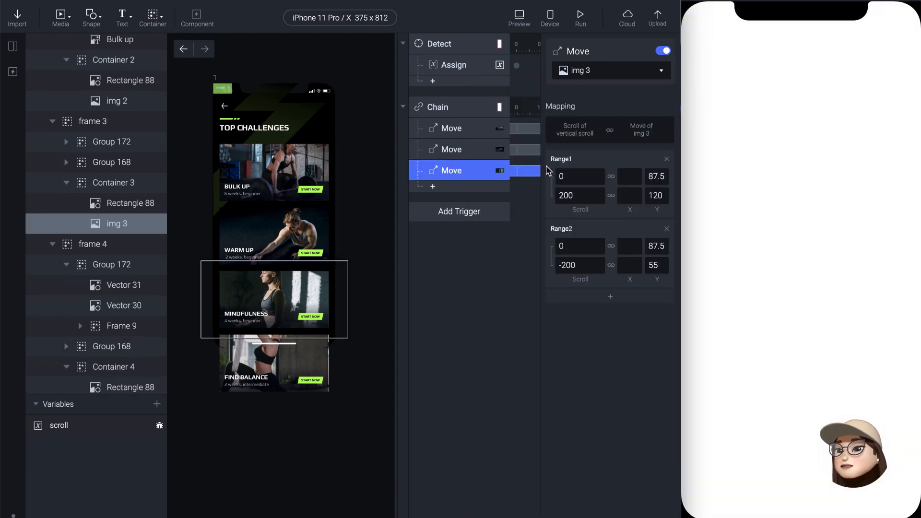
left_click(609, 70)
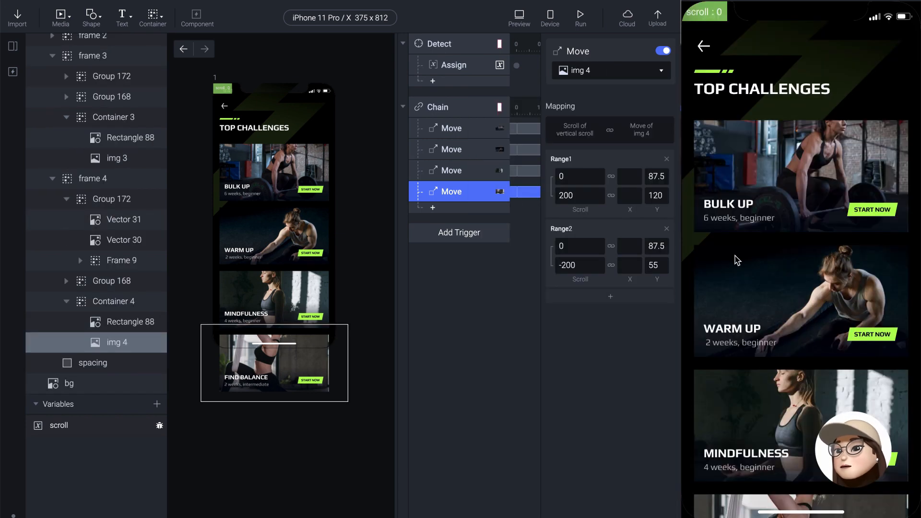
scroll("down", 3)
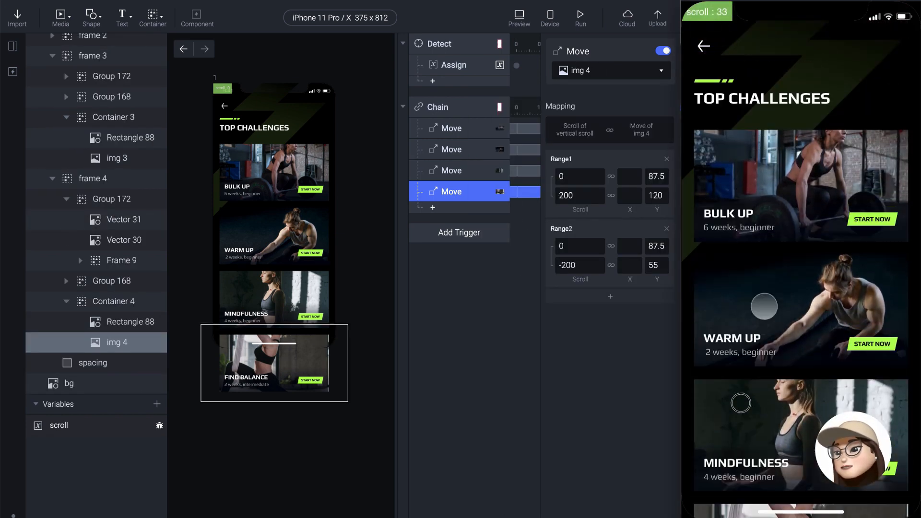
scroll("down", 3)
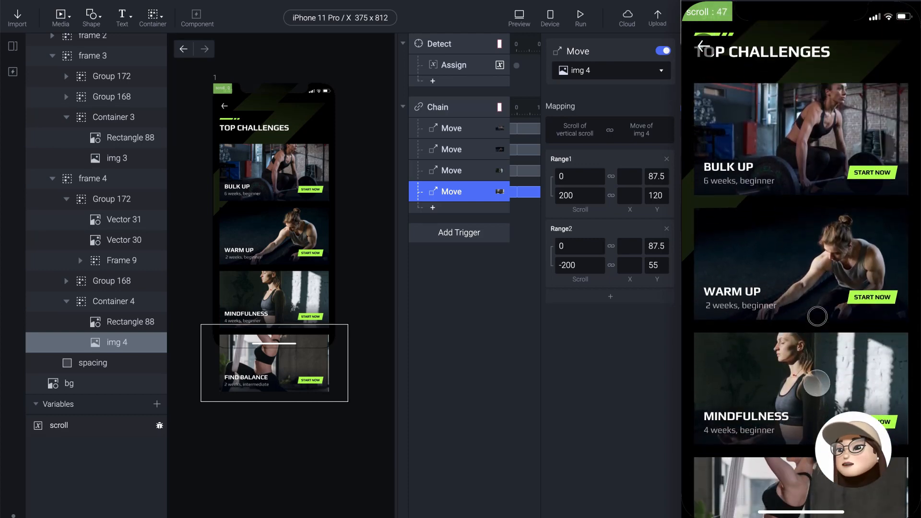
scroll("down", 3)
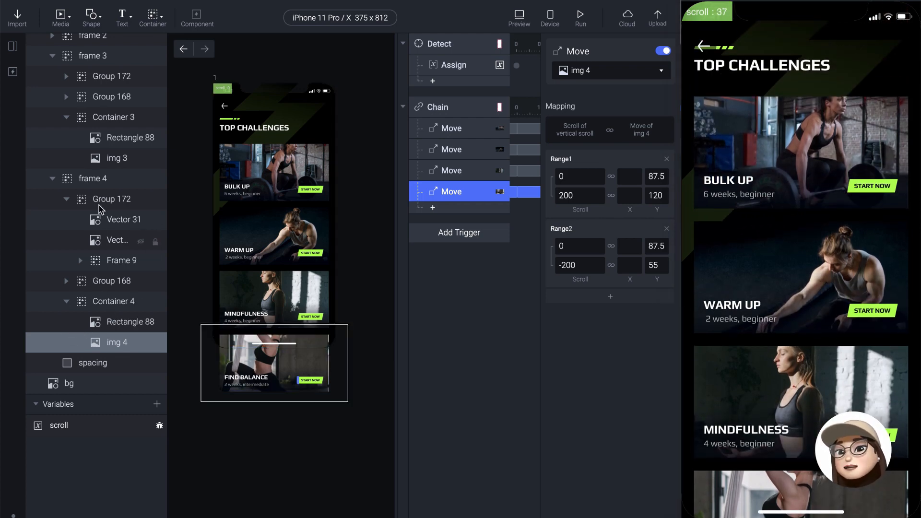
left_click(111, 260)
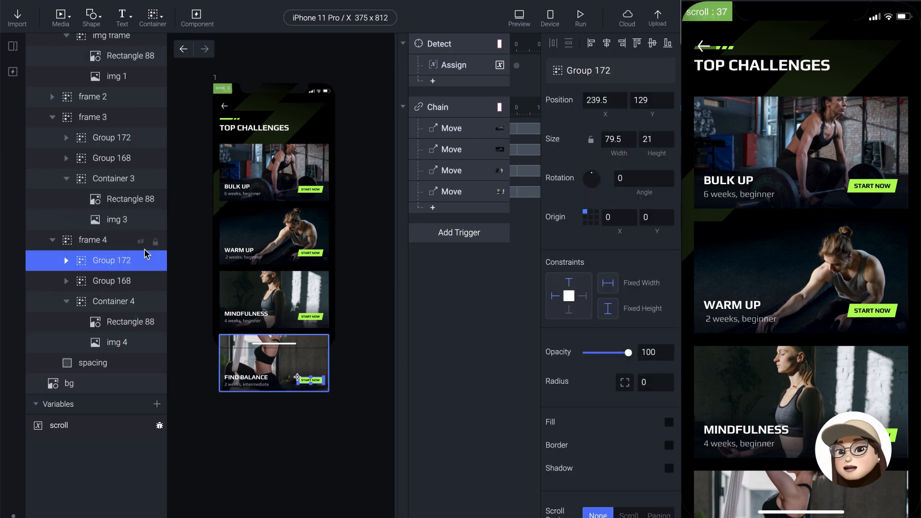
left_click(92, 240)
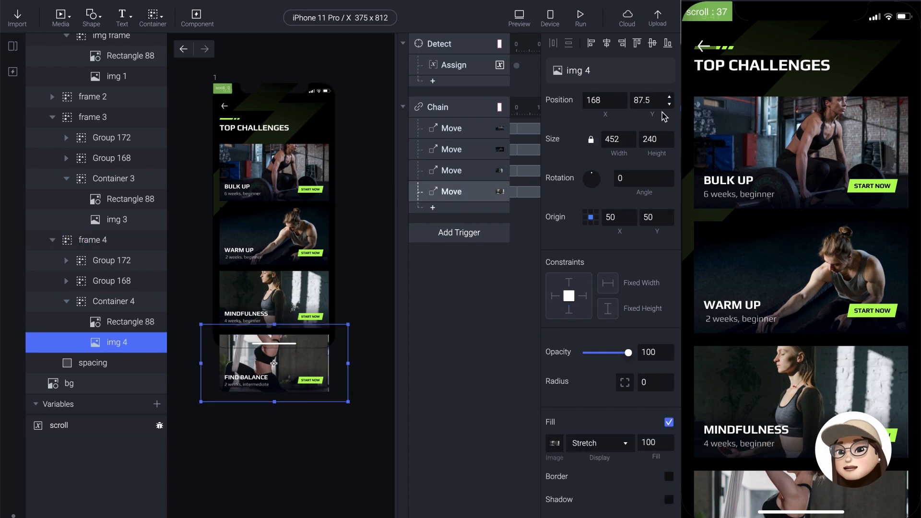
left_click(647, 100)
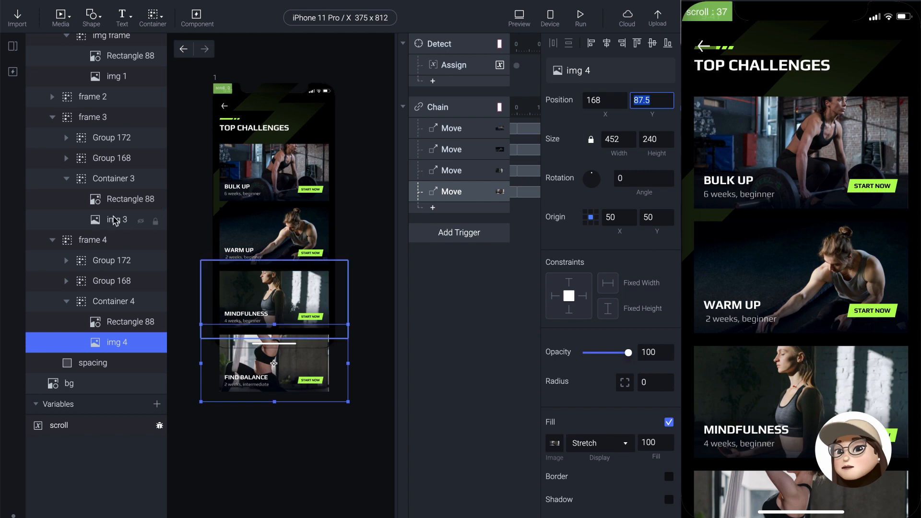
left_click(117, 220)
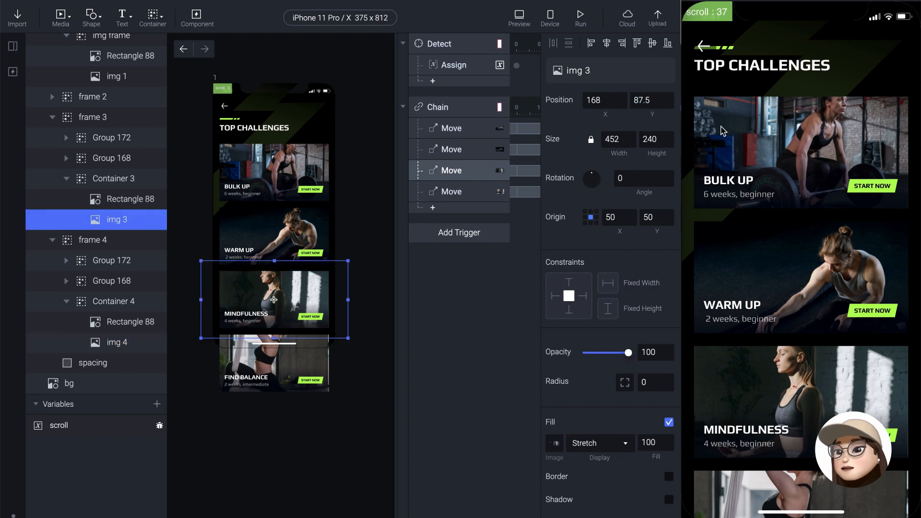
left_click(651, 99)
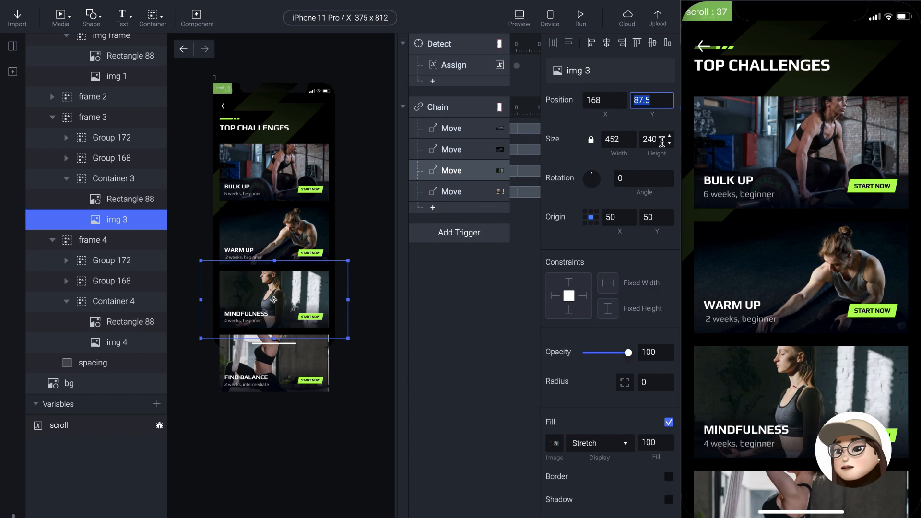
left_click(651, 139)
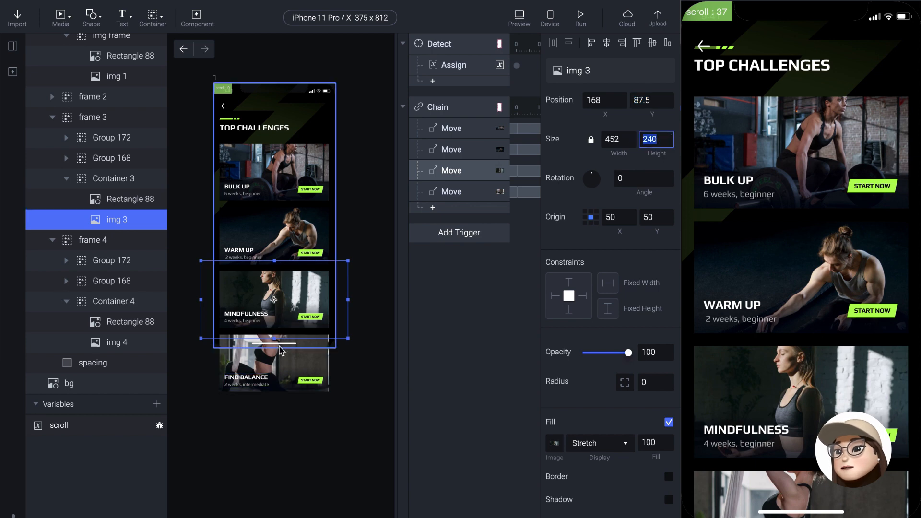
mouse_move(295, 285)
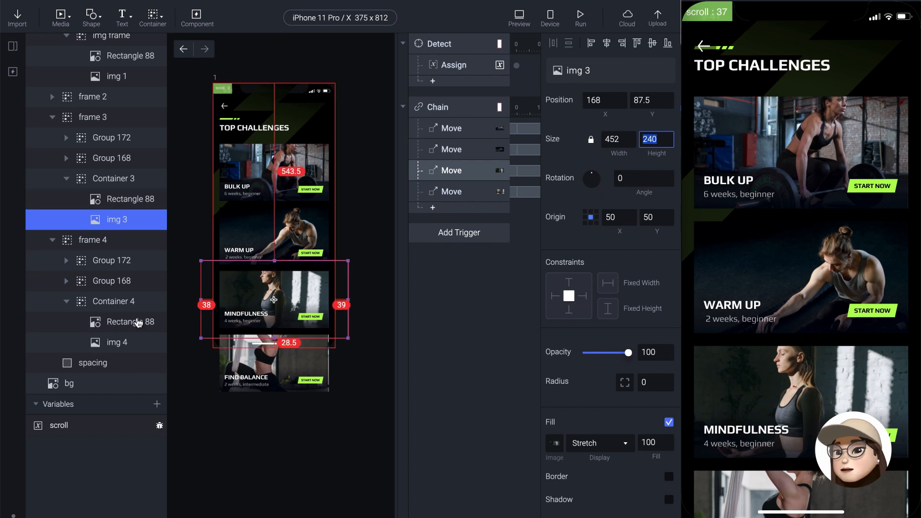
left_click(116, 343)
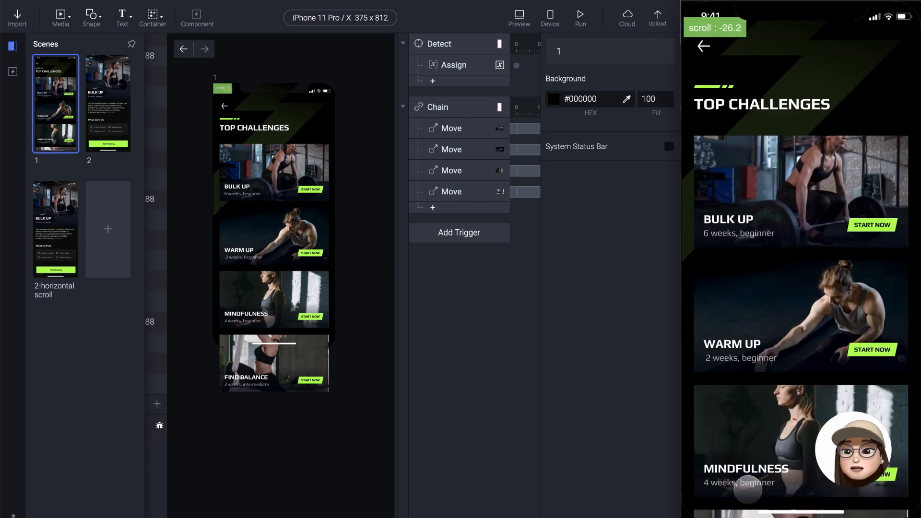
- Switch to the 2-horizontal scroll scene and view its Detect and Chain triggers
left_click(55, 228)
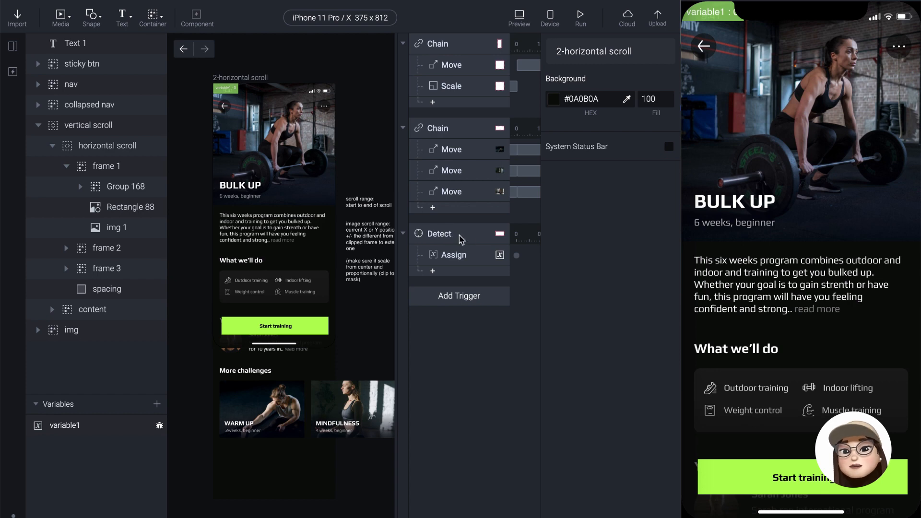
mouse_move(571, 193)
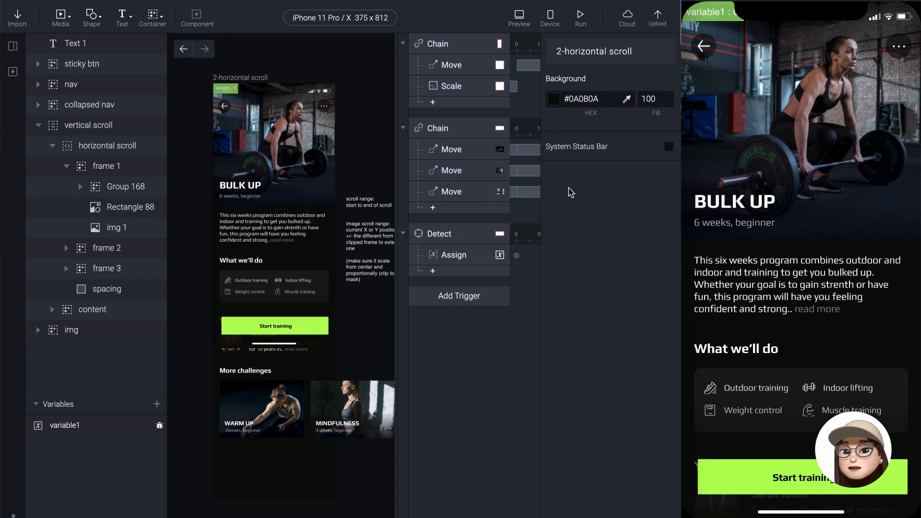
left_click(437, 233)
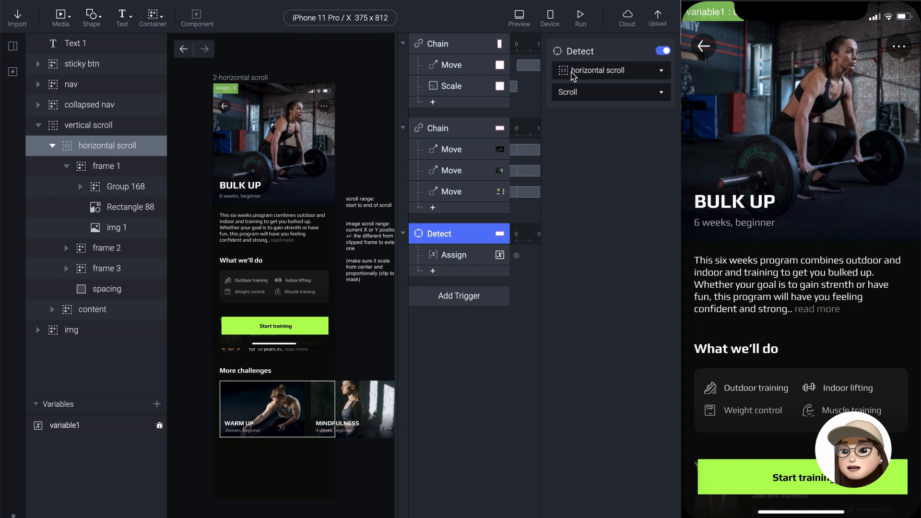
mouse_move(457, 266)
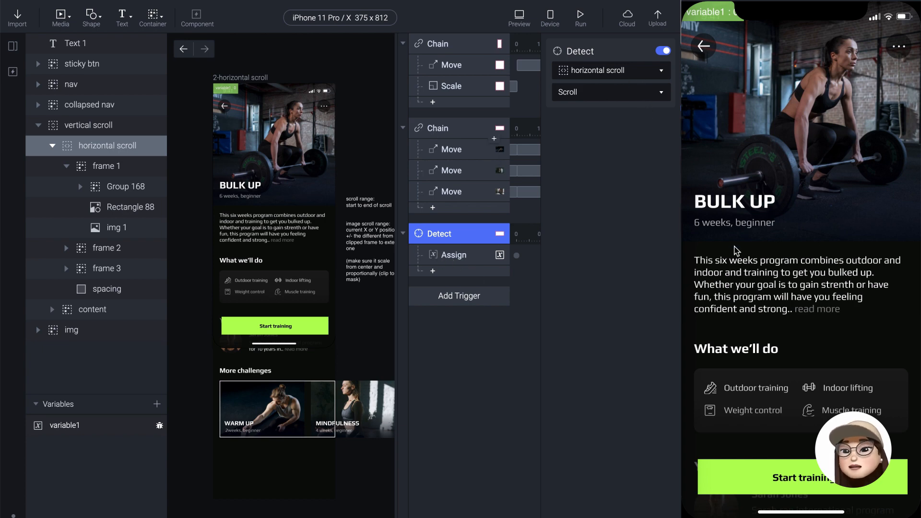
left_click(437, 128)
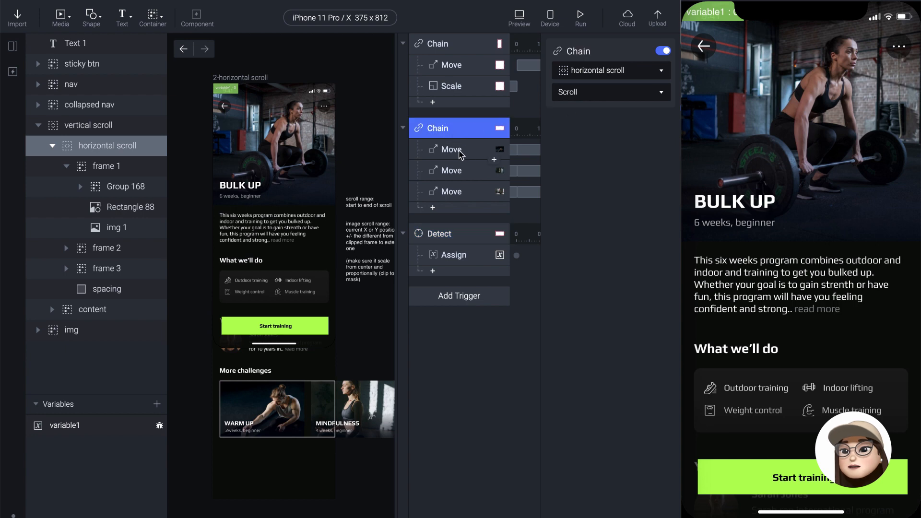
- Review img 1's Move response start range and compare img 1's position with frame 1's size
left_click(452, 150)
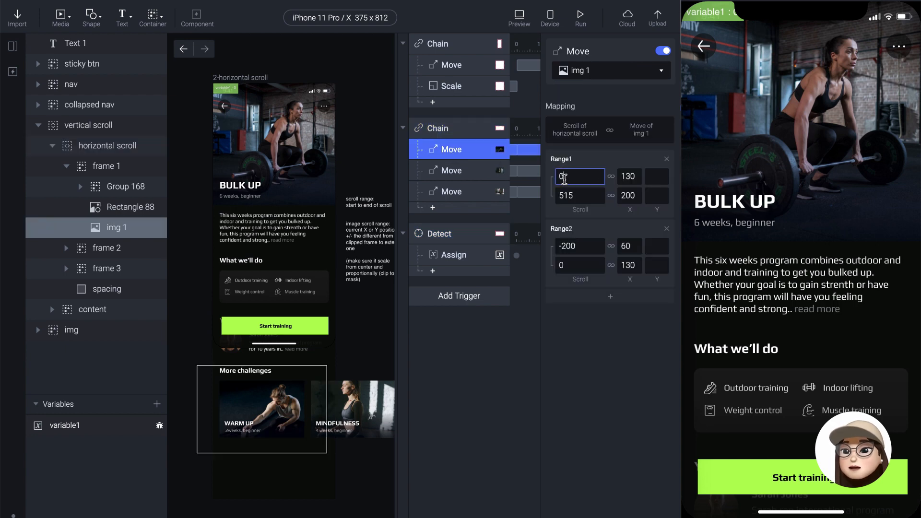
left_click(629, 176)
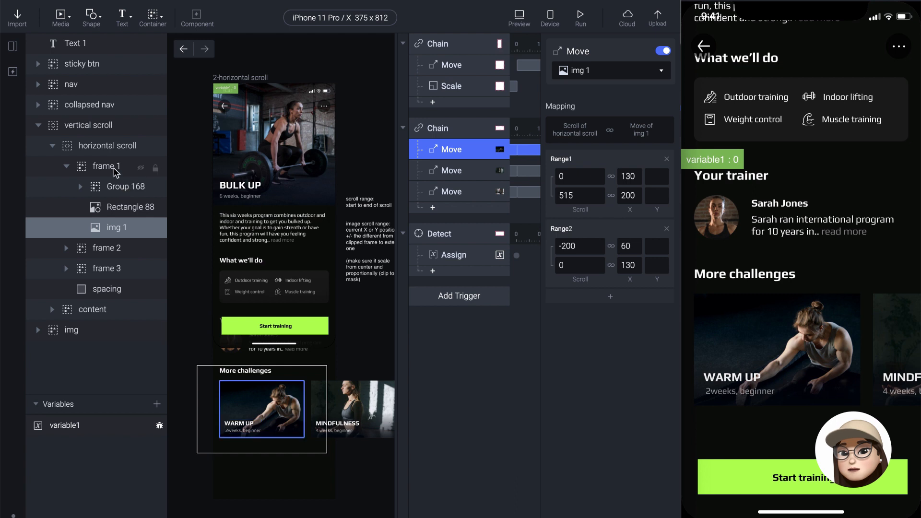
left_click(116, 227)
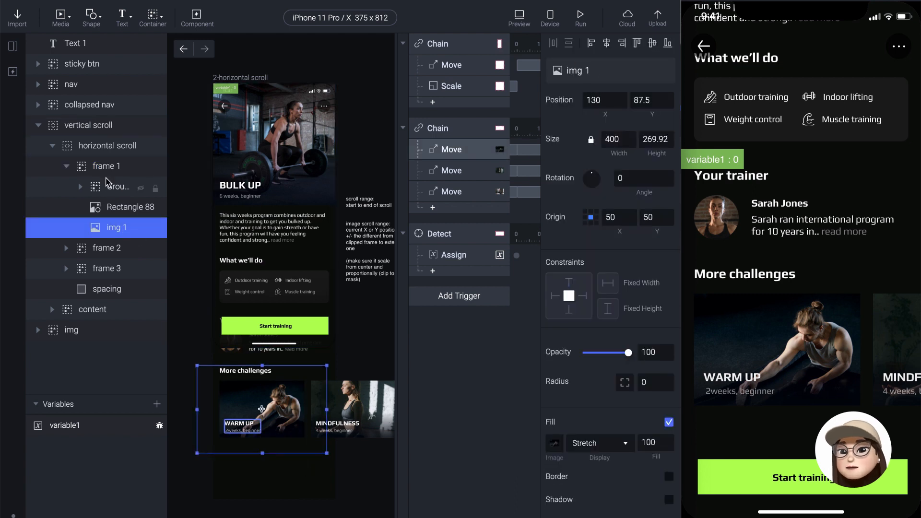
left_click(106, 166)
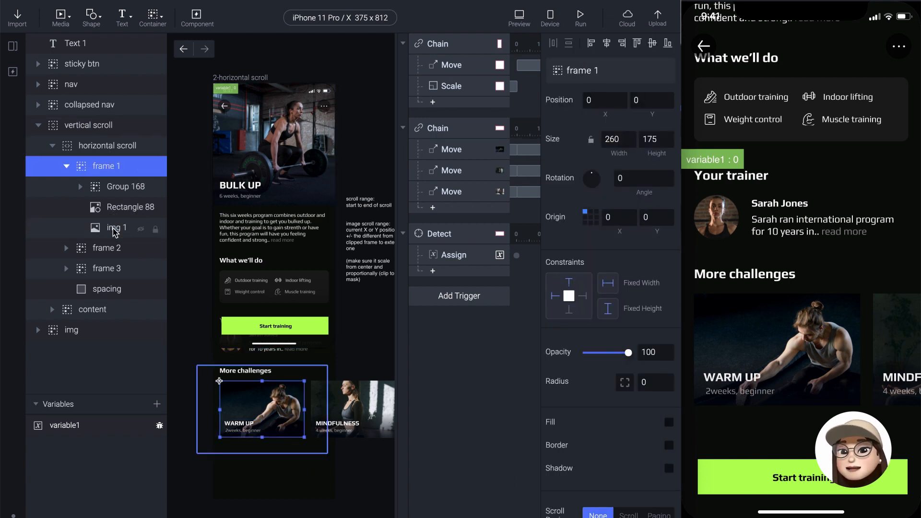
left_click(116, 228)
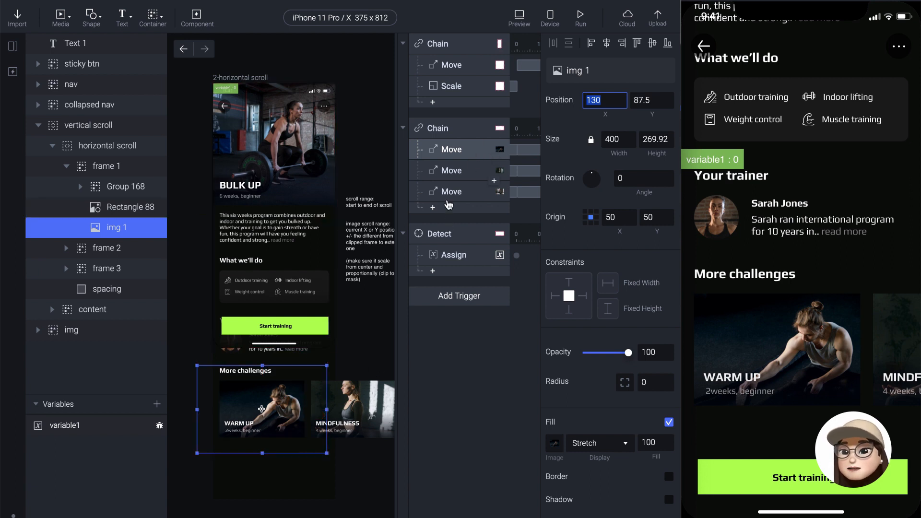
- Confirm img 1's X maps between 60 and 200 across the horizontal scroll container's range
left_click(451, 149)
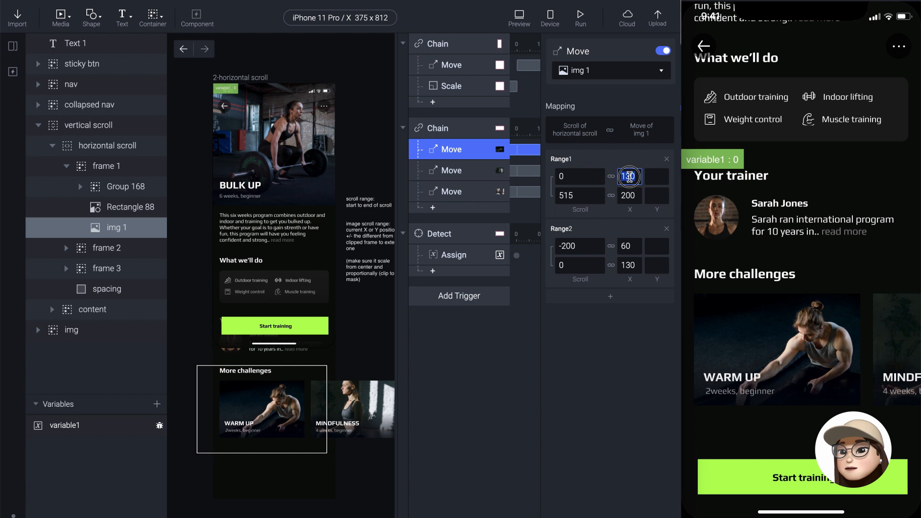
left_click(629, 195)
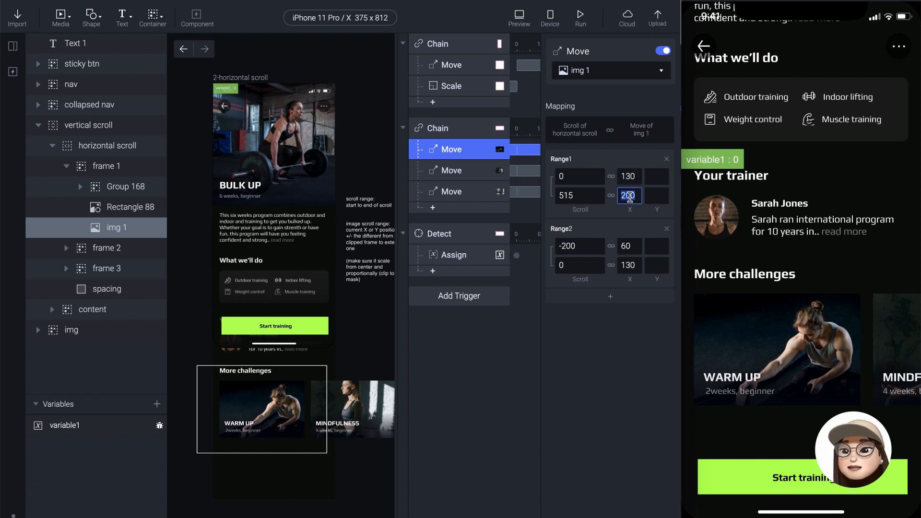
left_click(629, 265)
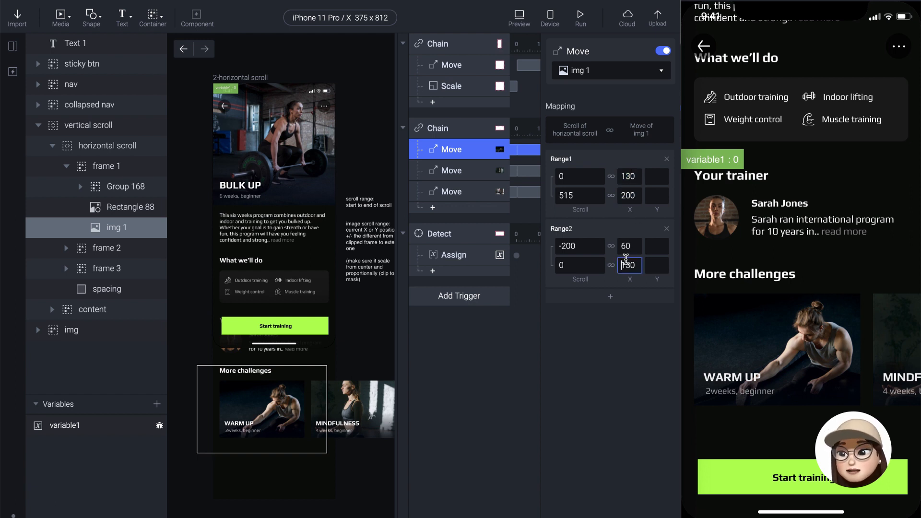
left_click(629, 246)
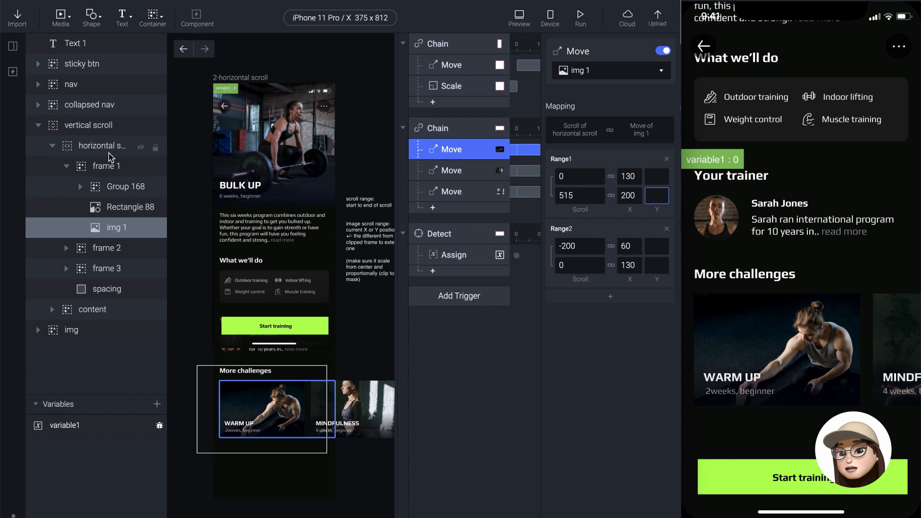
left_click(101, 146)
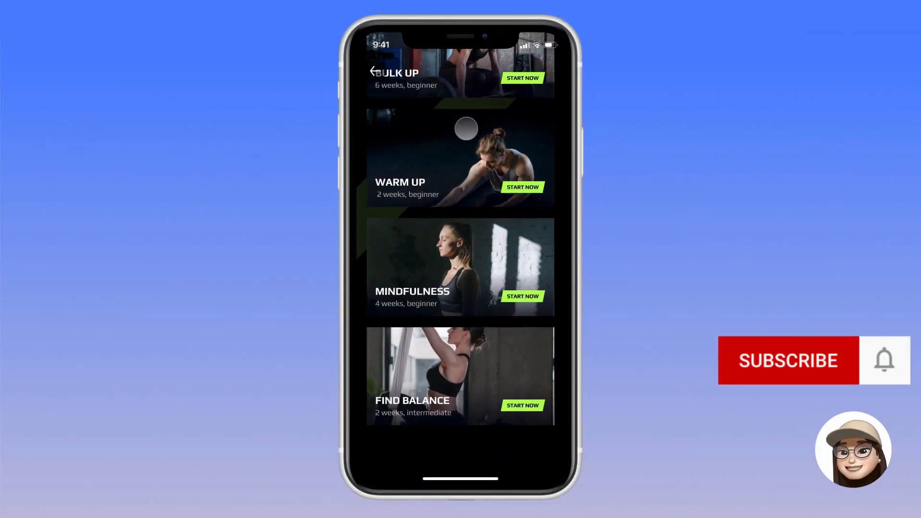
scroll("down", 3)
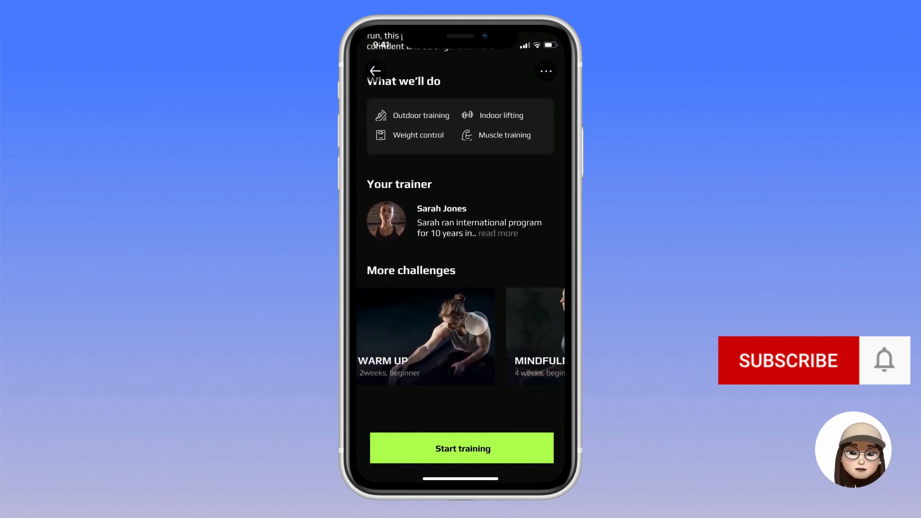
scroll("left", 3)
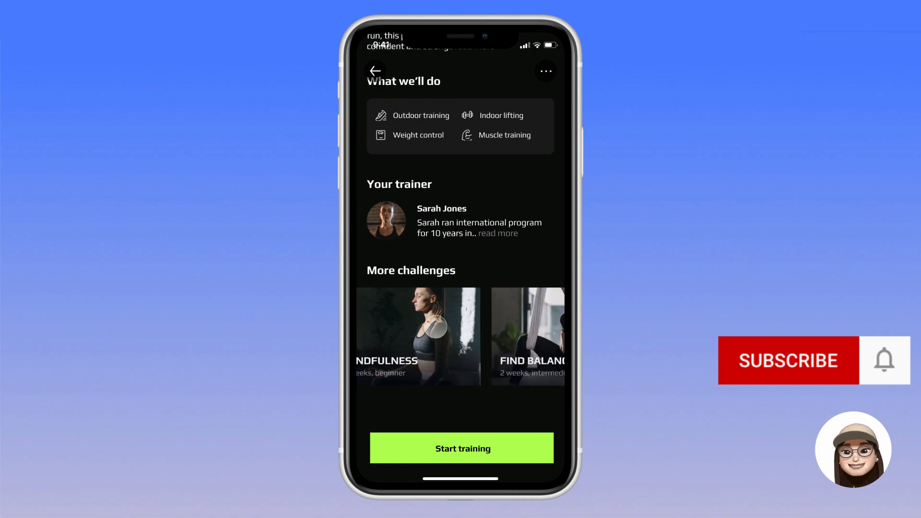